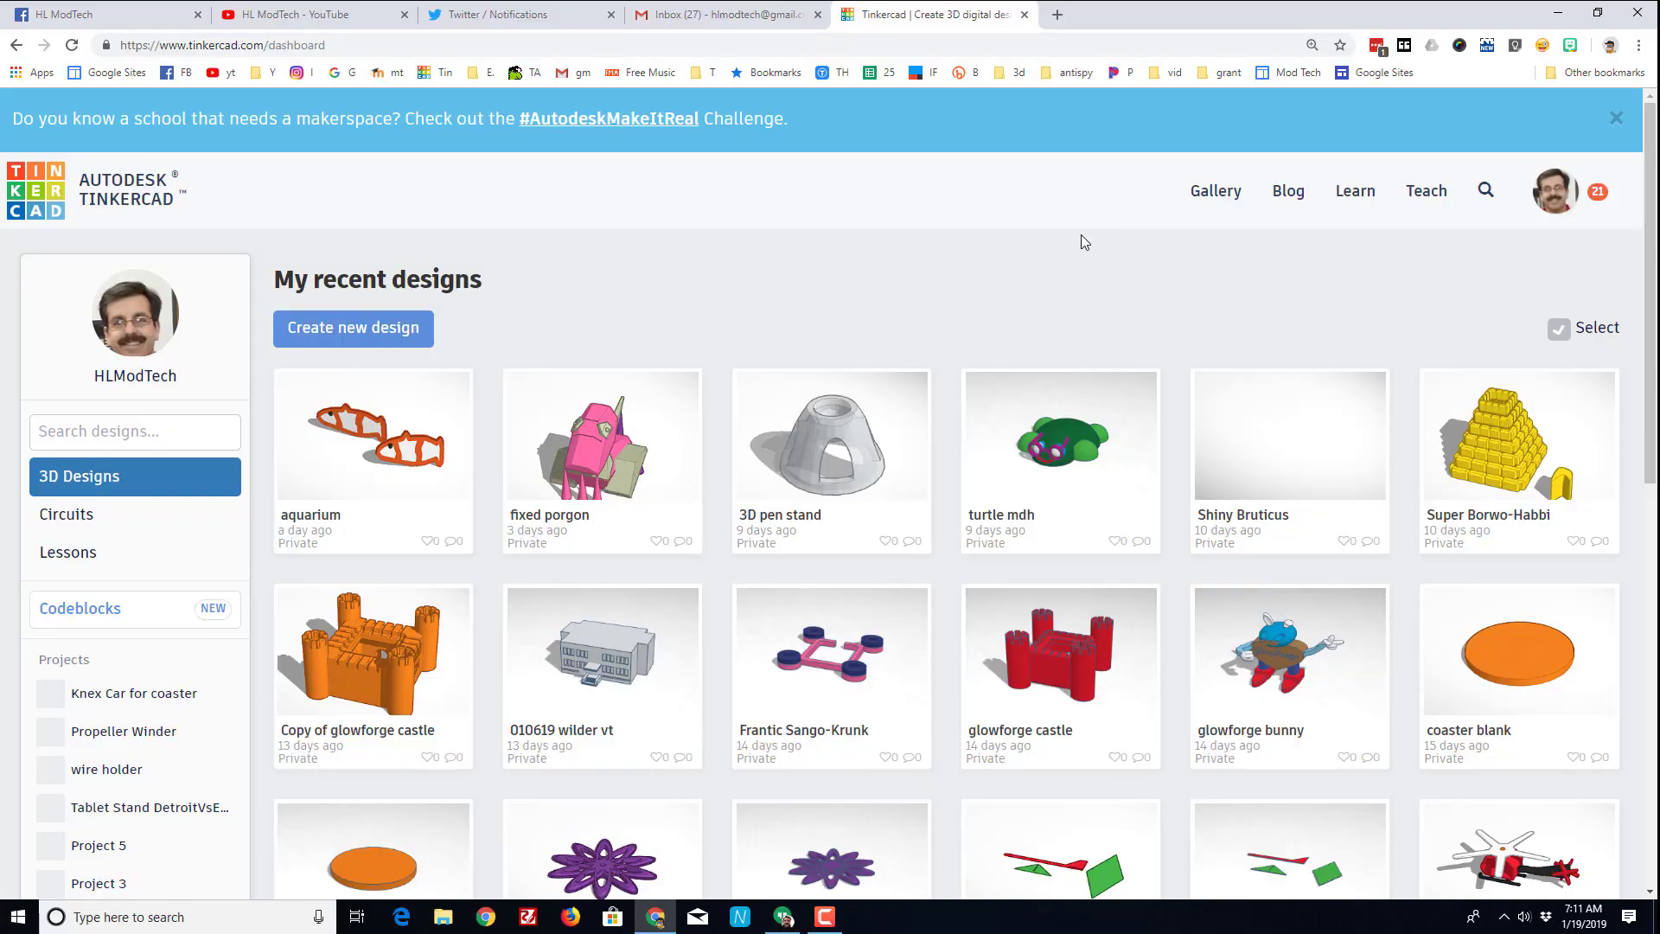
mouse_move(501, 230)
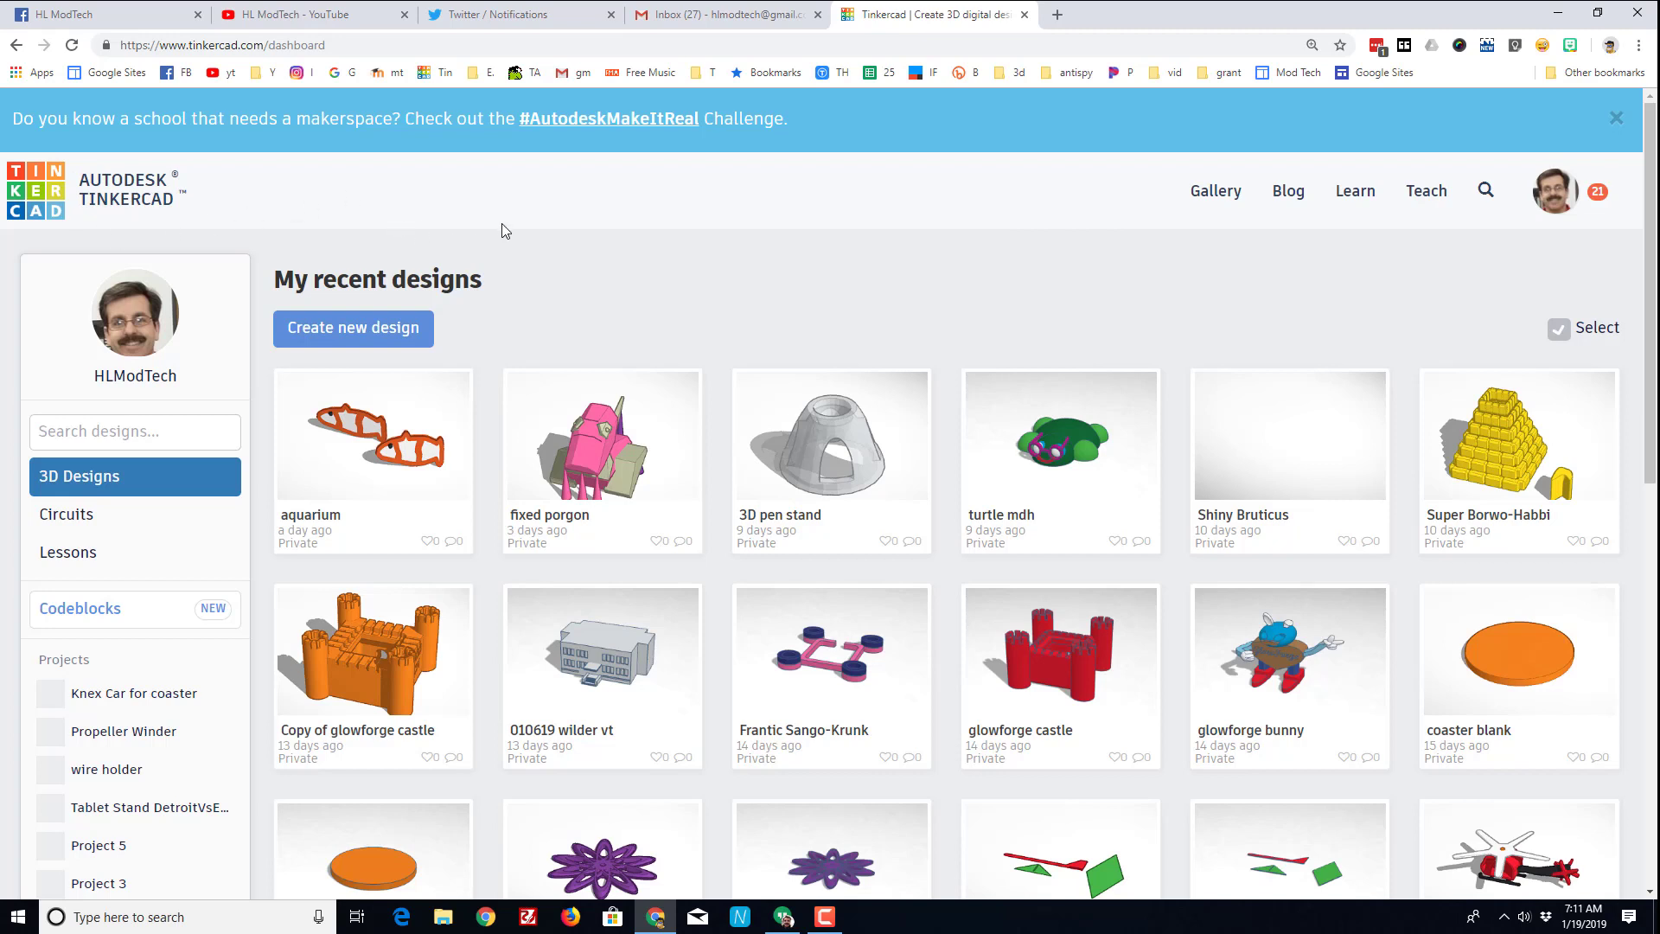
mouse_move(583, 237)
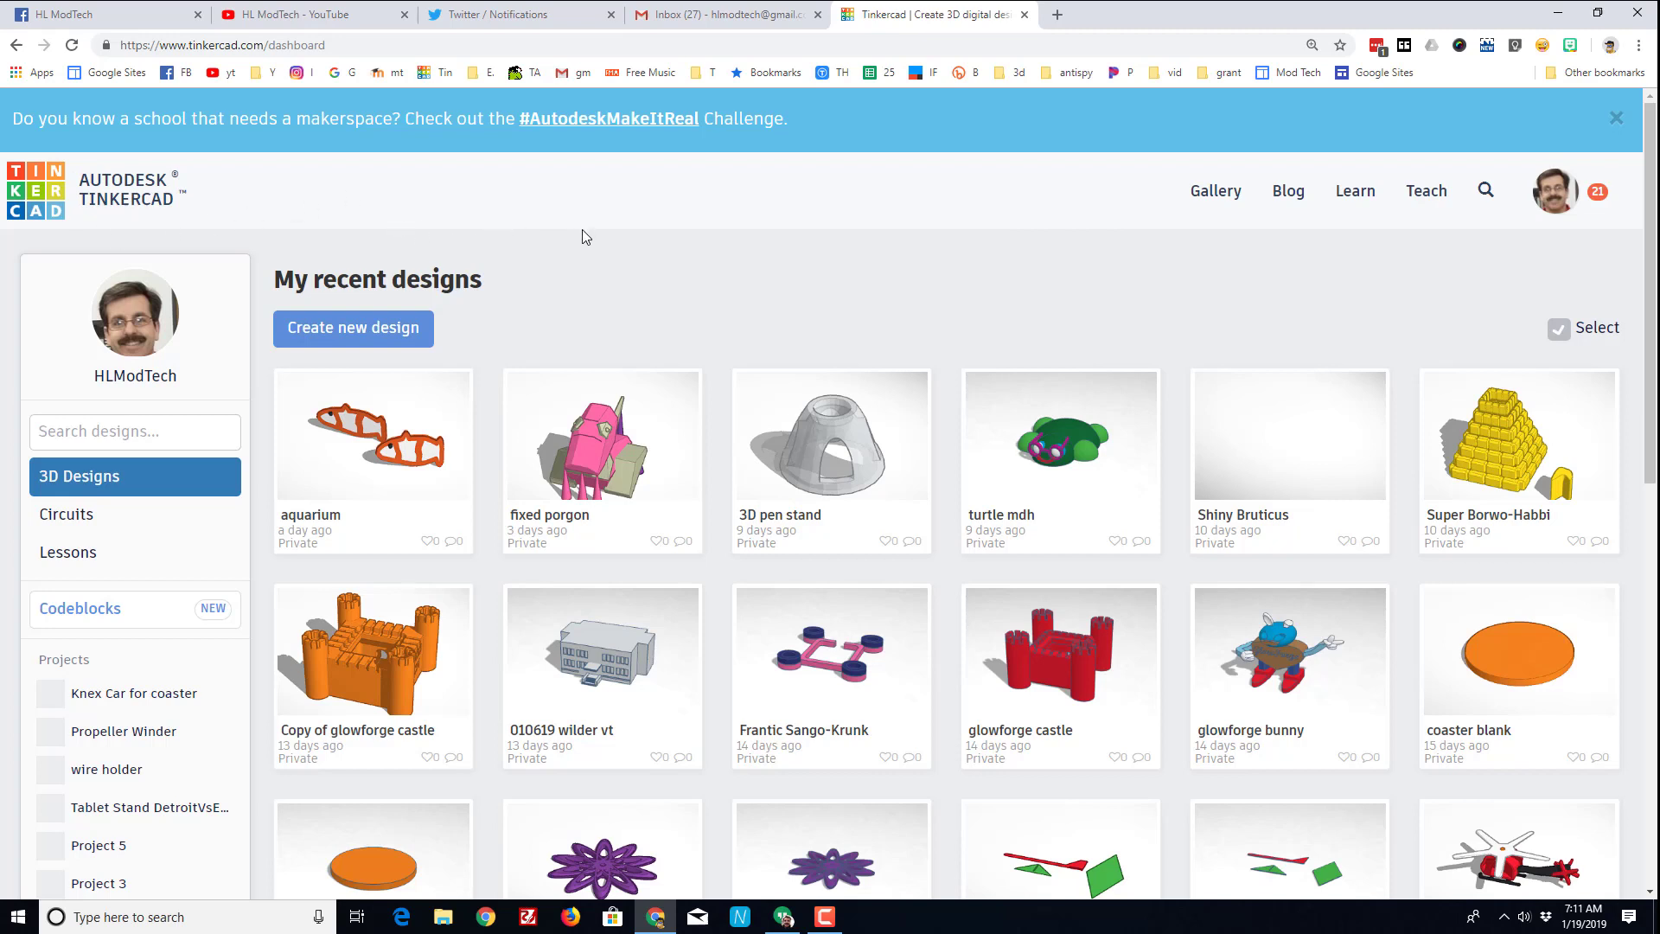
mouse_move(520, 289)
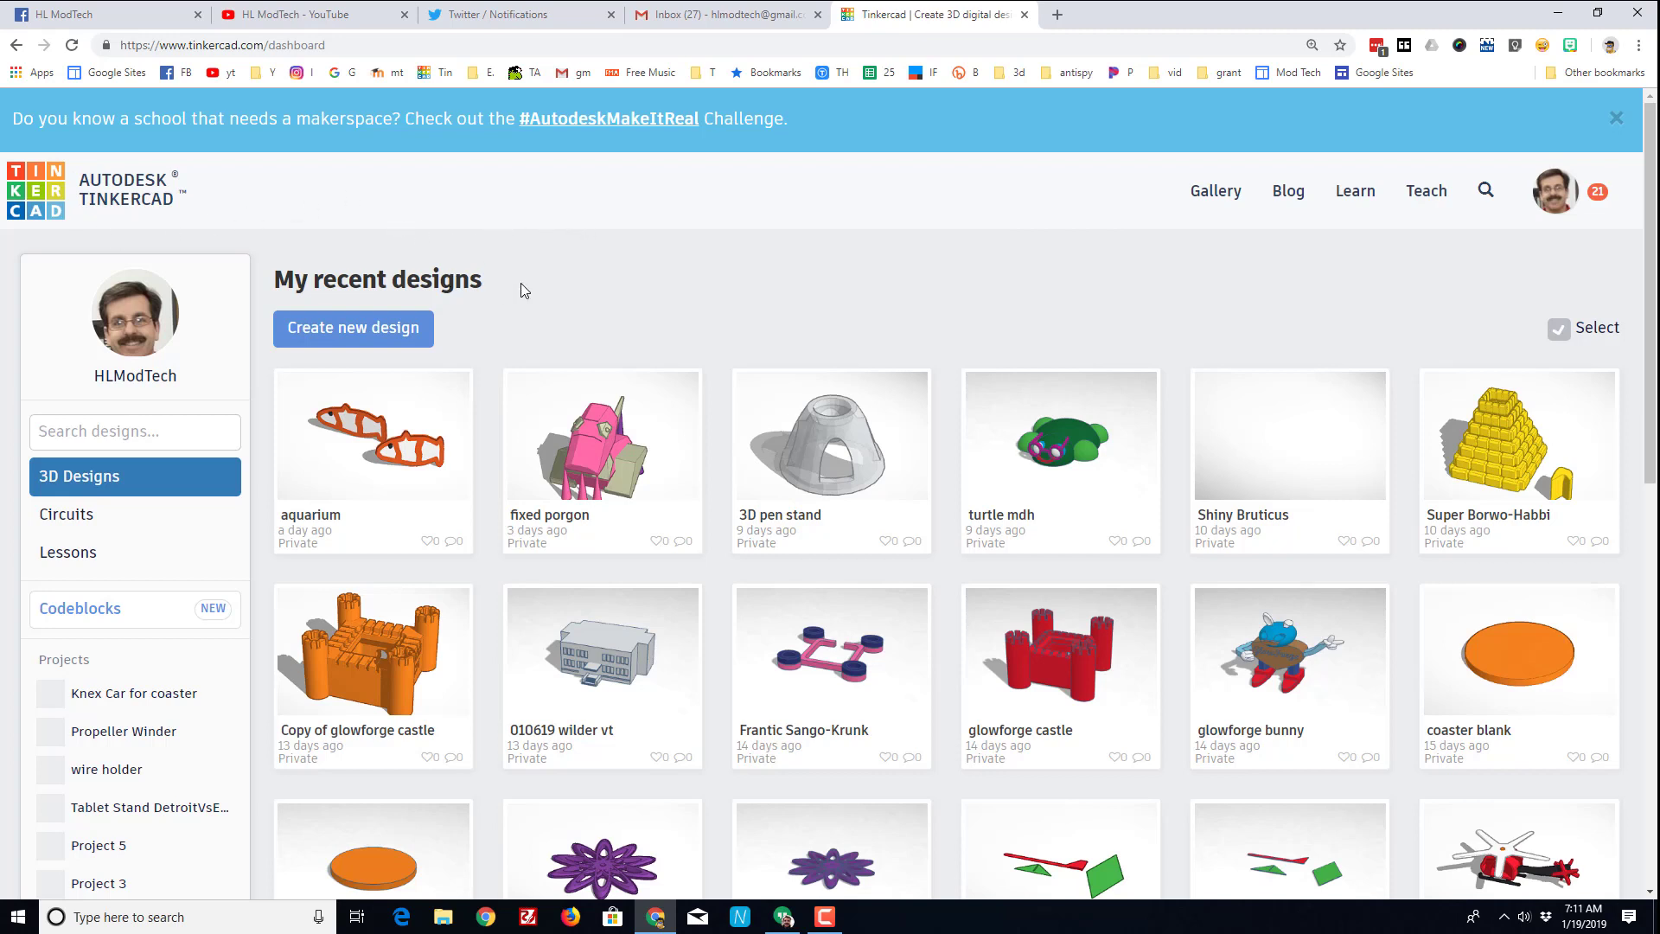
mouse_move(370, 337)
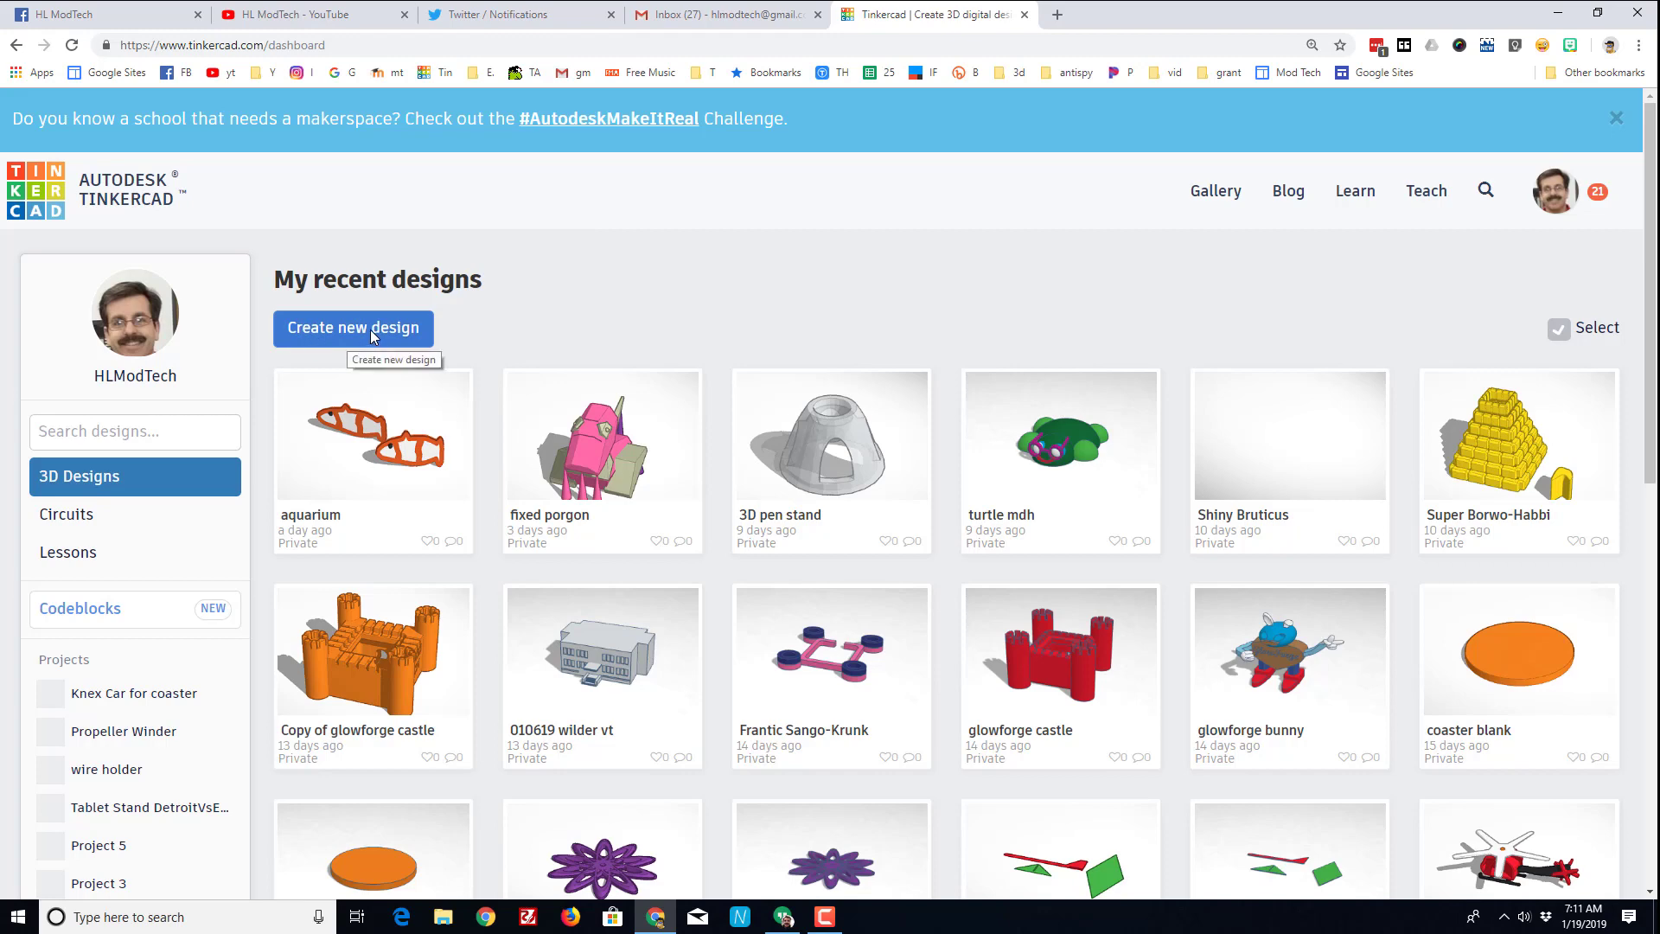
Create a blank design and browse the Basic Shapes panel down toward the Heart.
click(353, 327)
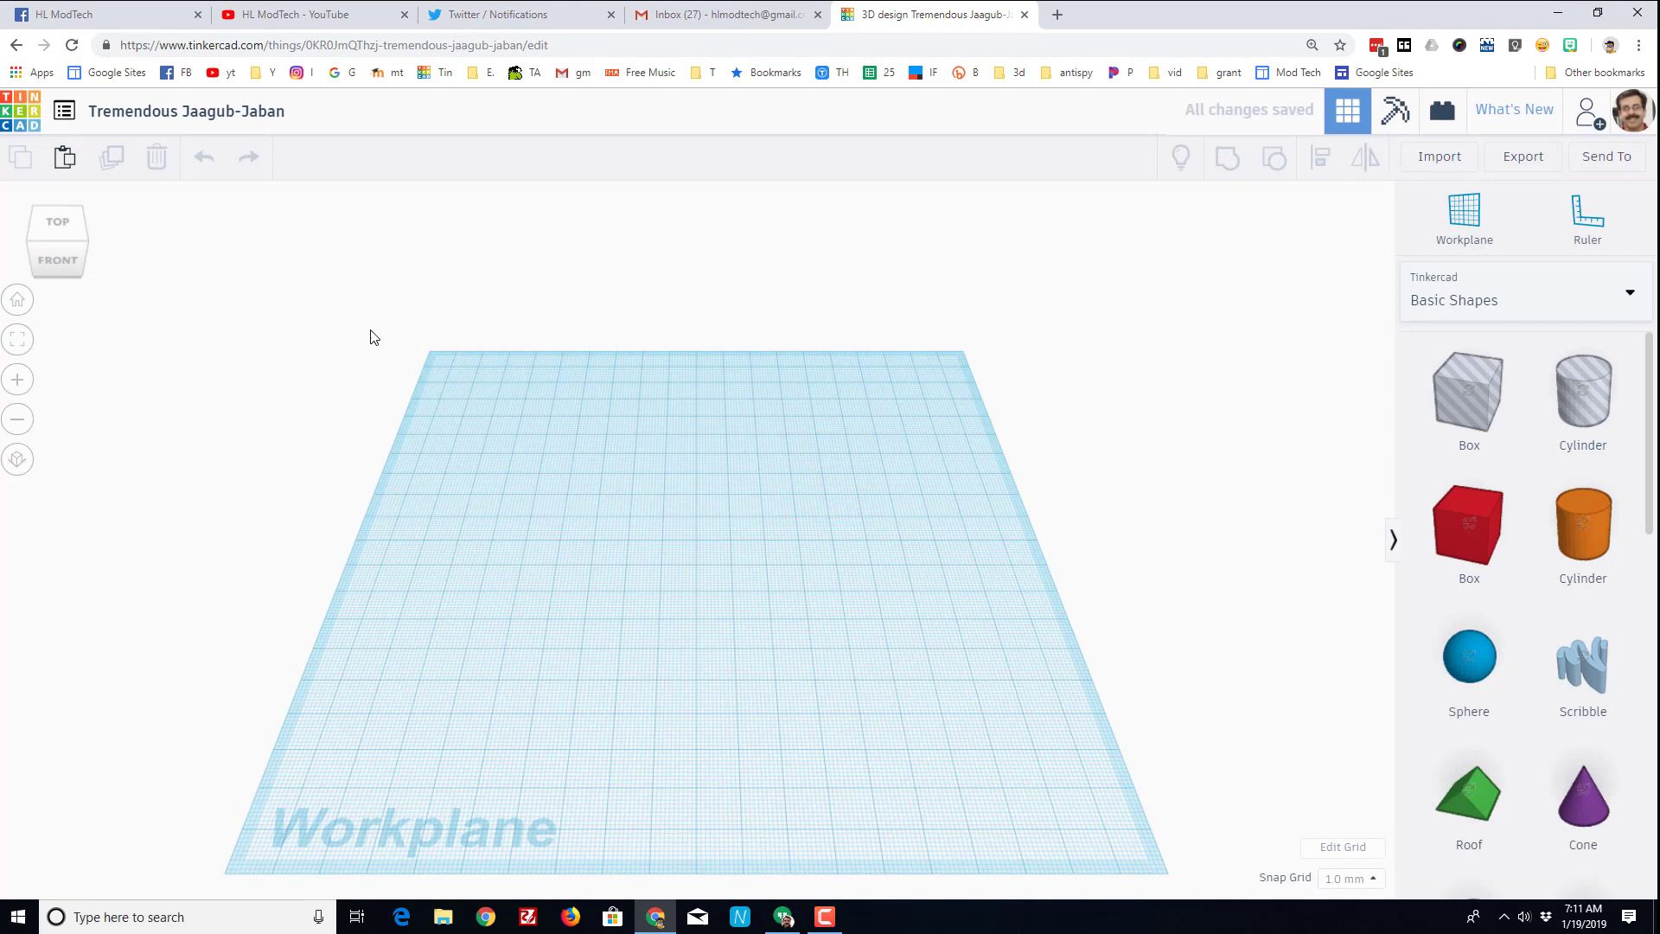
mouse_move(1314, 497)
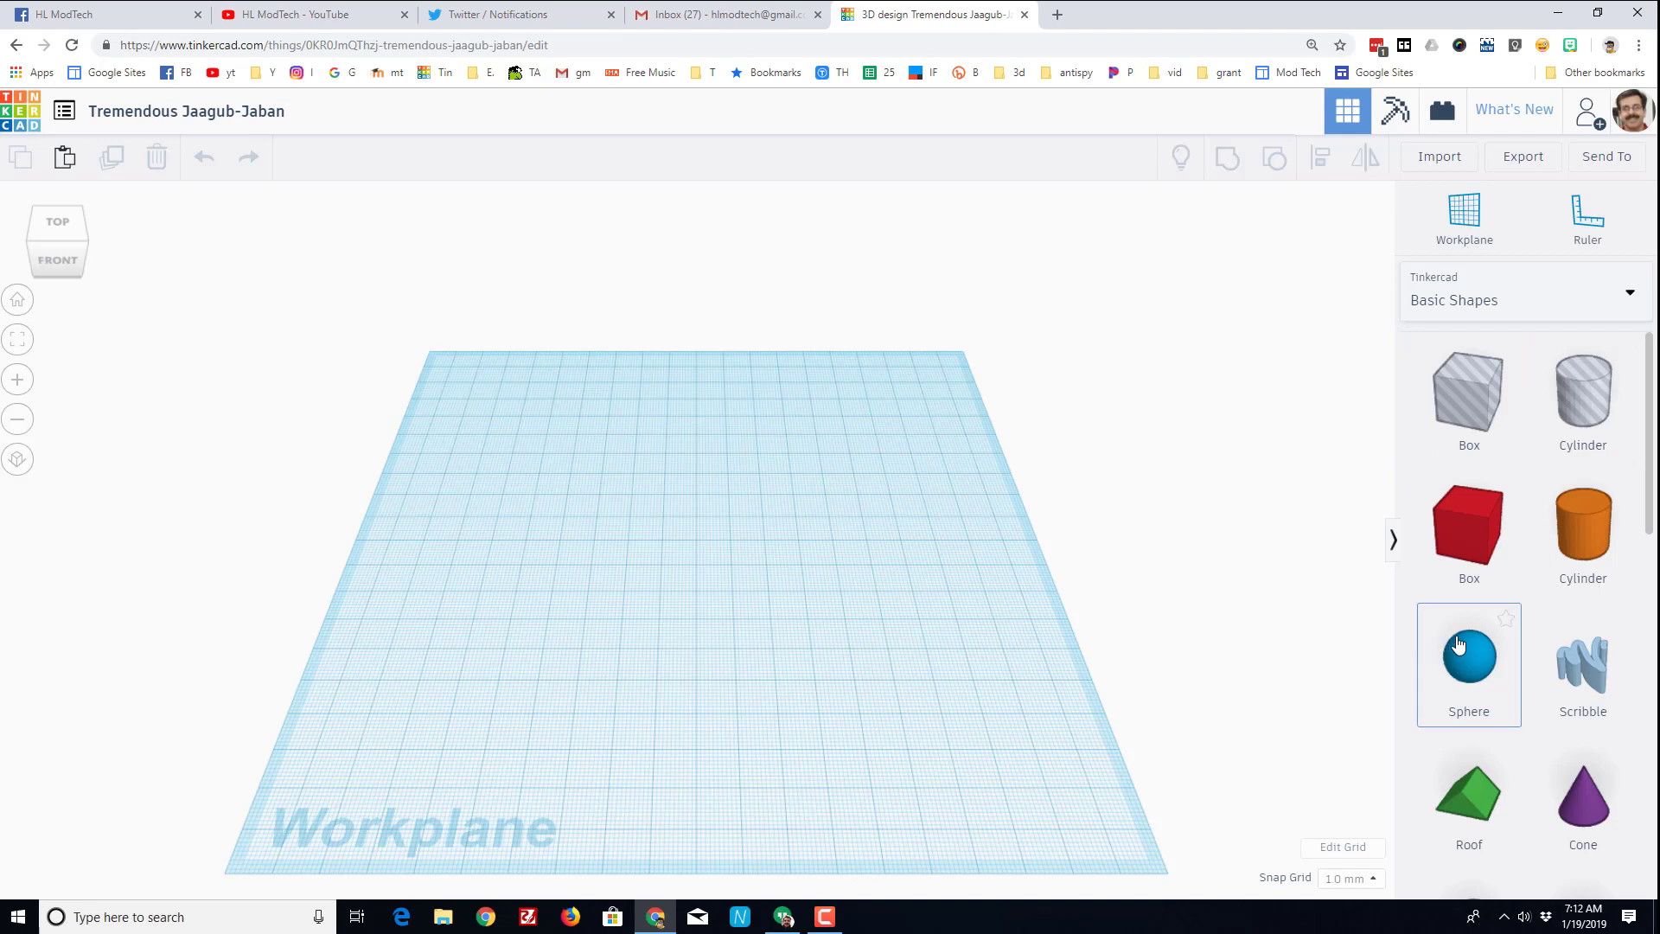
mouse_move(1470, 635)
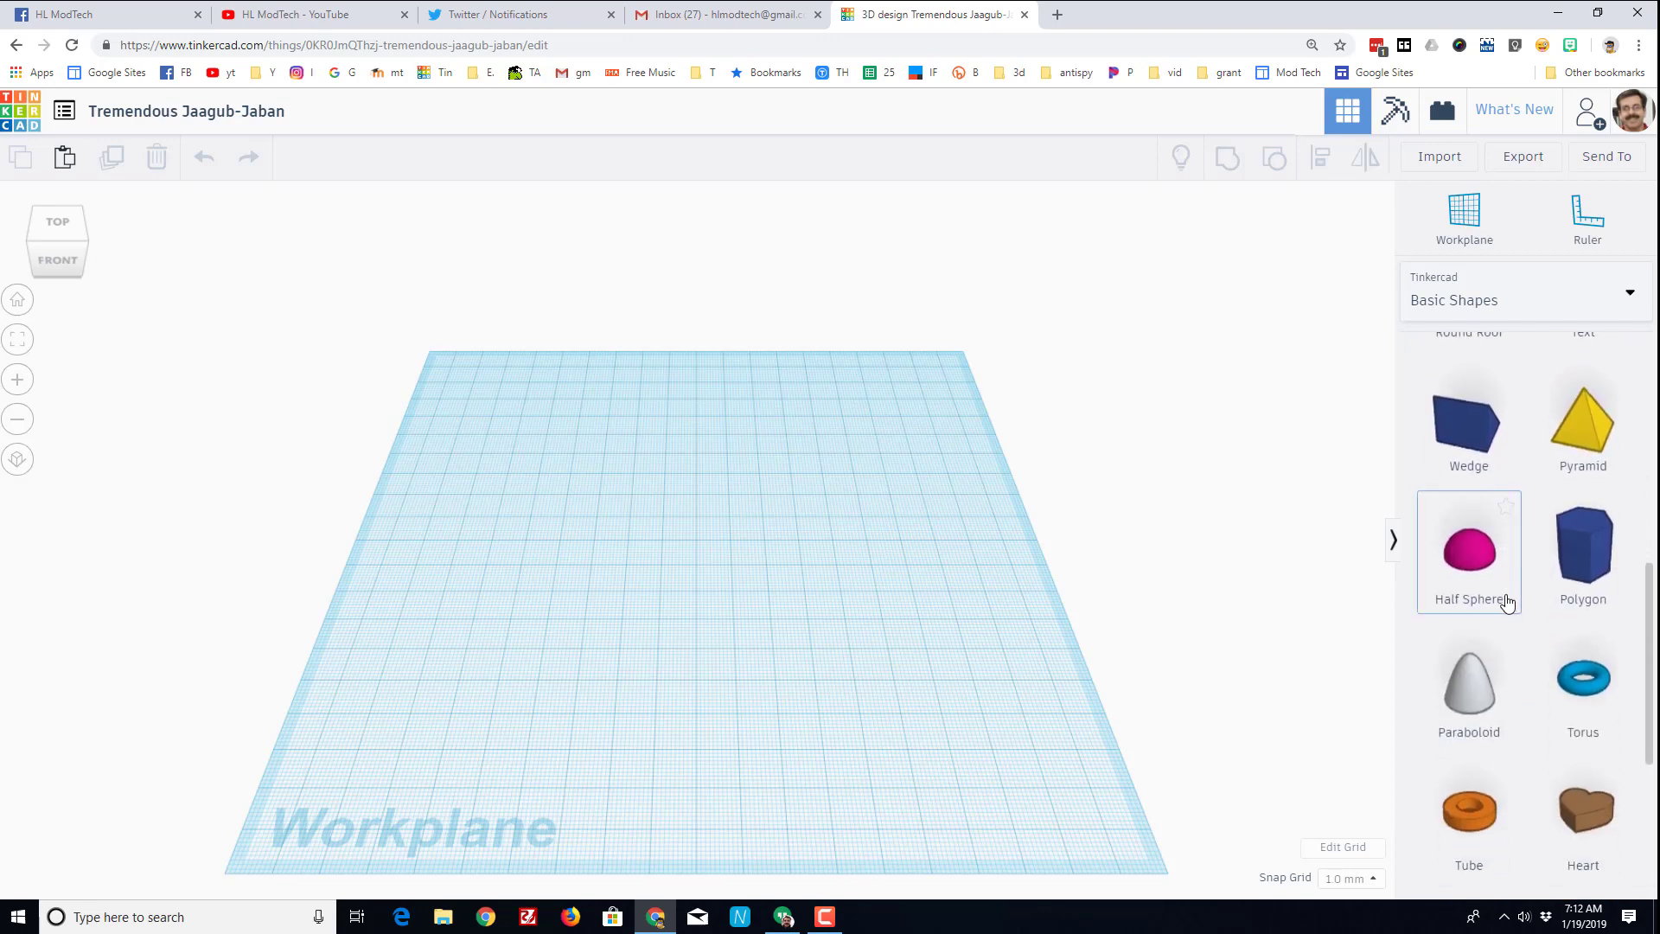
scroll(down, 3)
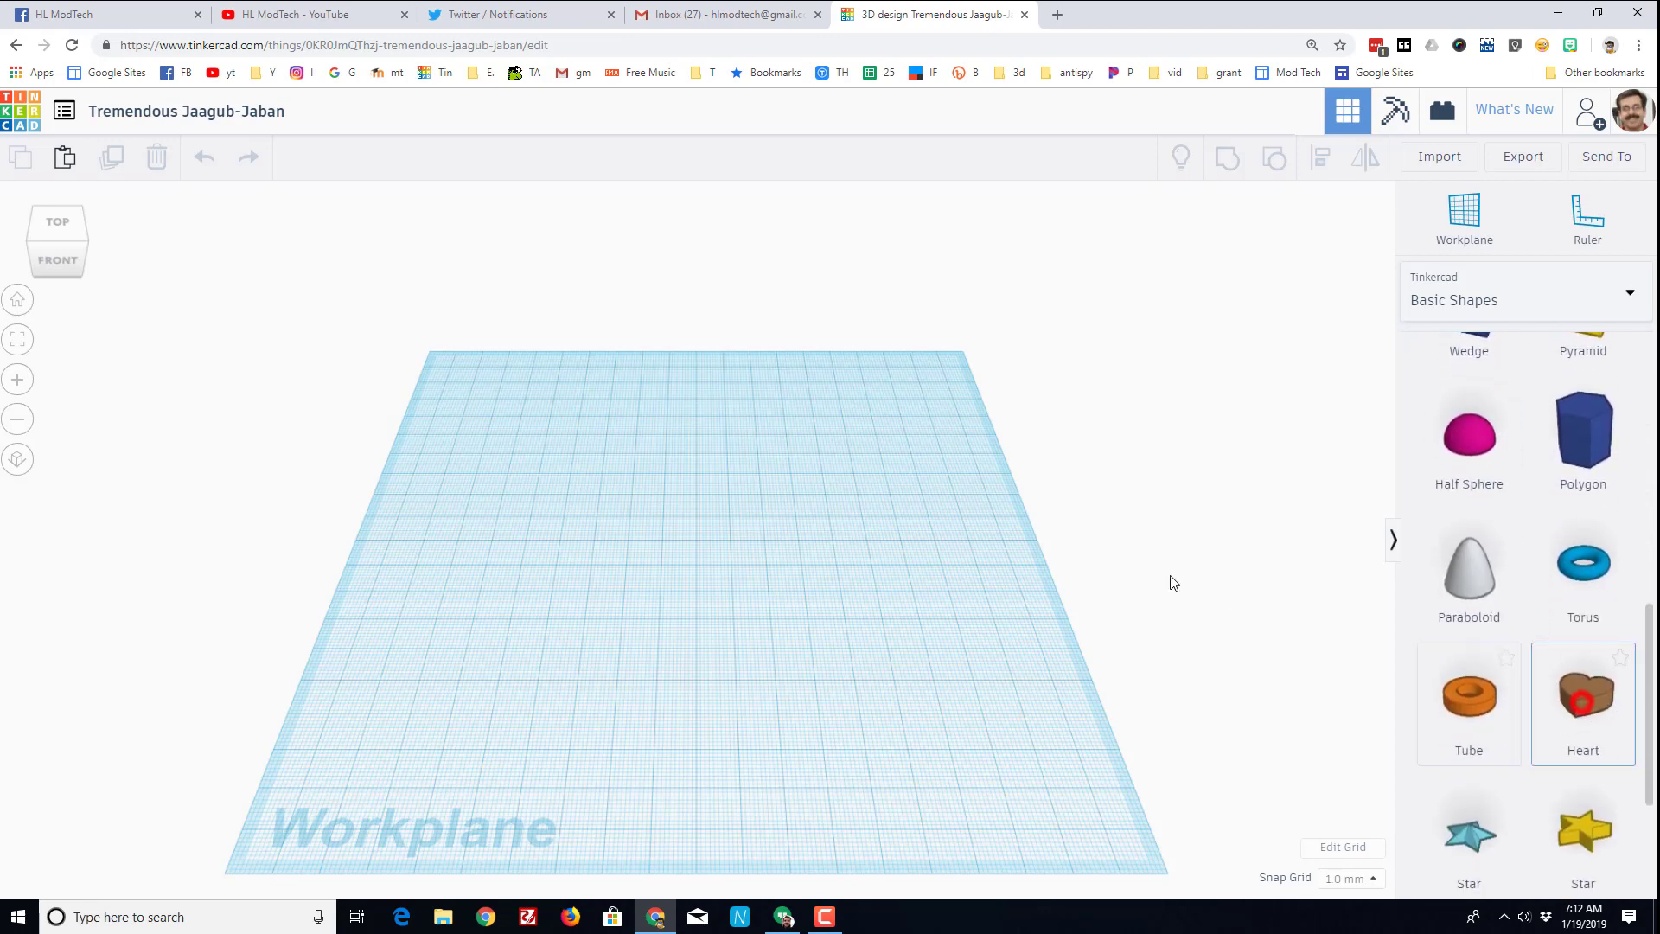
Place a heart on the workplane, scale it to about 50 mm wide and flatten it thin.
click(1583, 696)
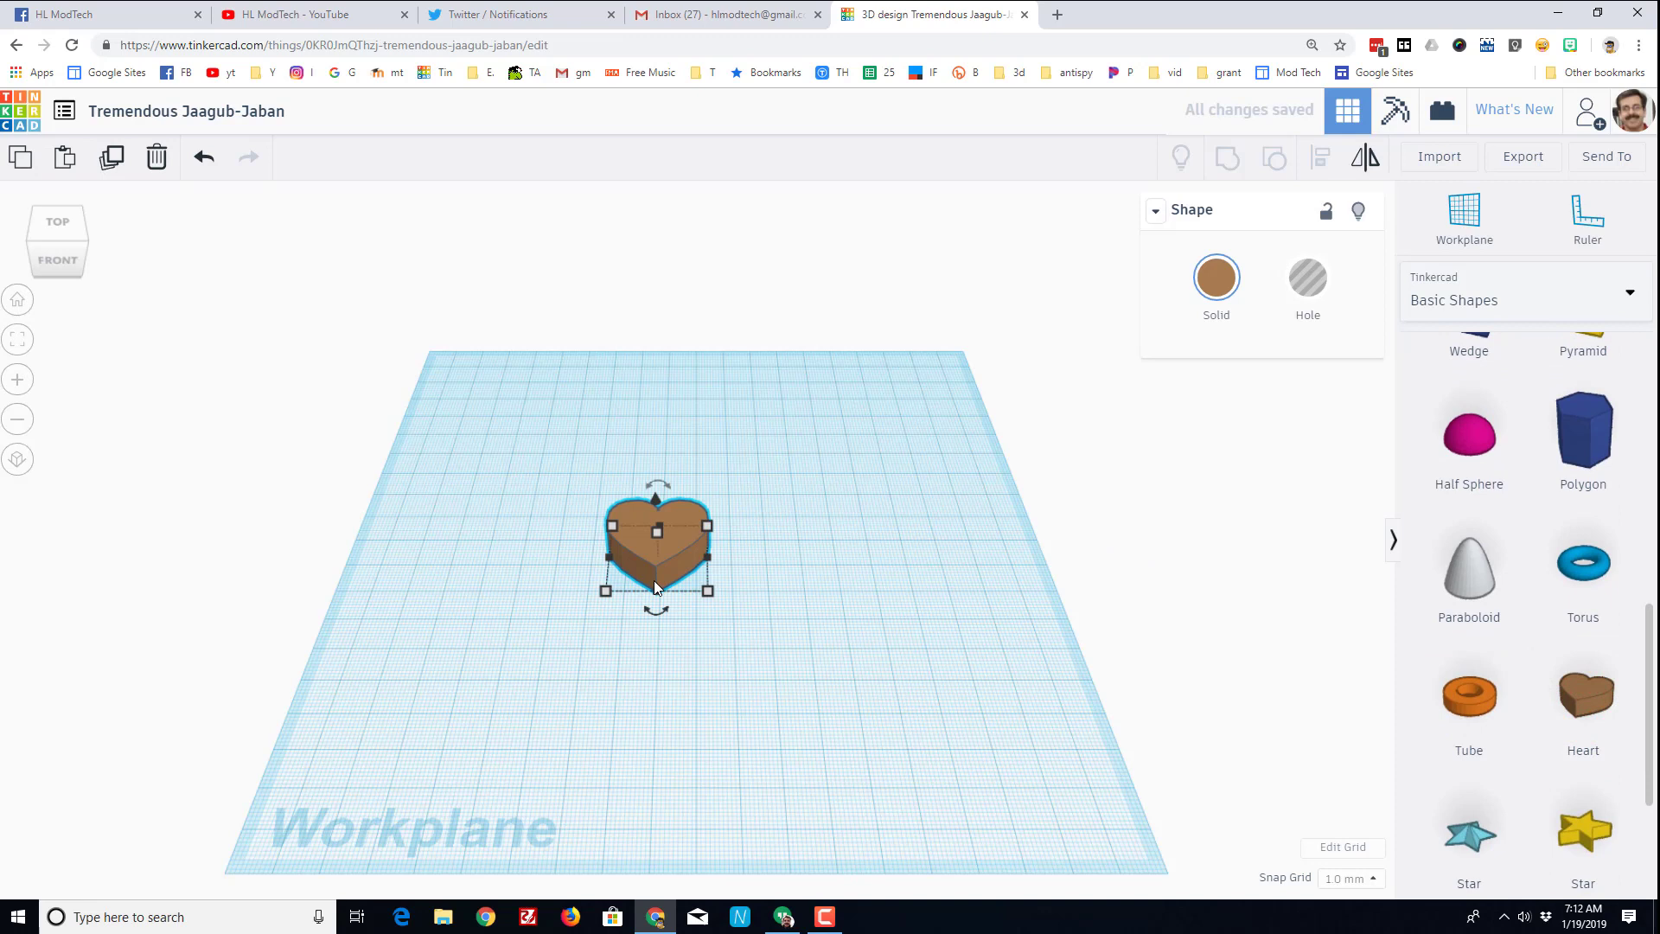
mouse_move(708, 598)
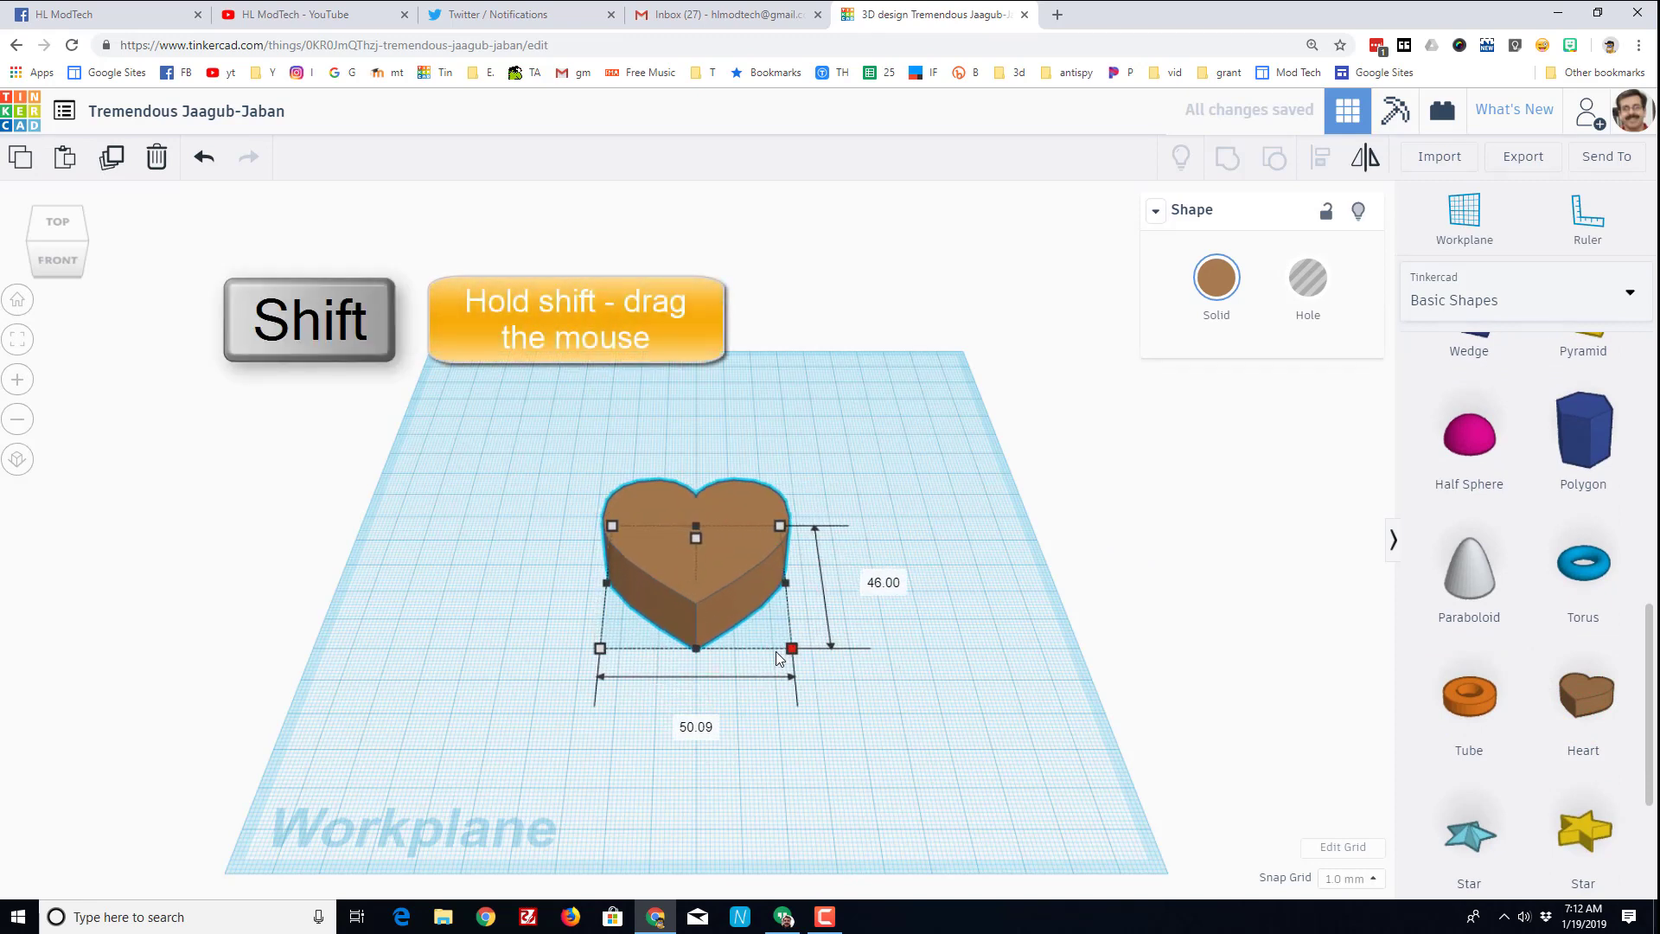
drag(791, 649, 766, 632)
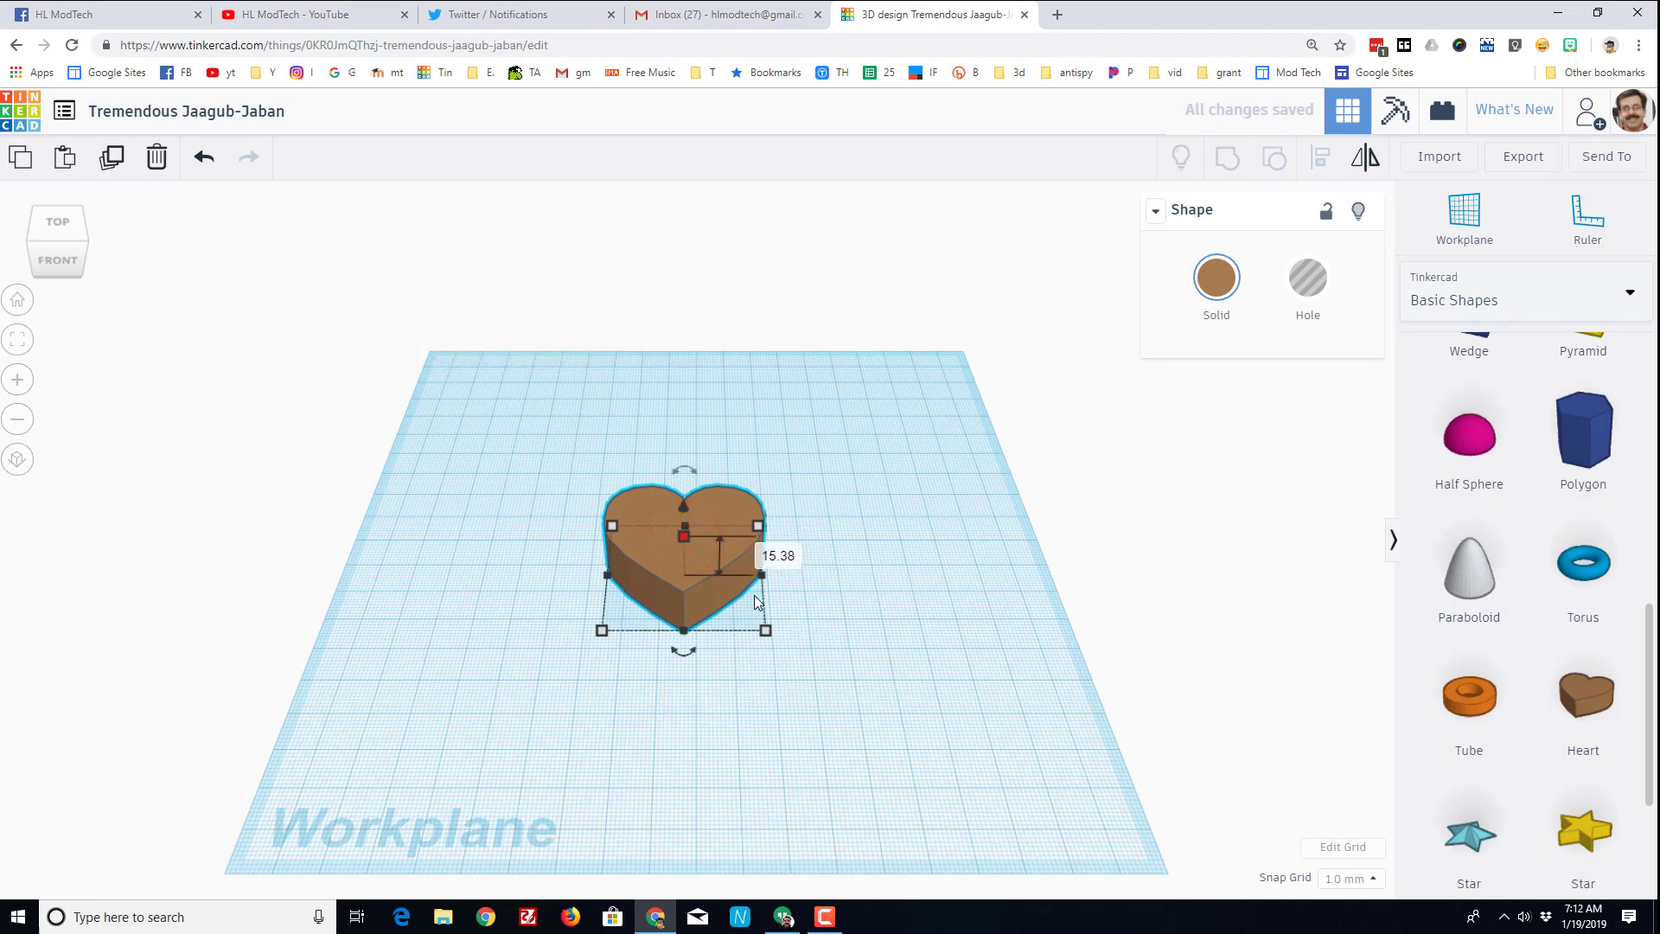
click(776, 555)
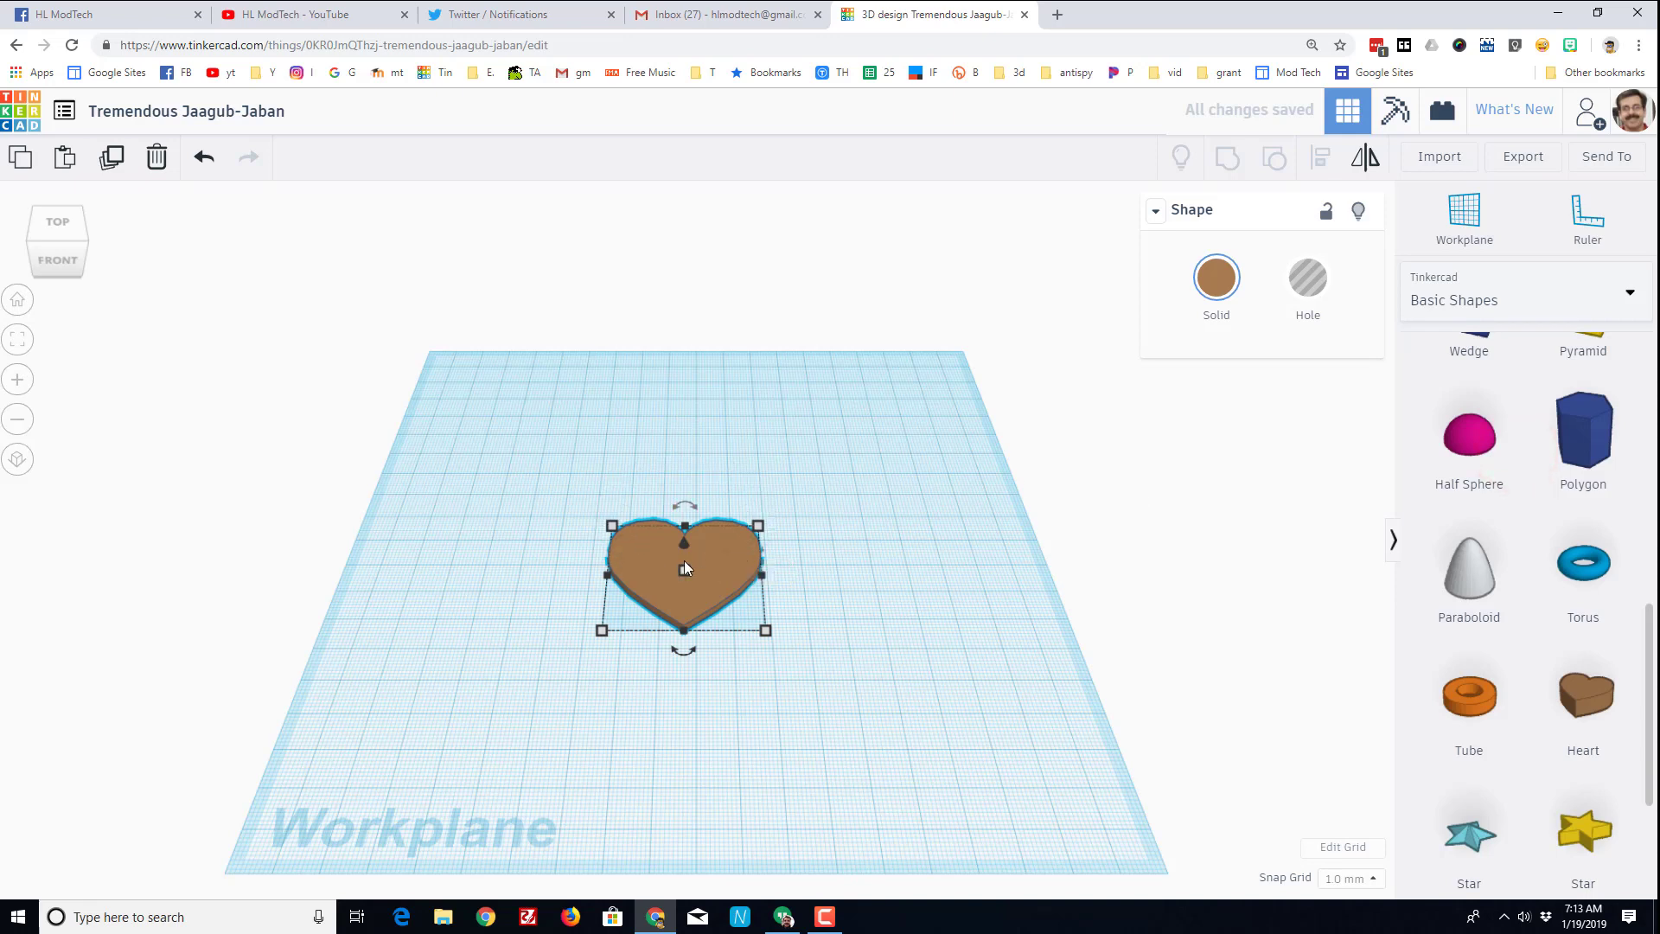
Colour the heart slab red and frame the view around it.
click(1216, 279)
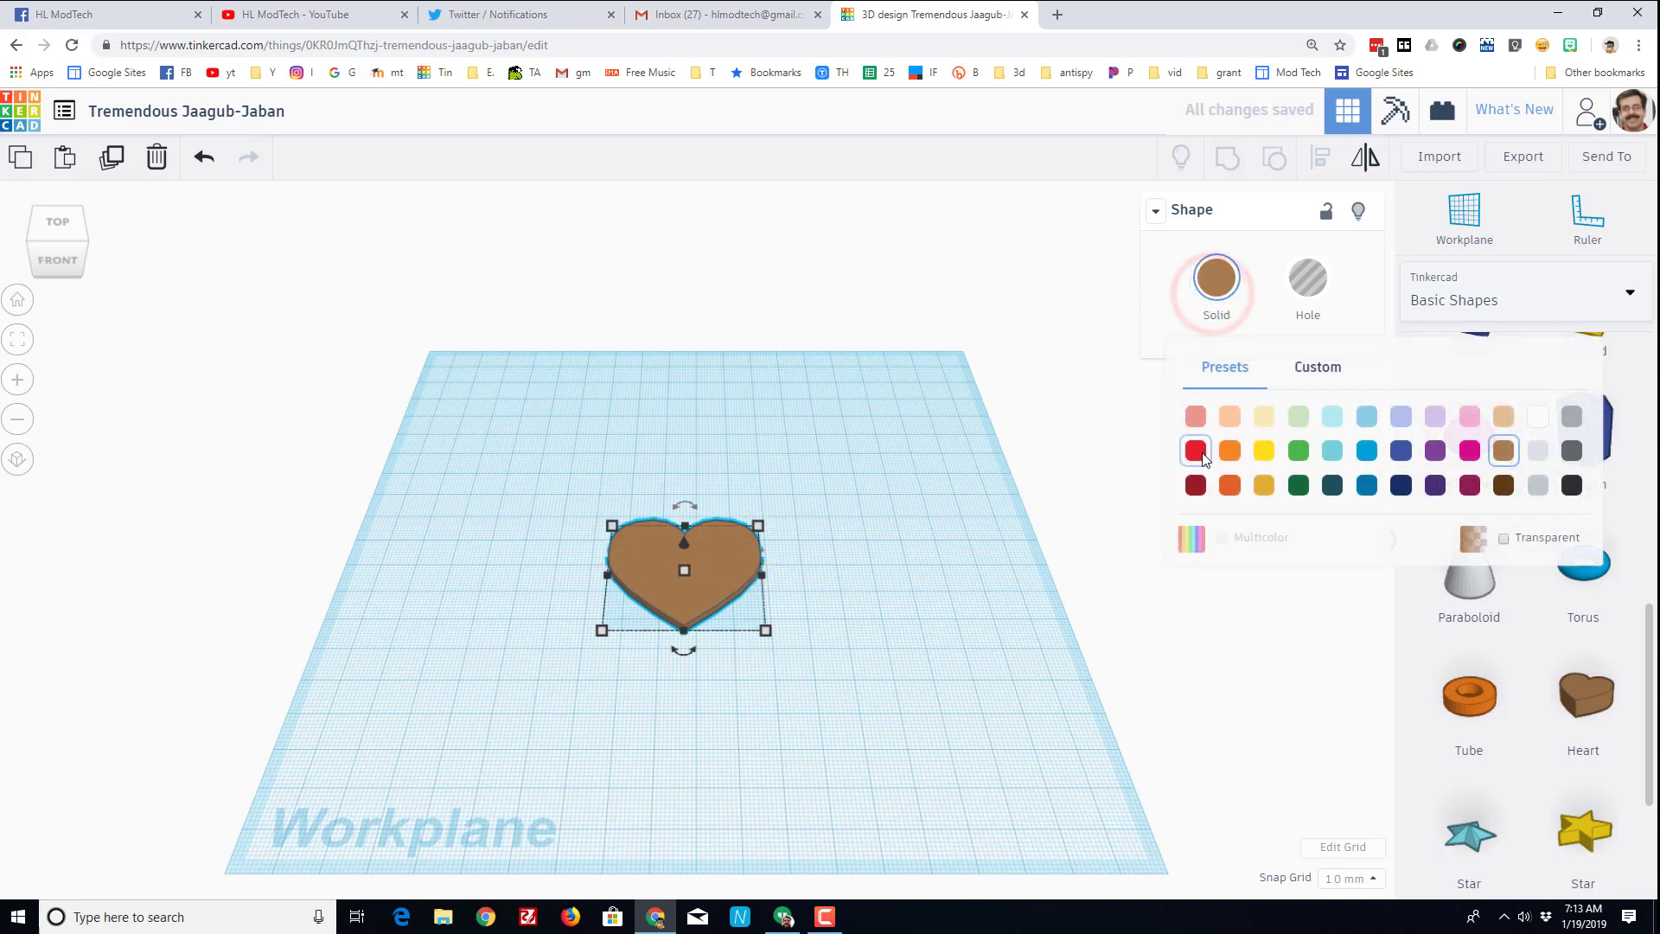
click(1195, 449)
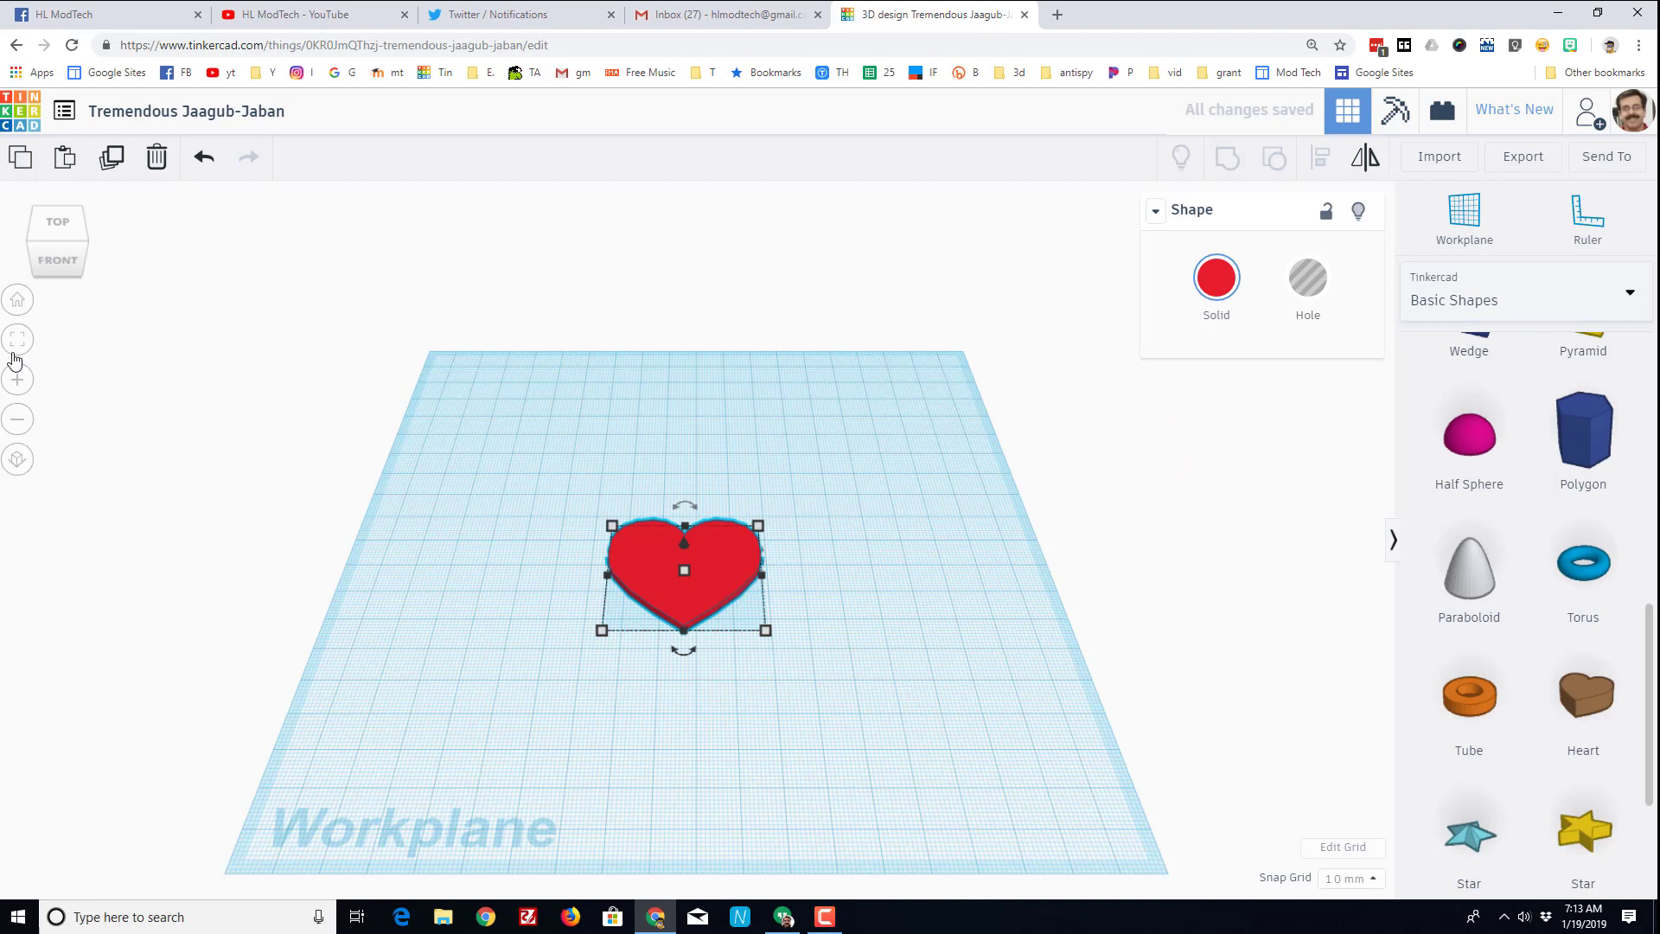
click(17, 339)
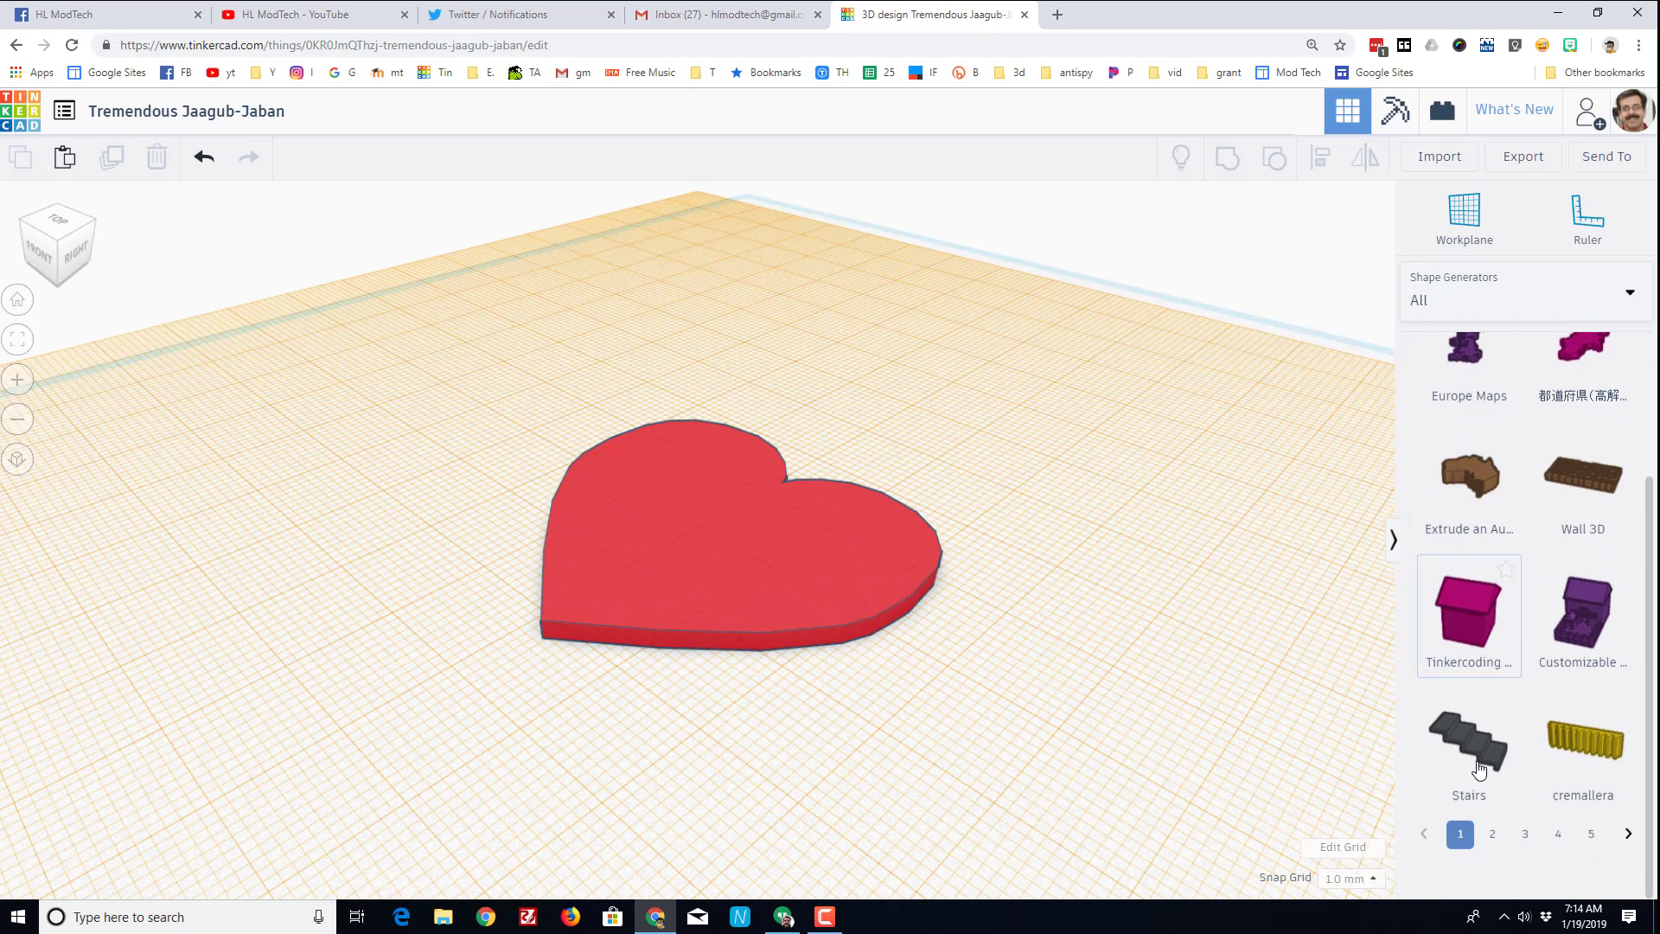
Add the 'script' generator from page 2 of Shape Generators onto the heart.
click(1493, 880)
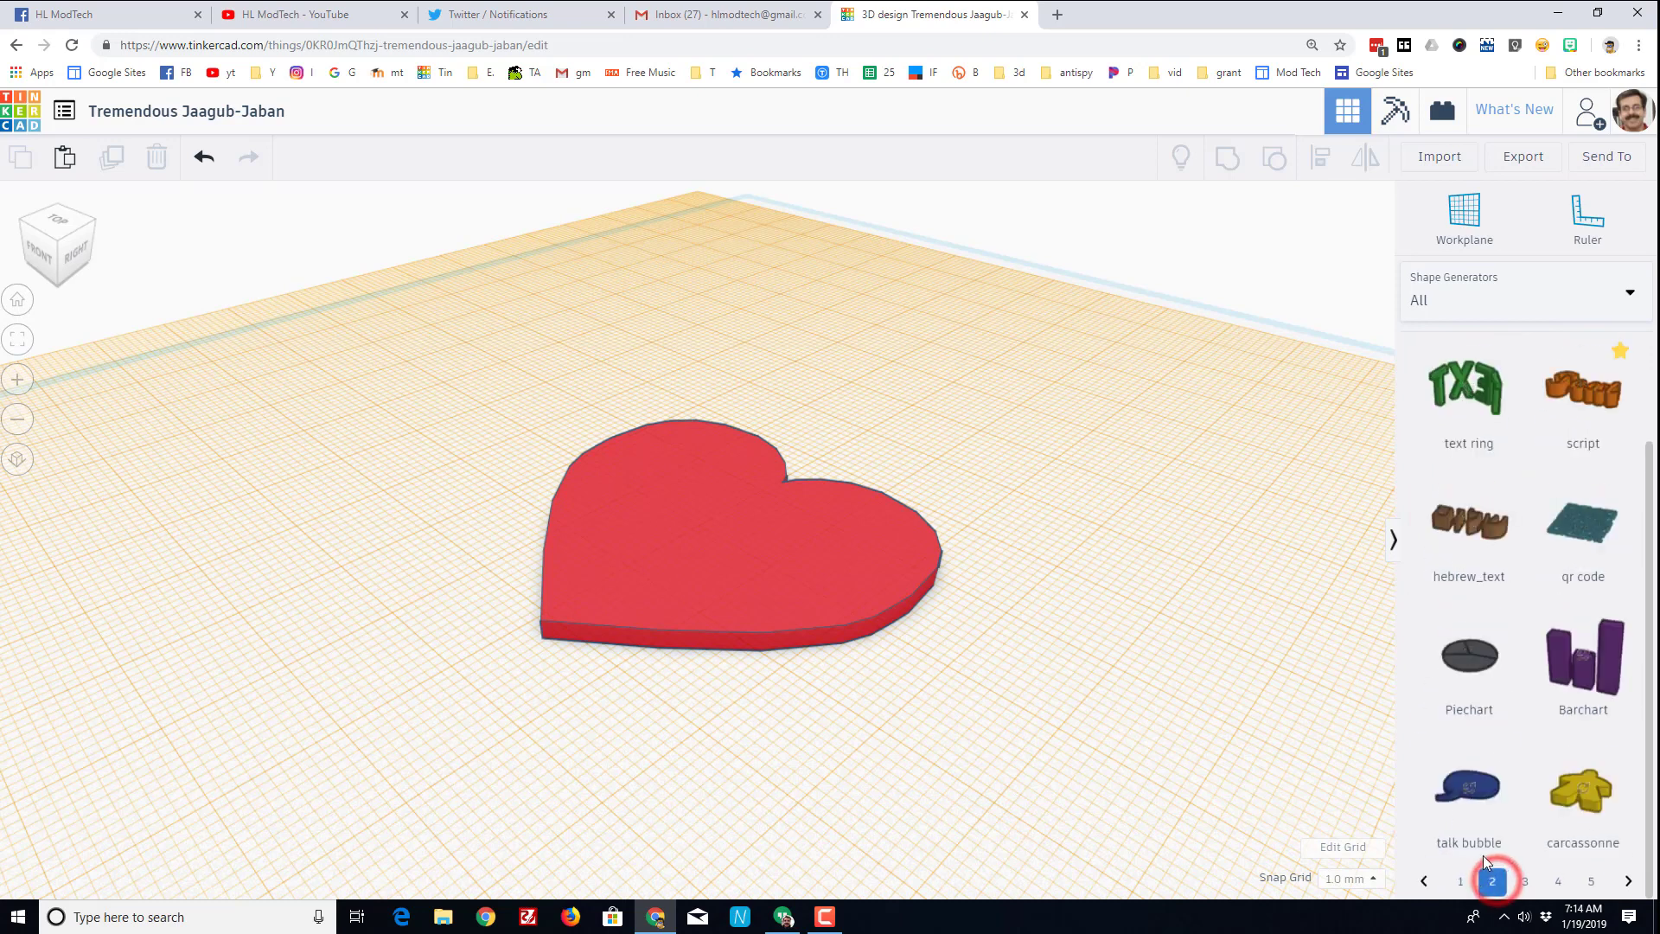
mouse_move(1583, 408)
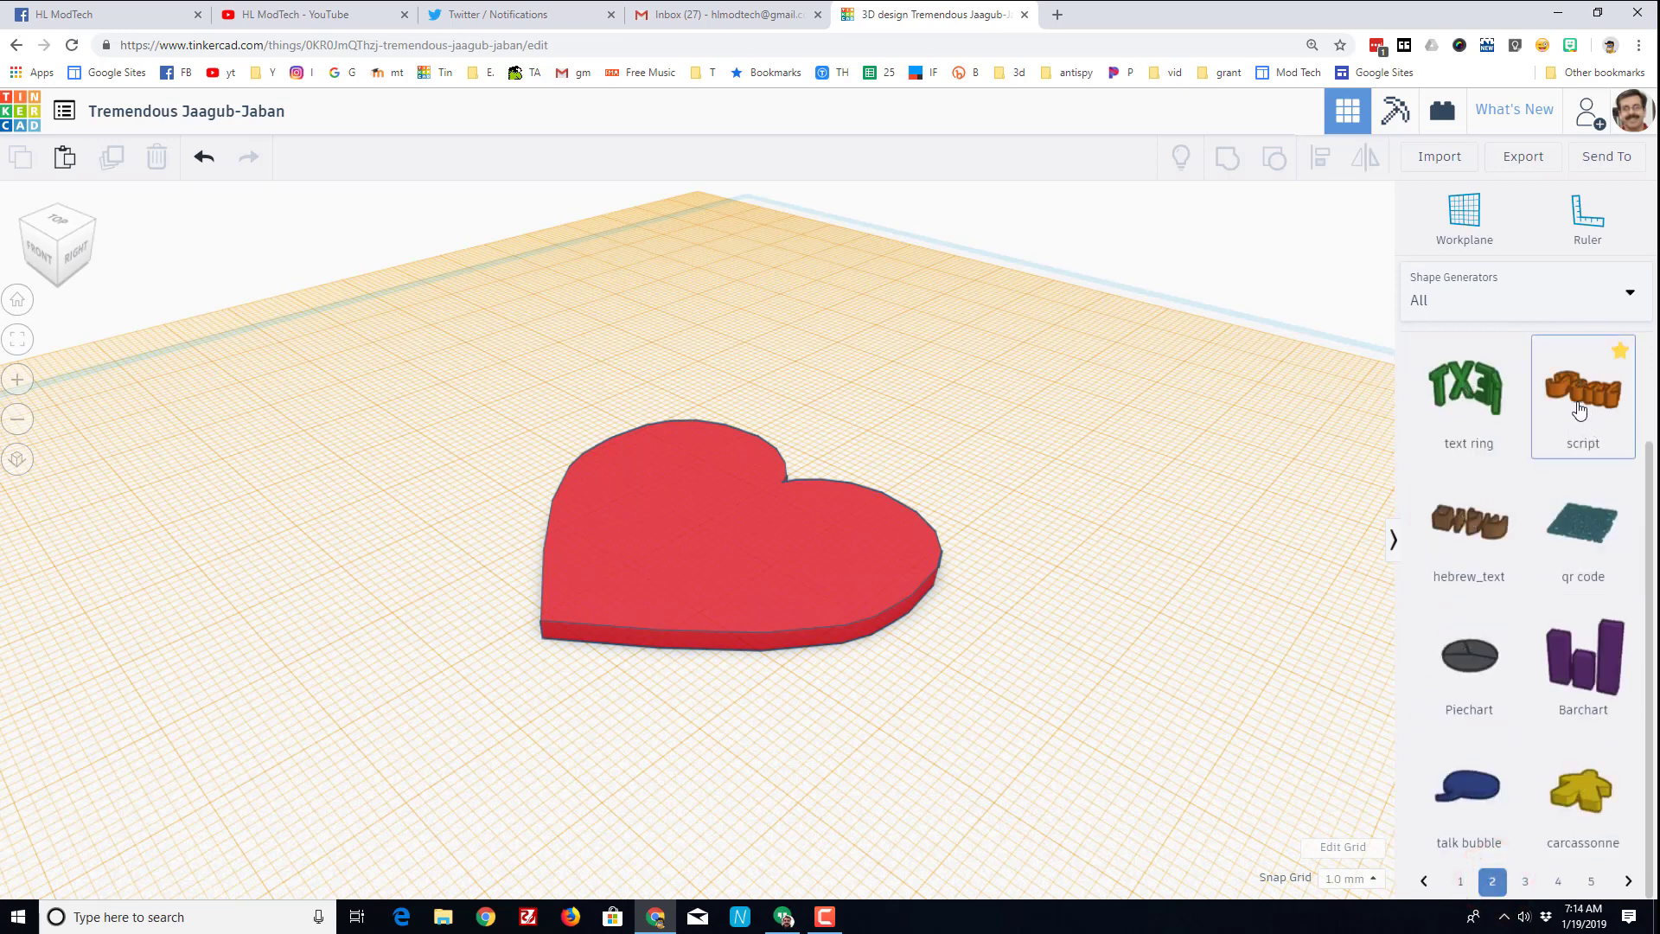
click(1583, 389)
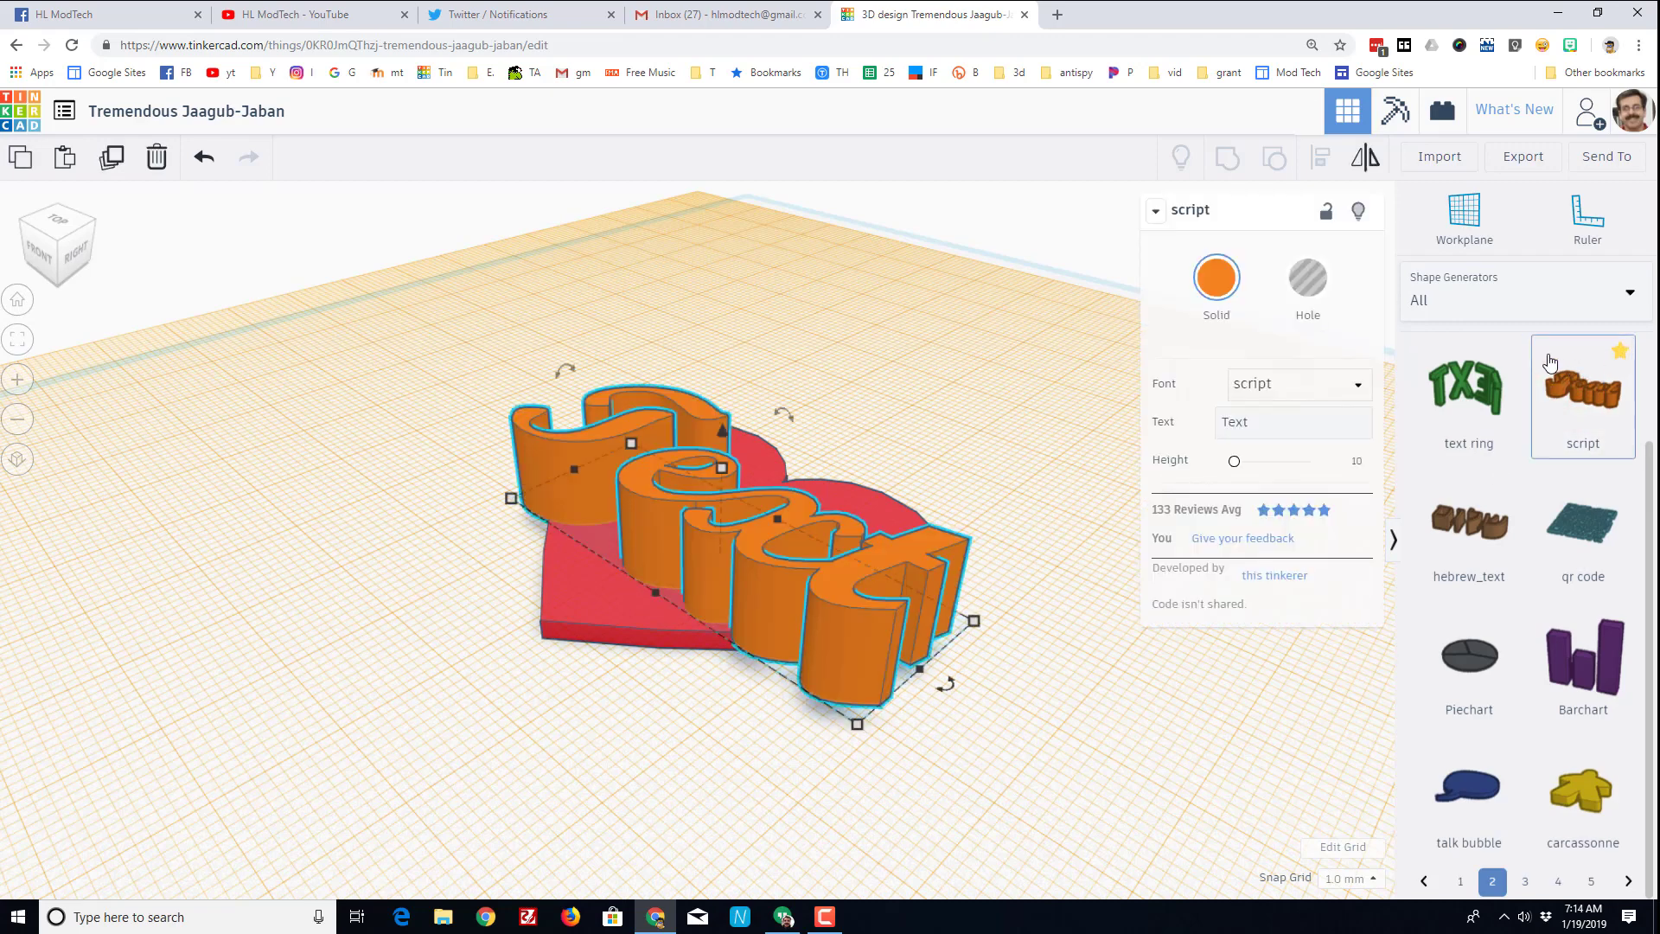
mouse_move(1469, 386)
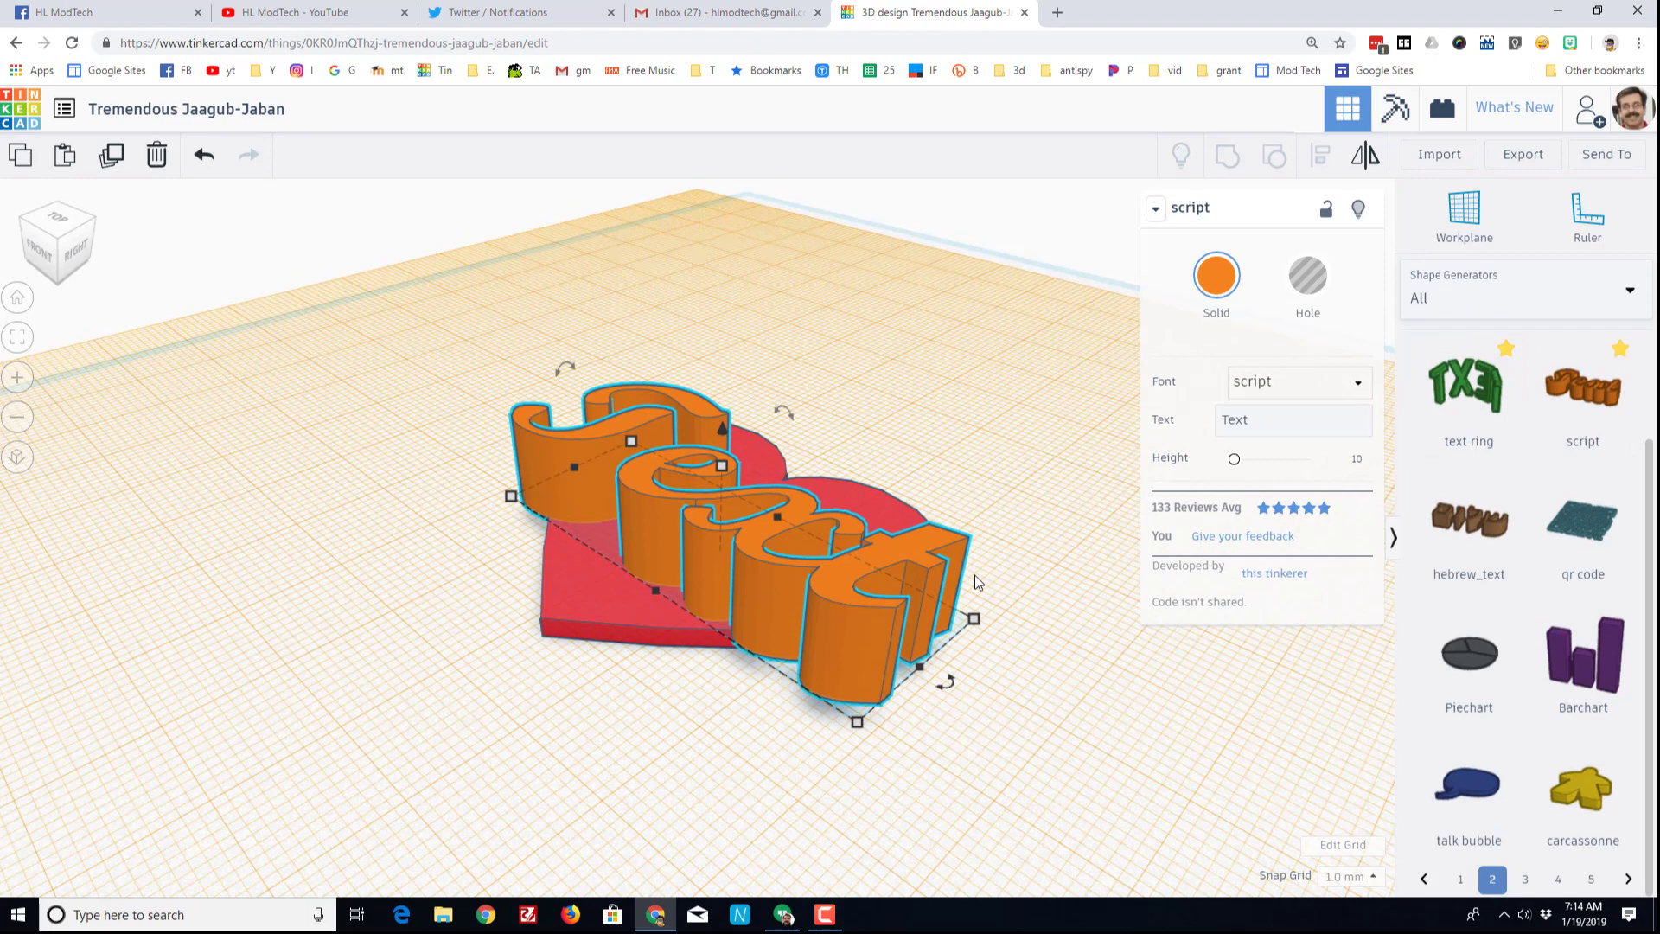
Change the script shape's text to LOVE and recolour it white.
click(1297, 381)
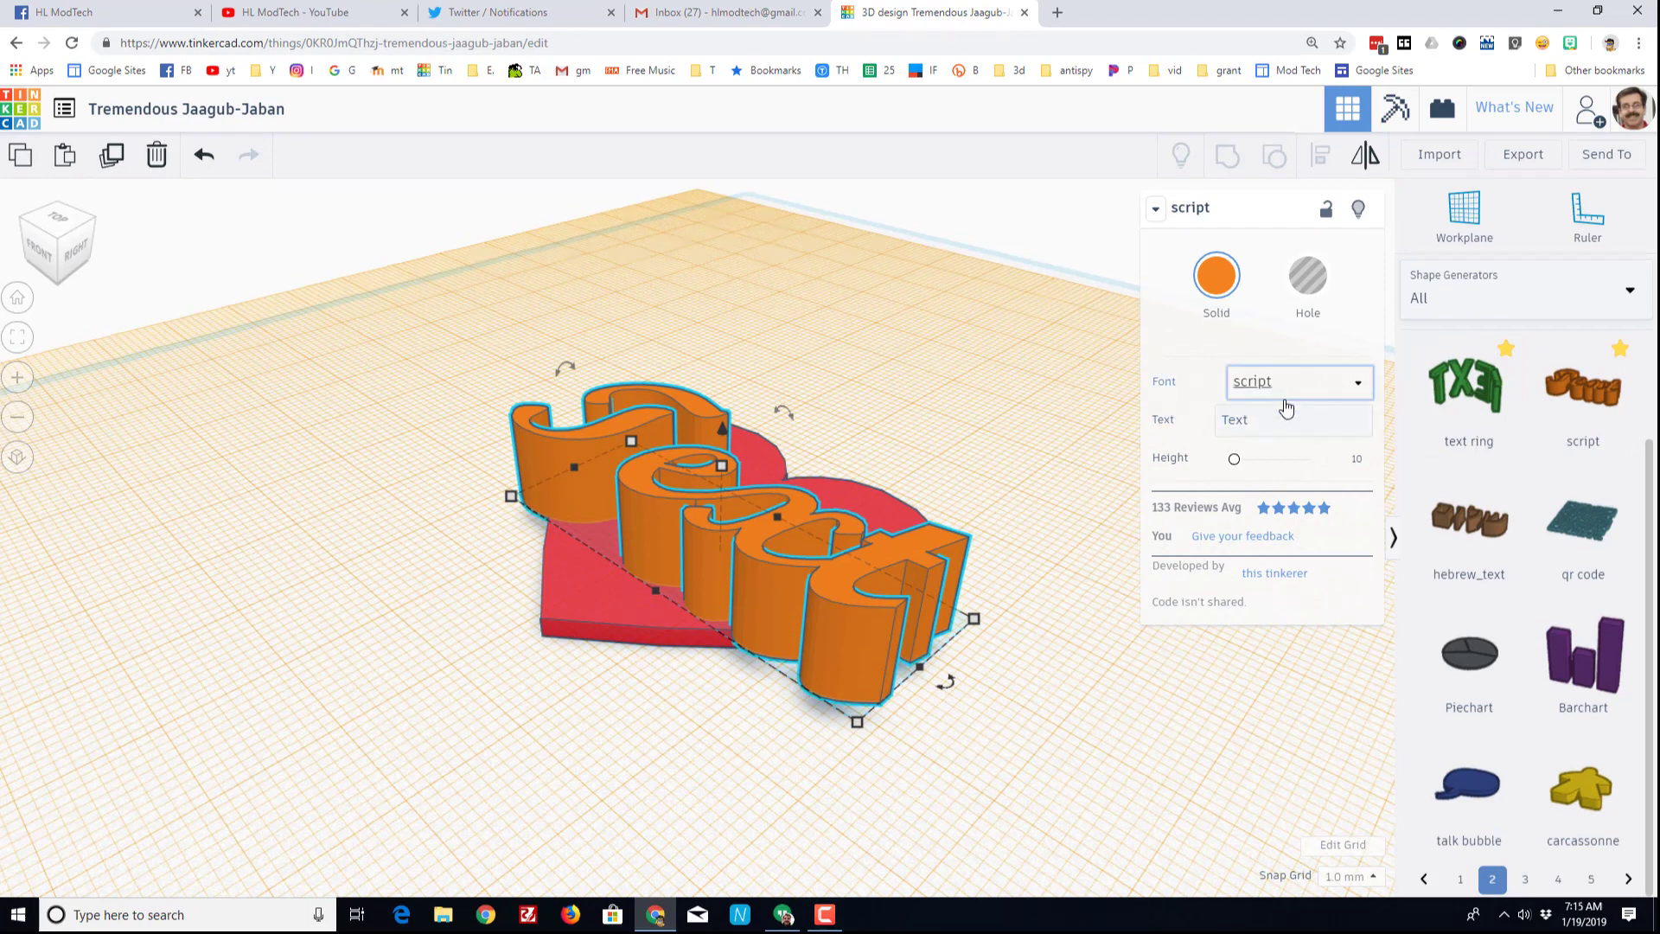
click(1292, 419)
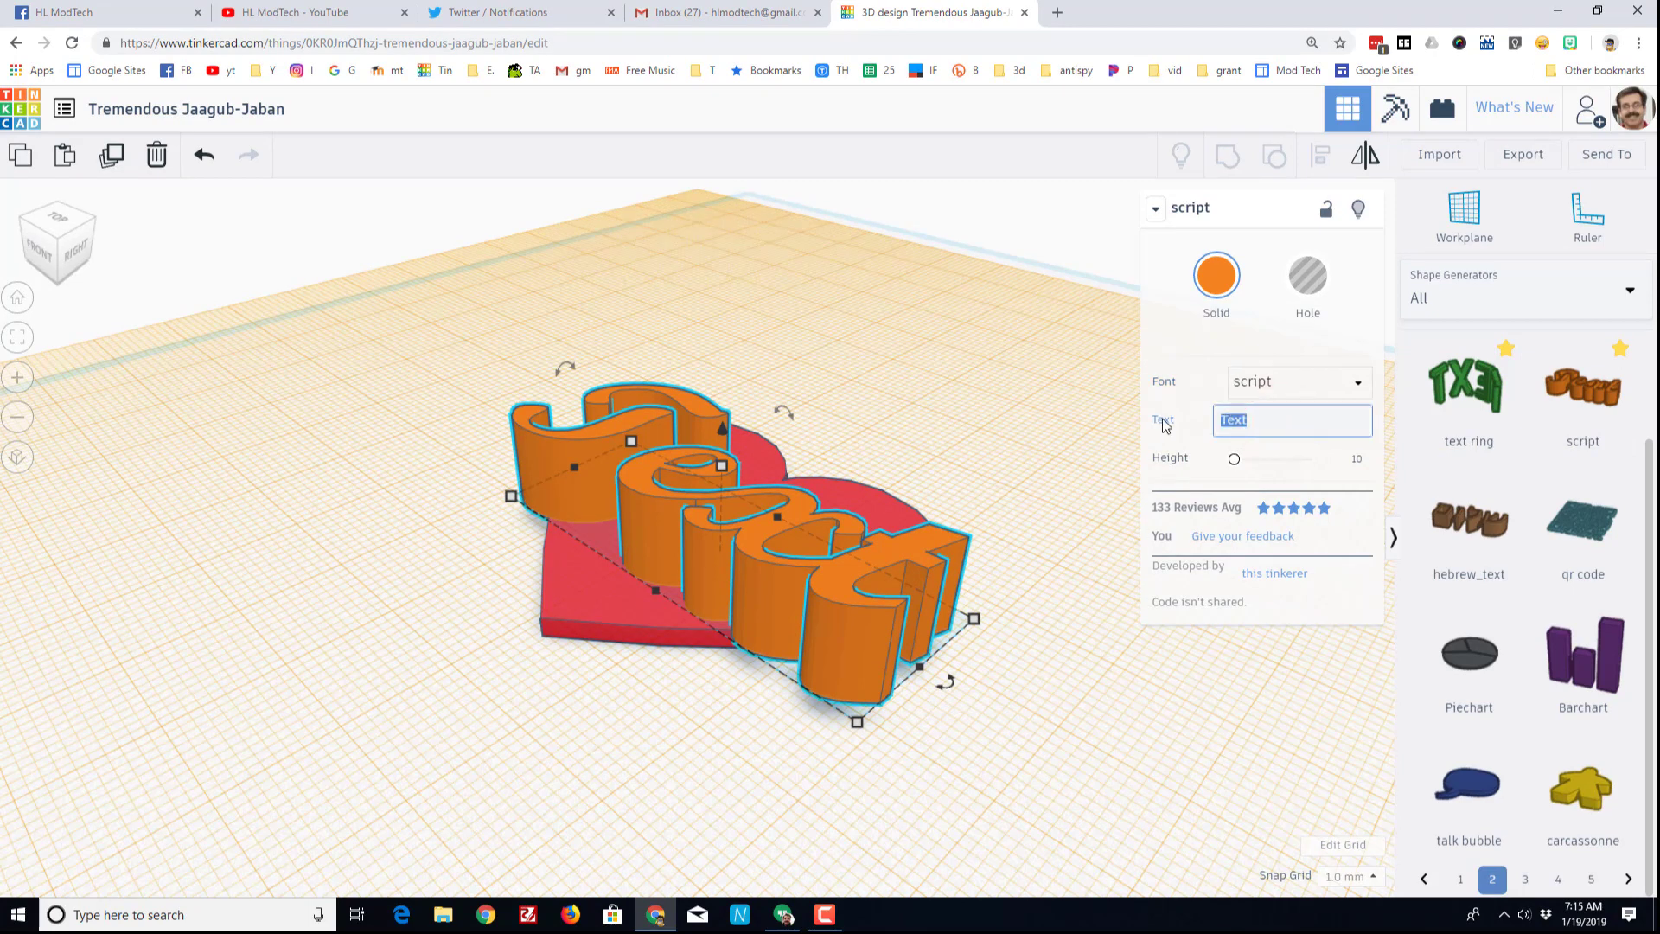
text(LOVE)
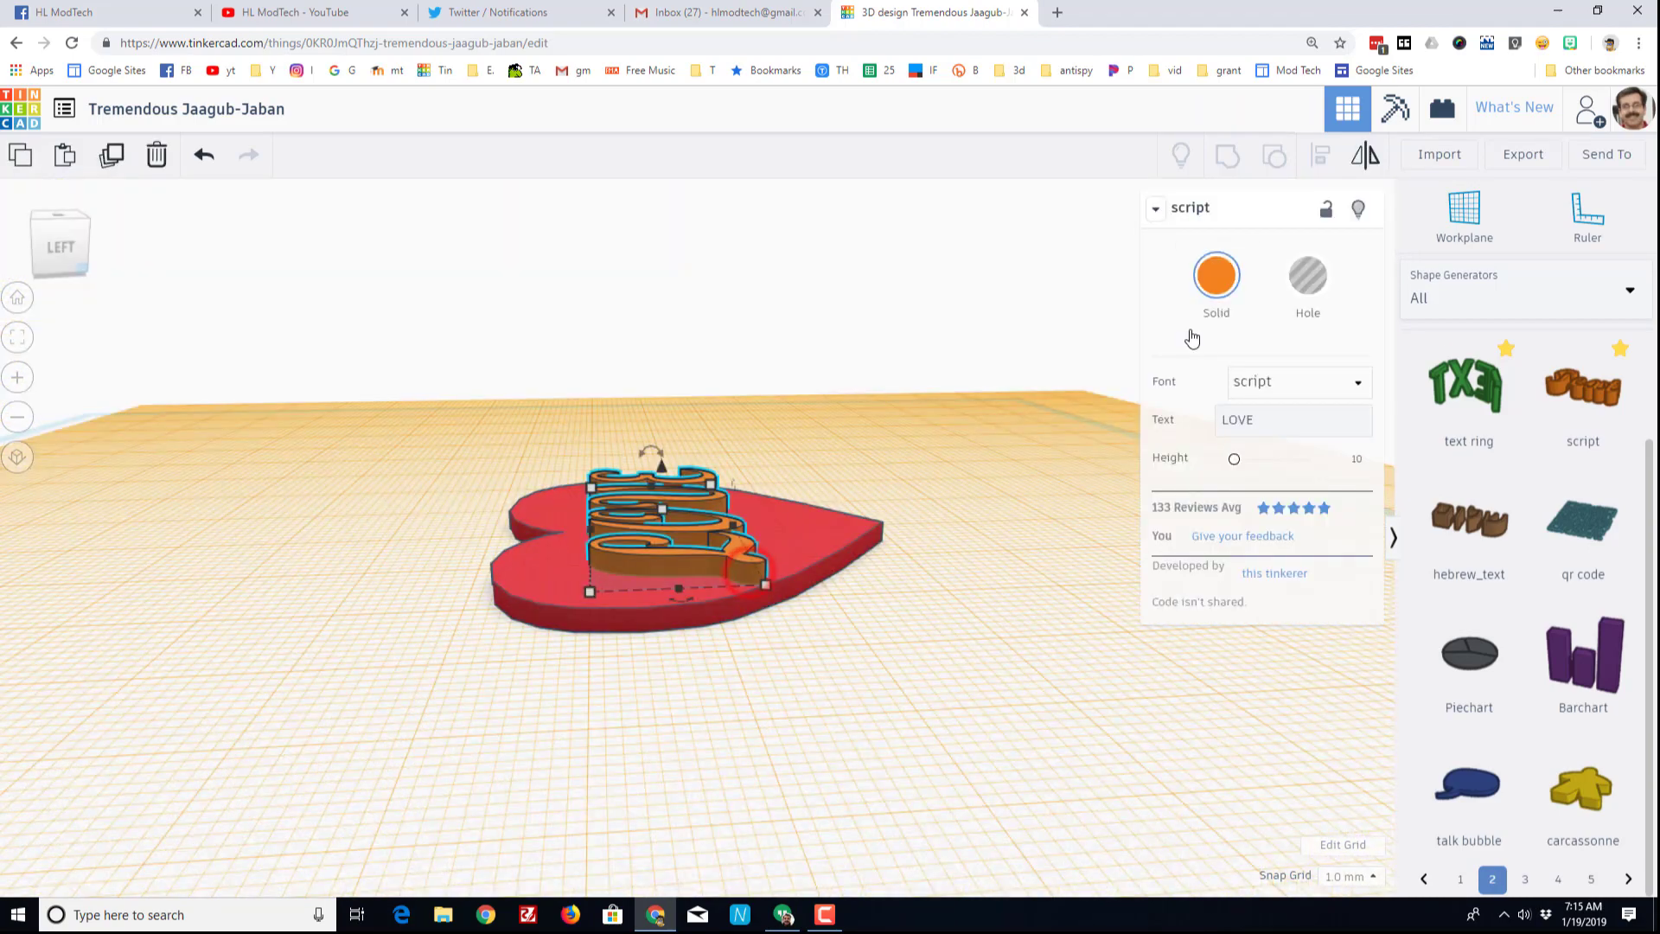
click(1216, 275)
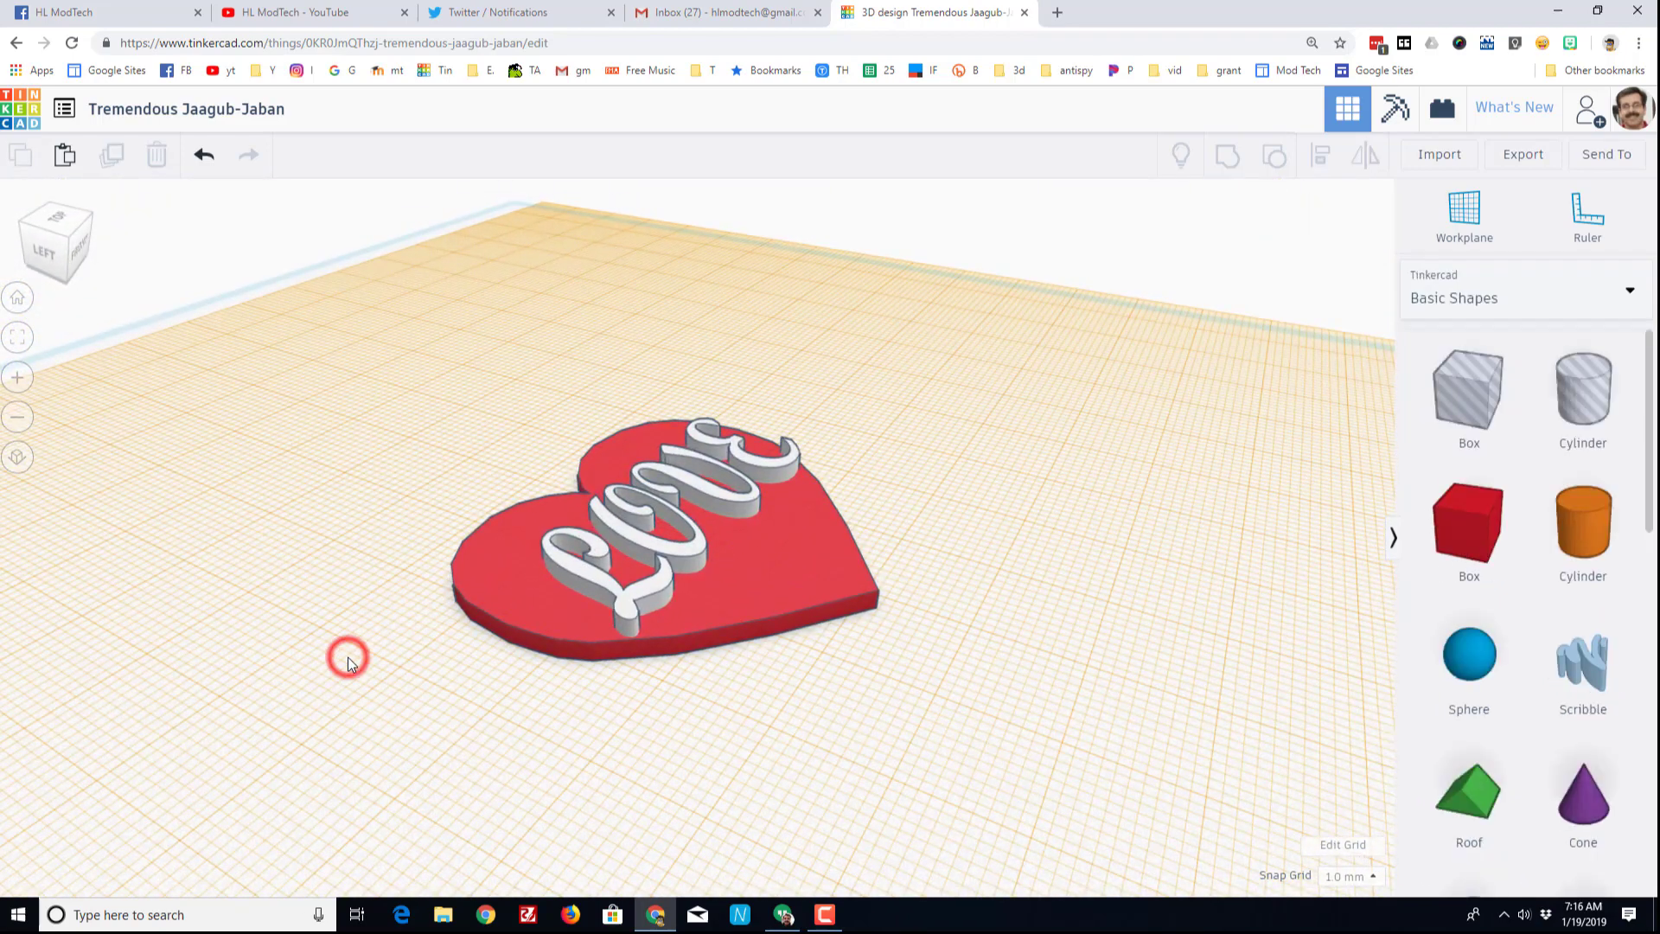
Add a 5 mm cylinder hole and move it onto the heart's left lobe.
click(1463, 214)
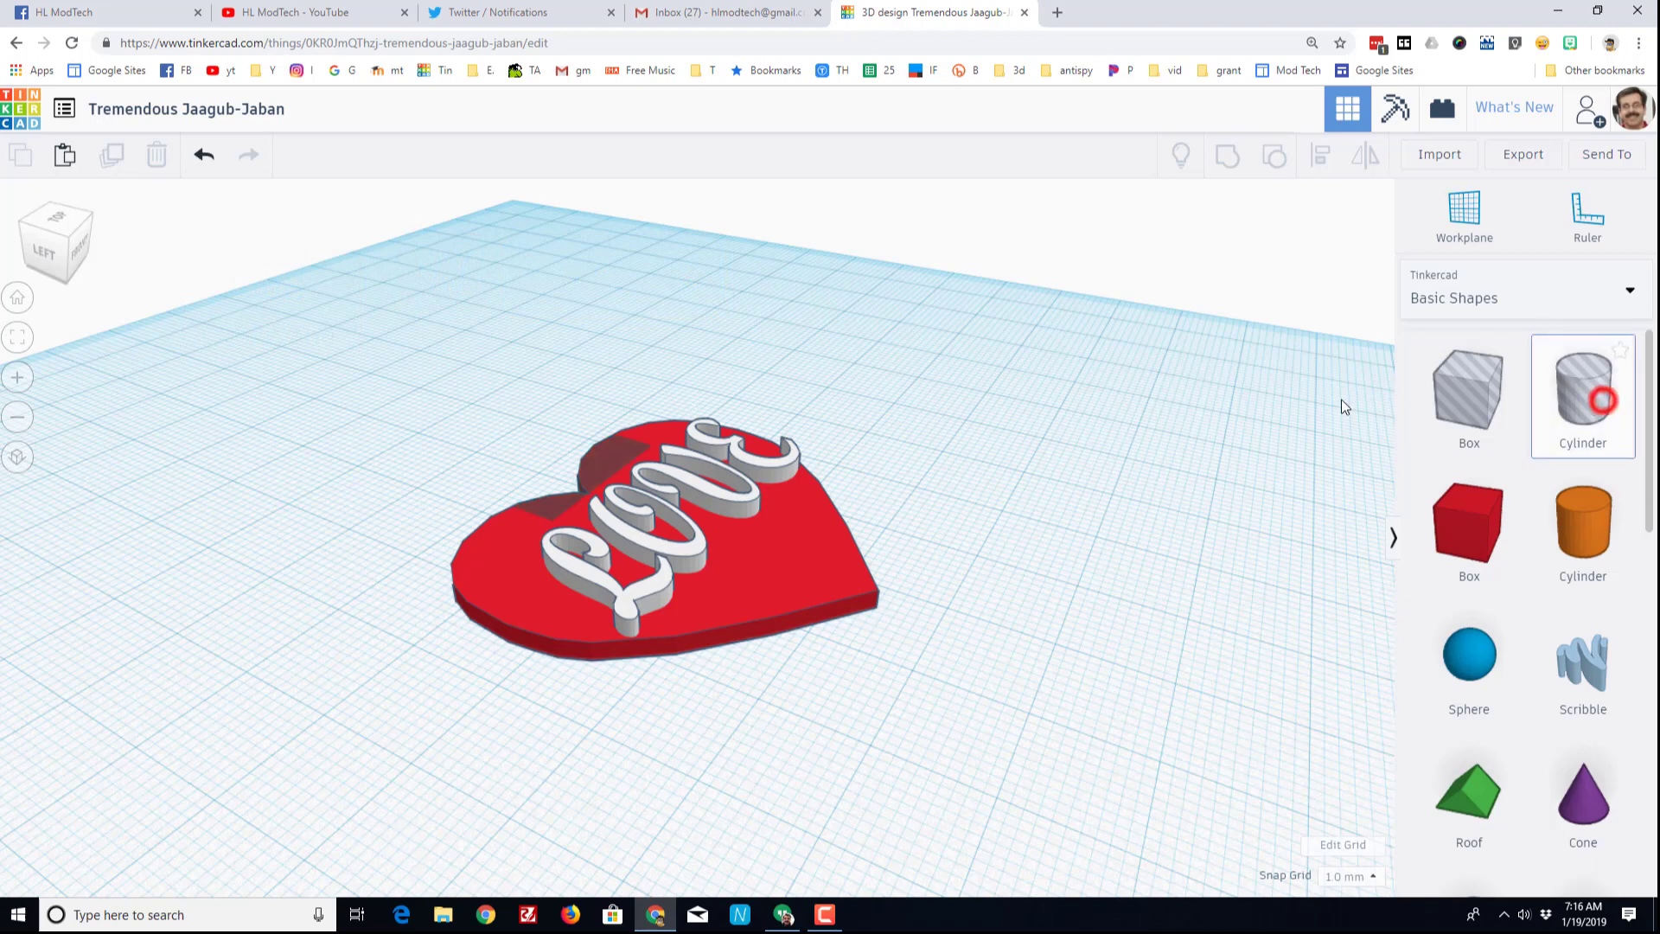
click(1582, 392)
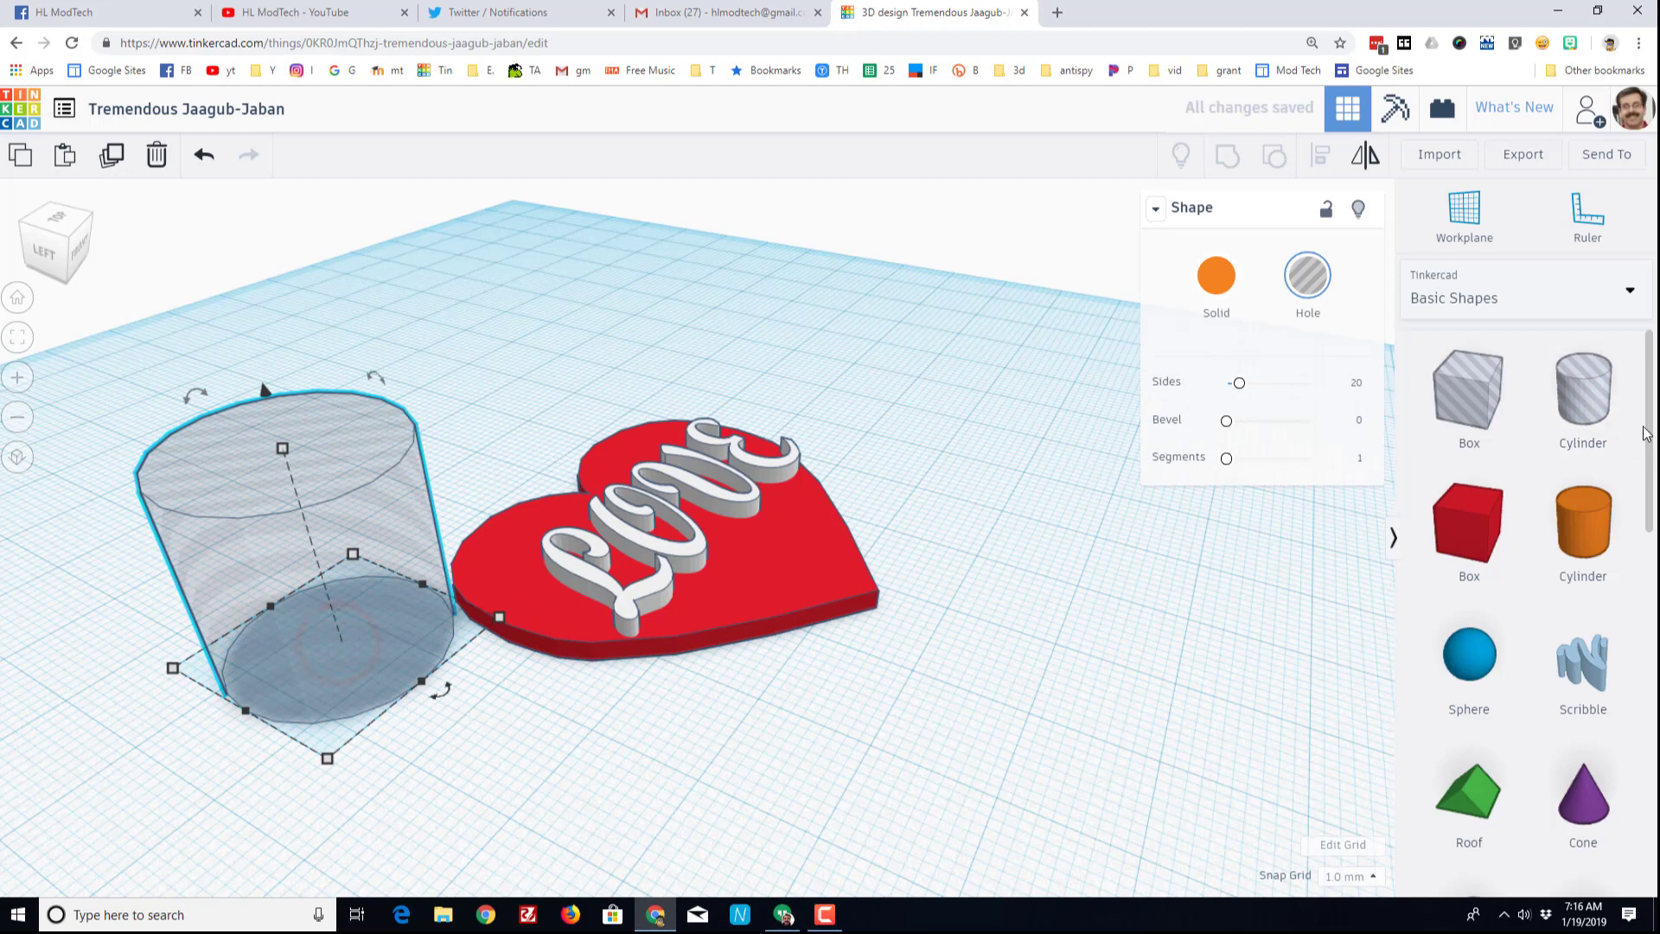
click(1216, 273)
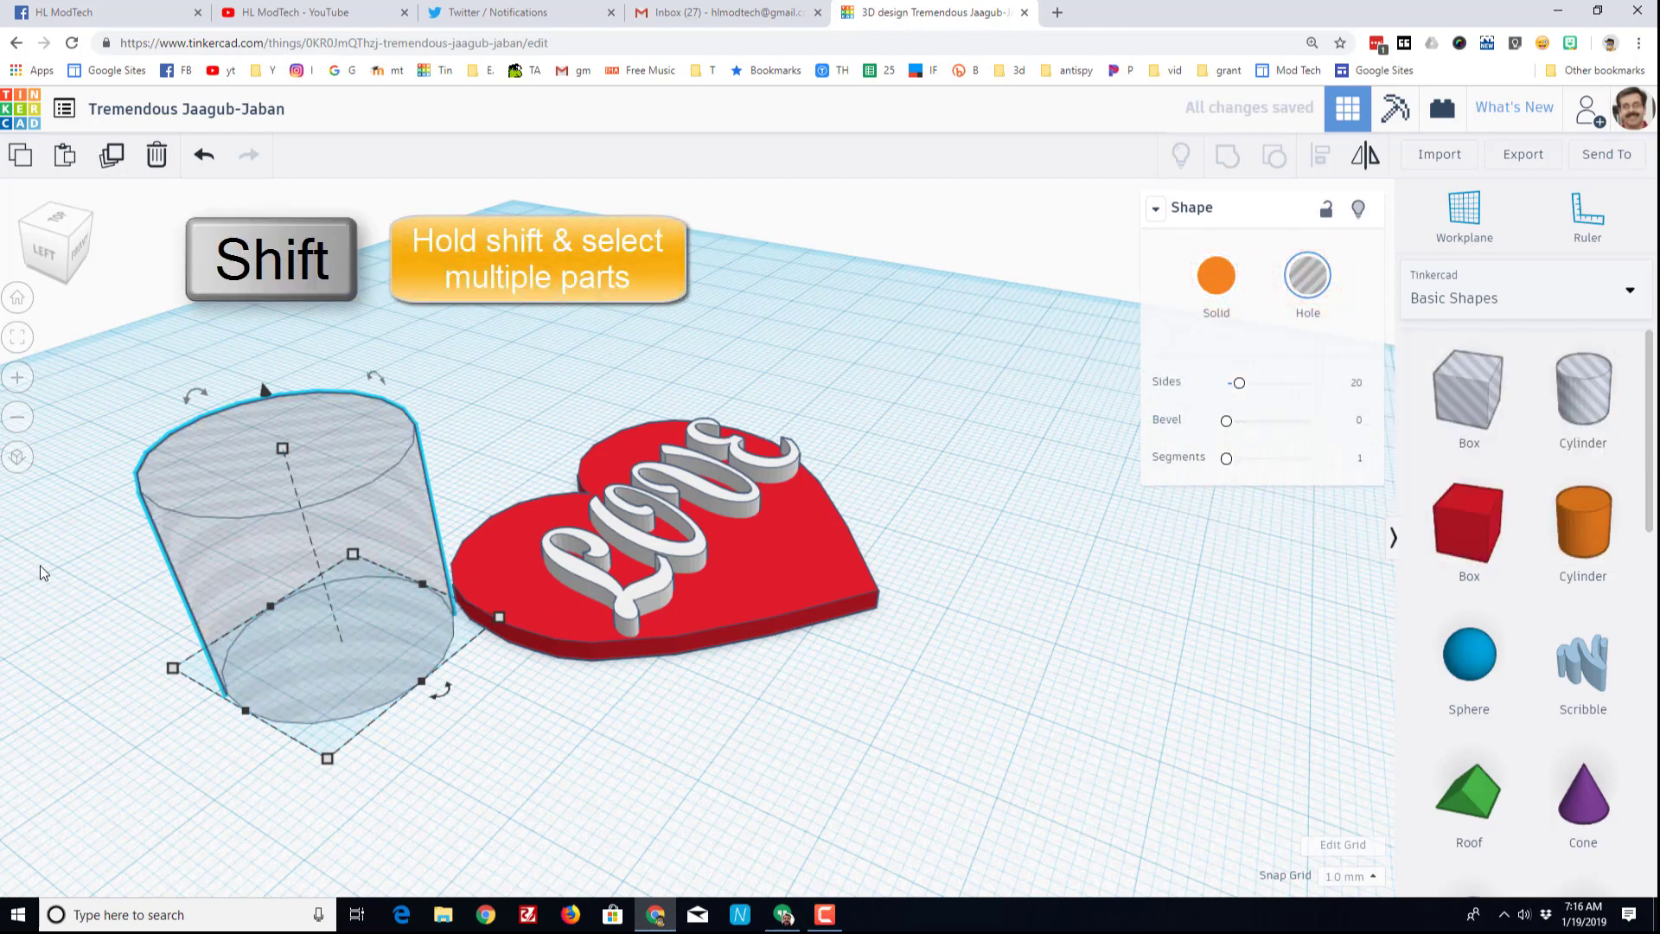
mouse_move(169, 678)
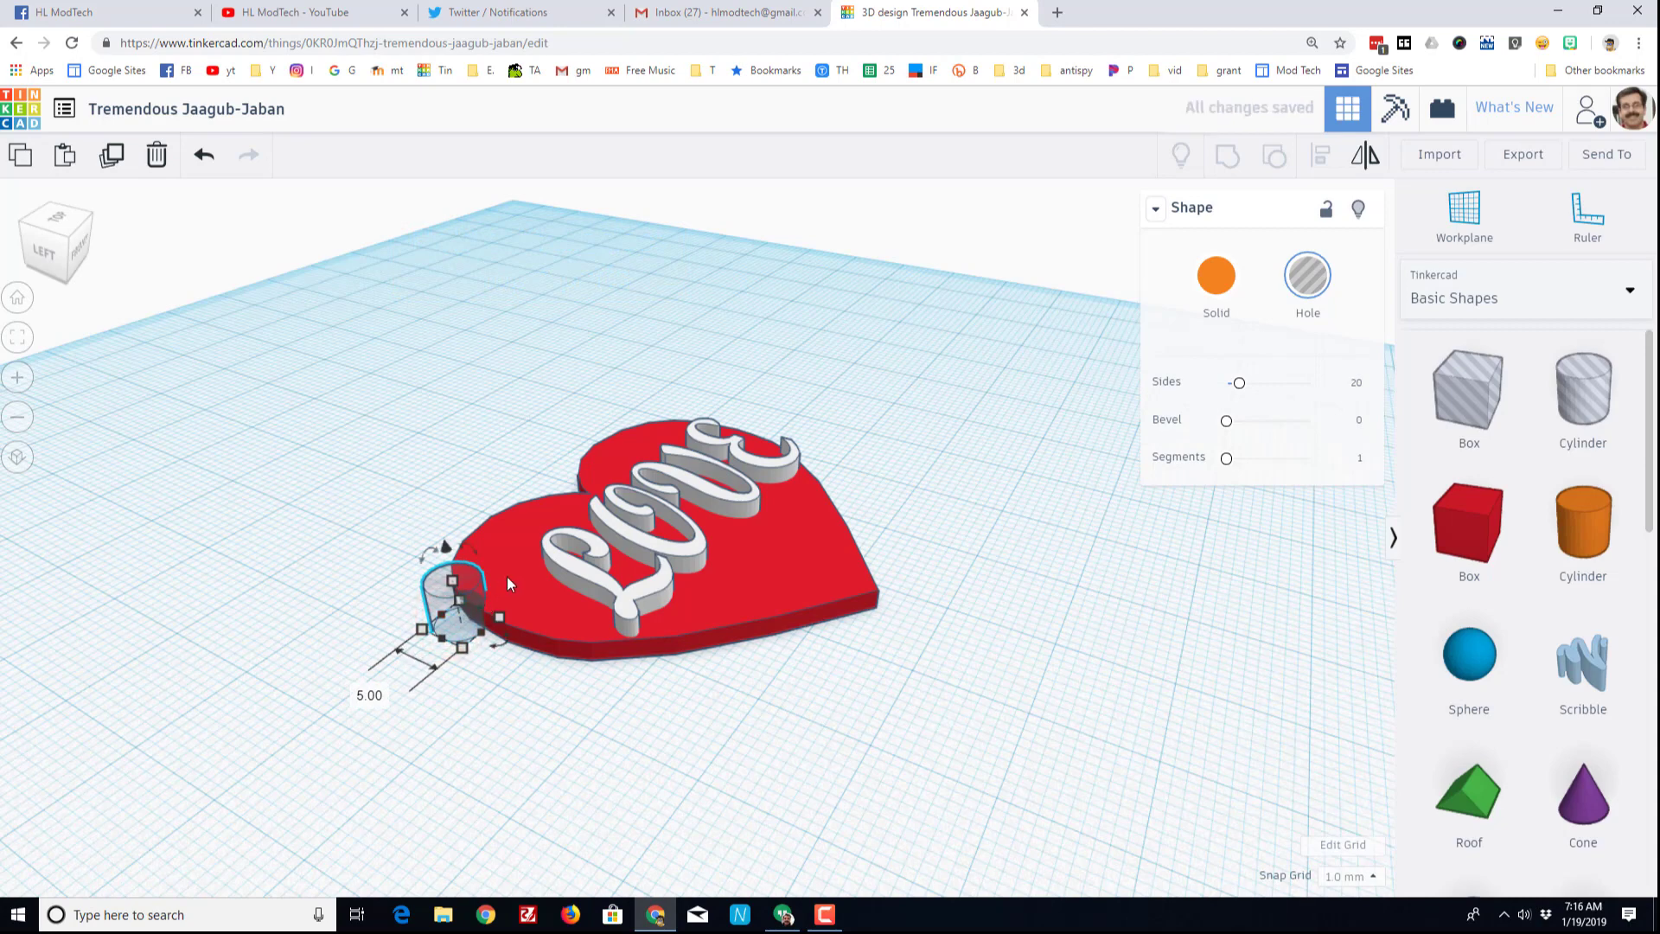
drag(455, 609, 519, 561)
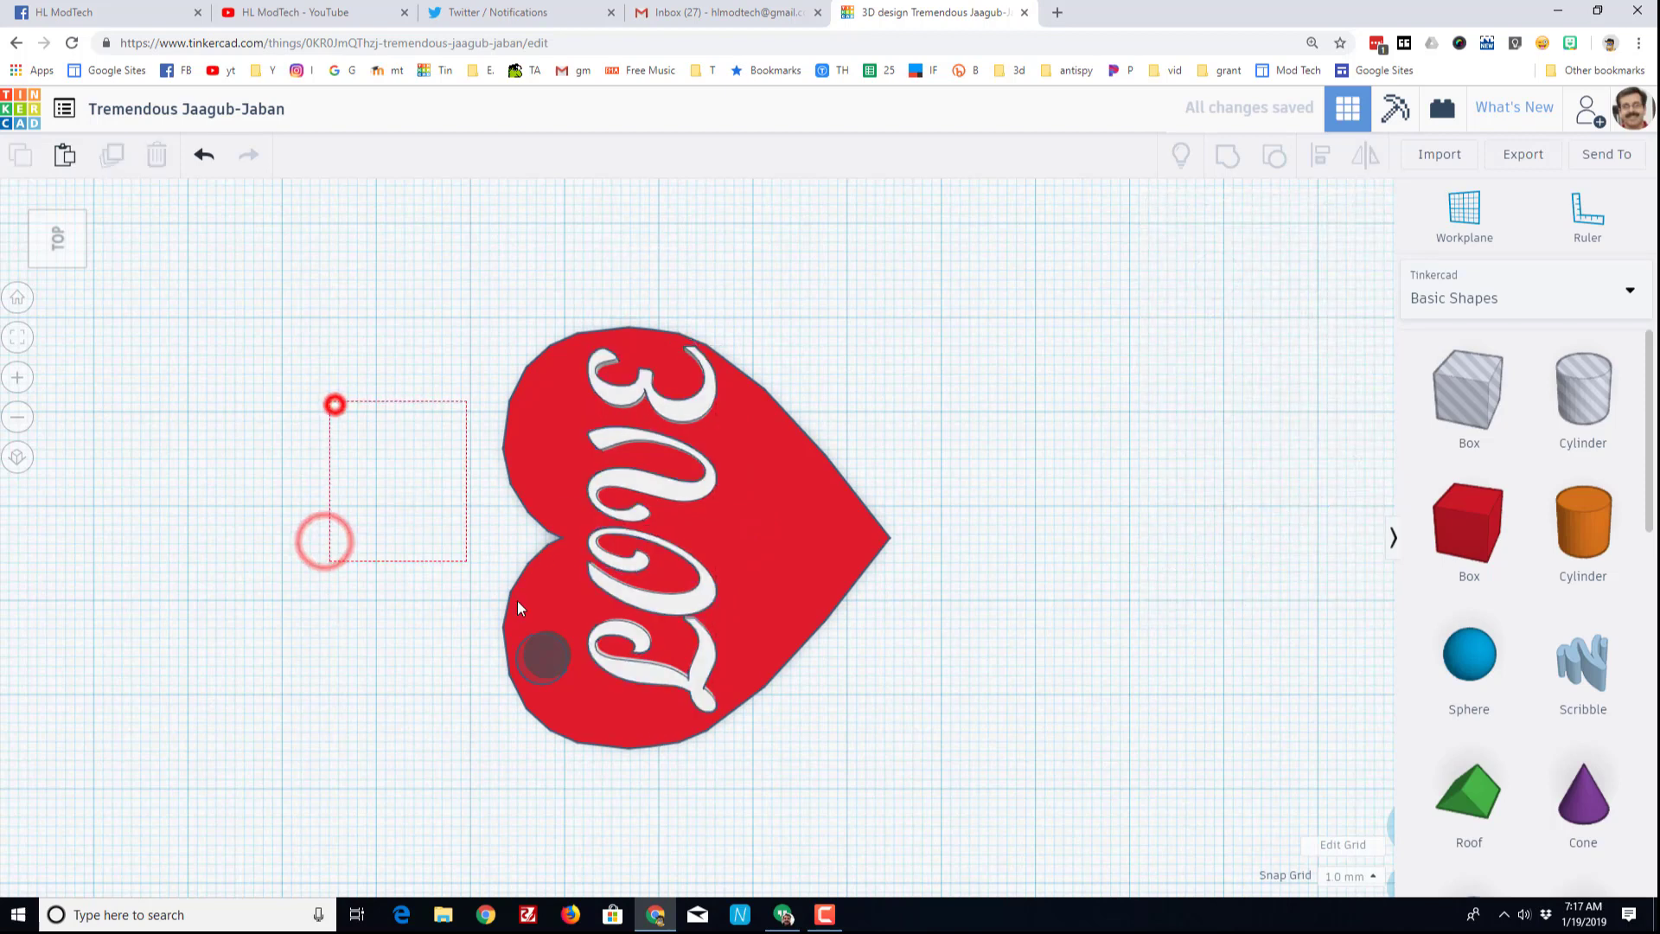
Group heart, LOVE text and hole into one piece, keeping red and white via multicolor.
click(1232, 156)
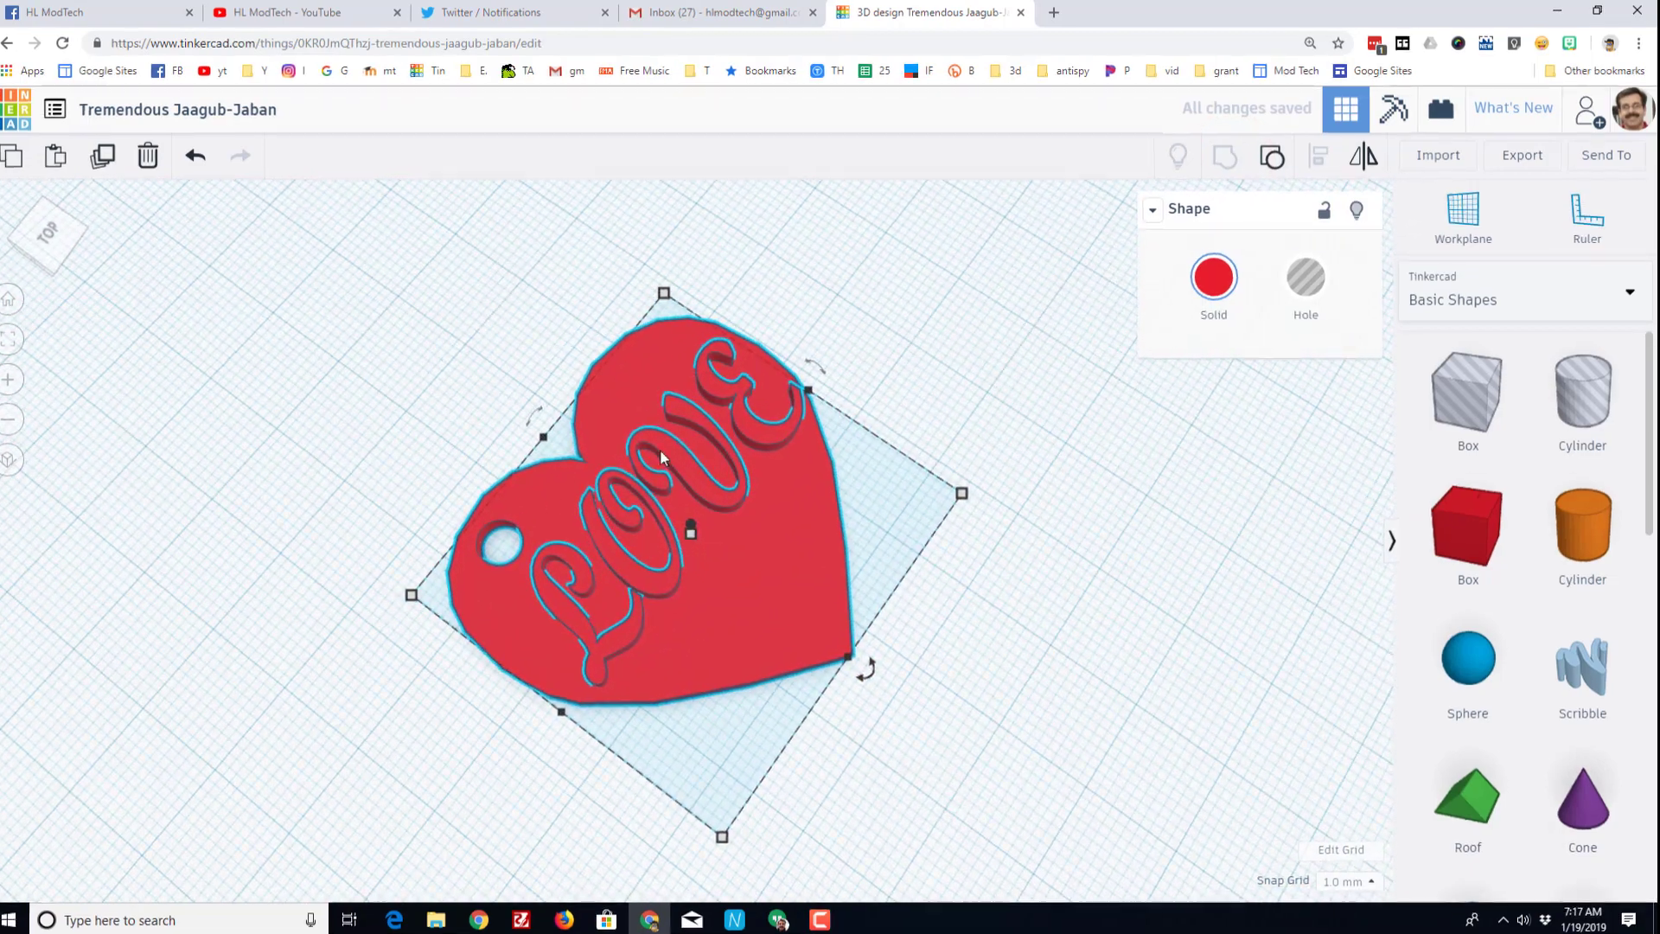
click(1214, 276)
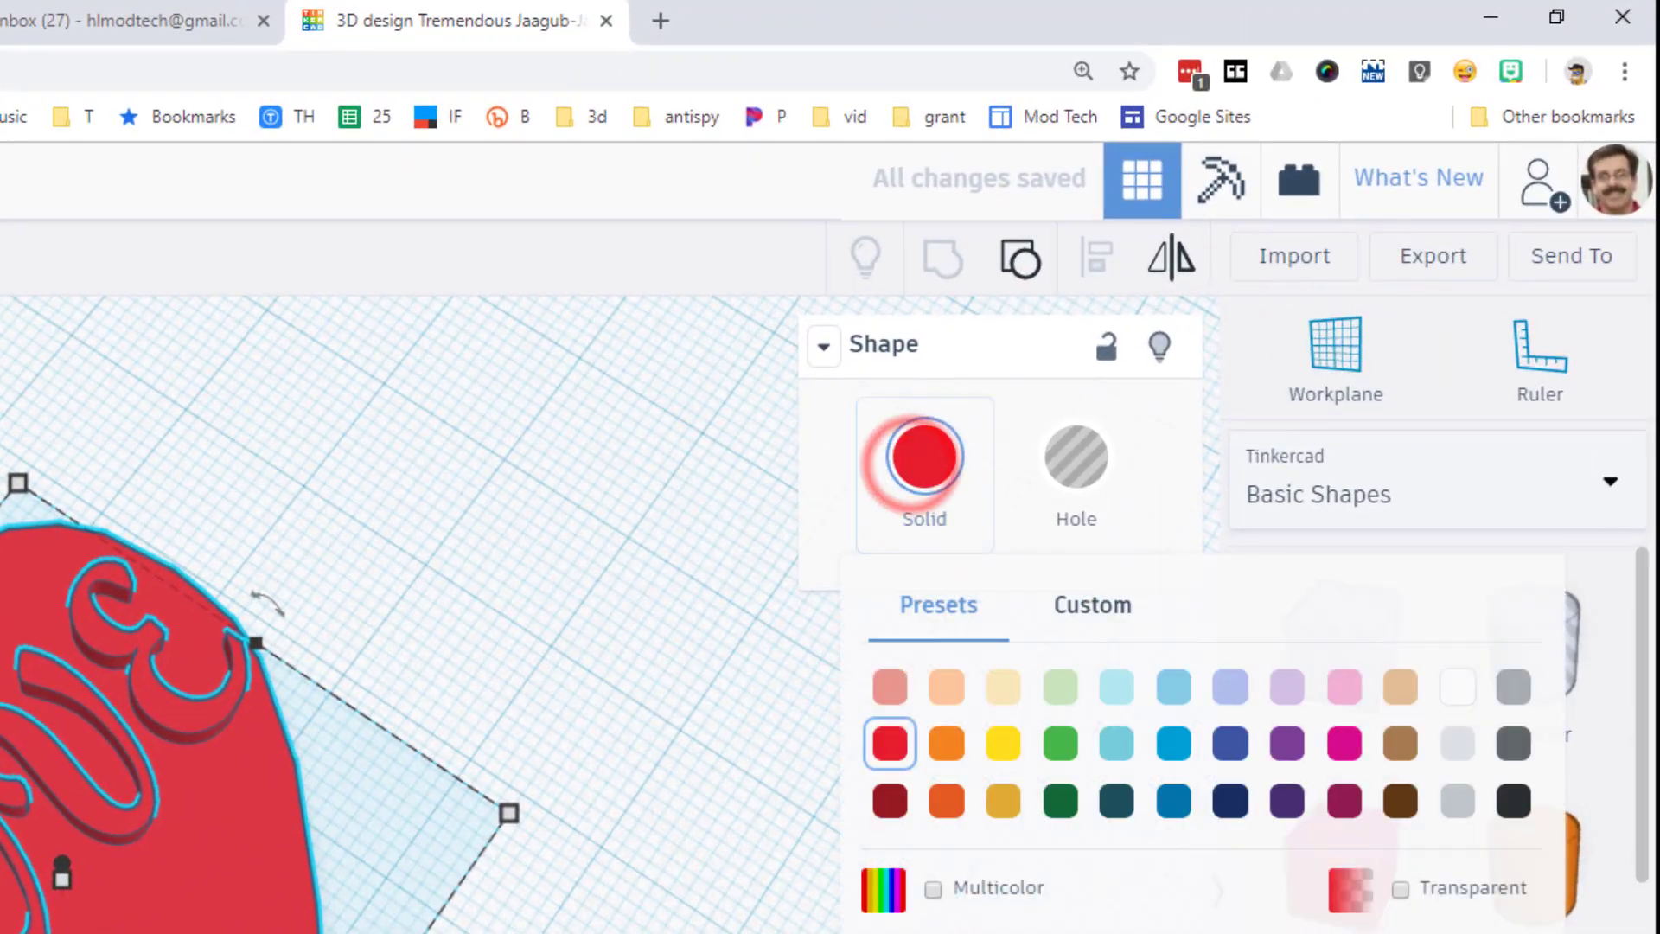
click(934, 887)
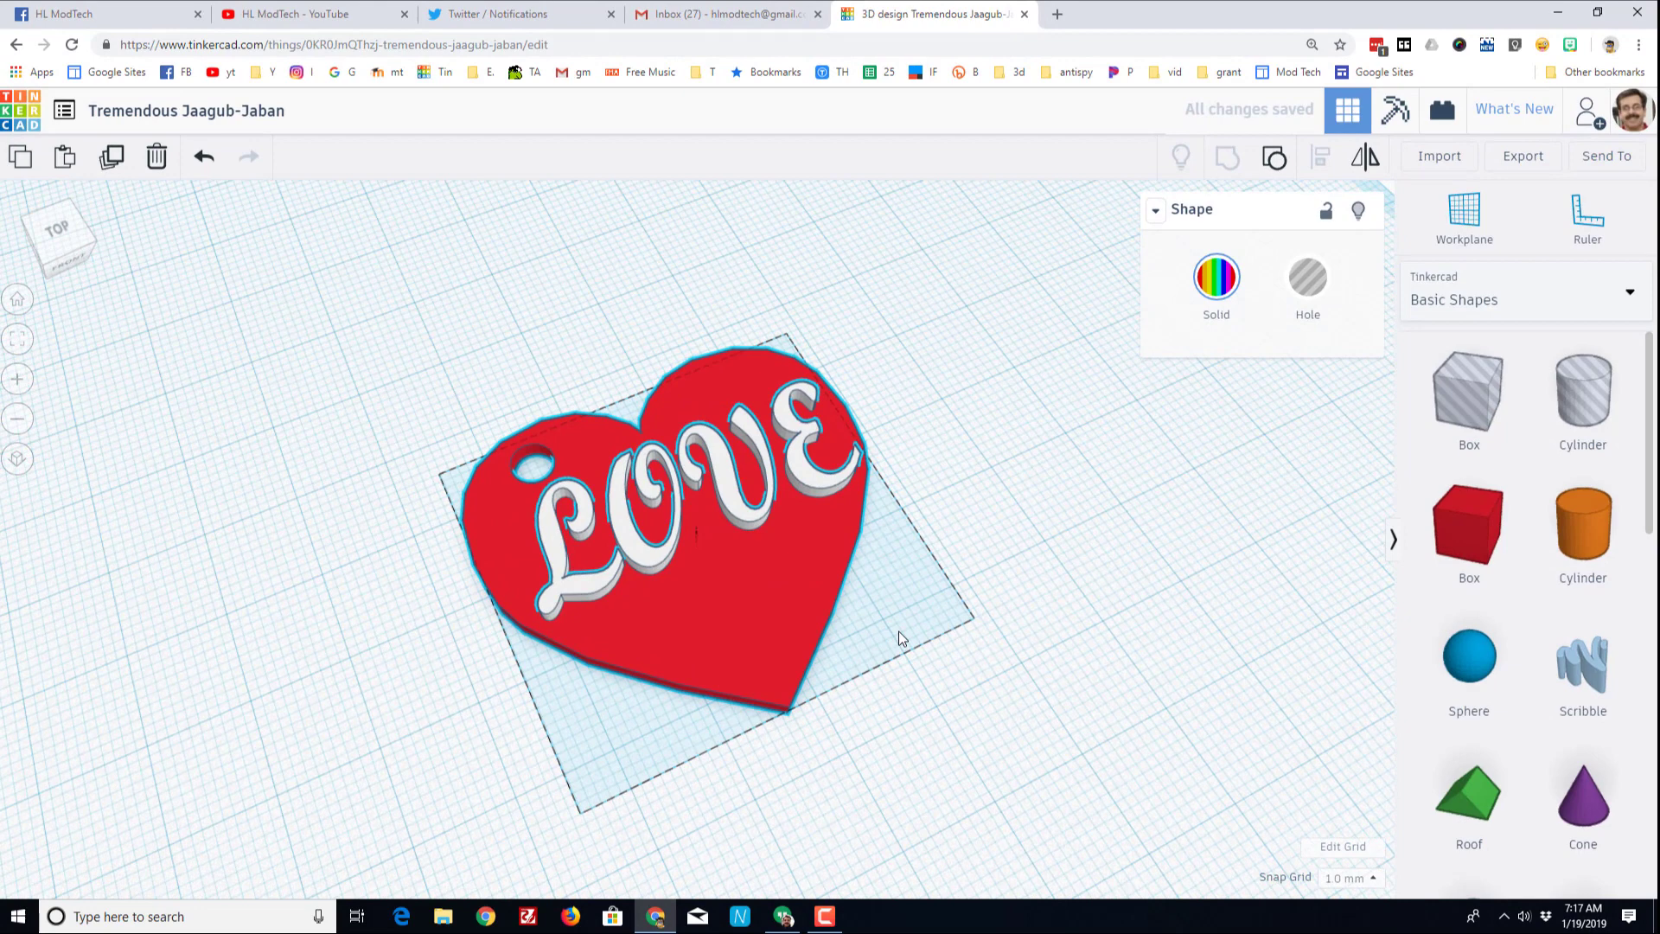
Change the design title to 'heart' and confirm it.
click(689, 530)
text(h)
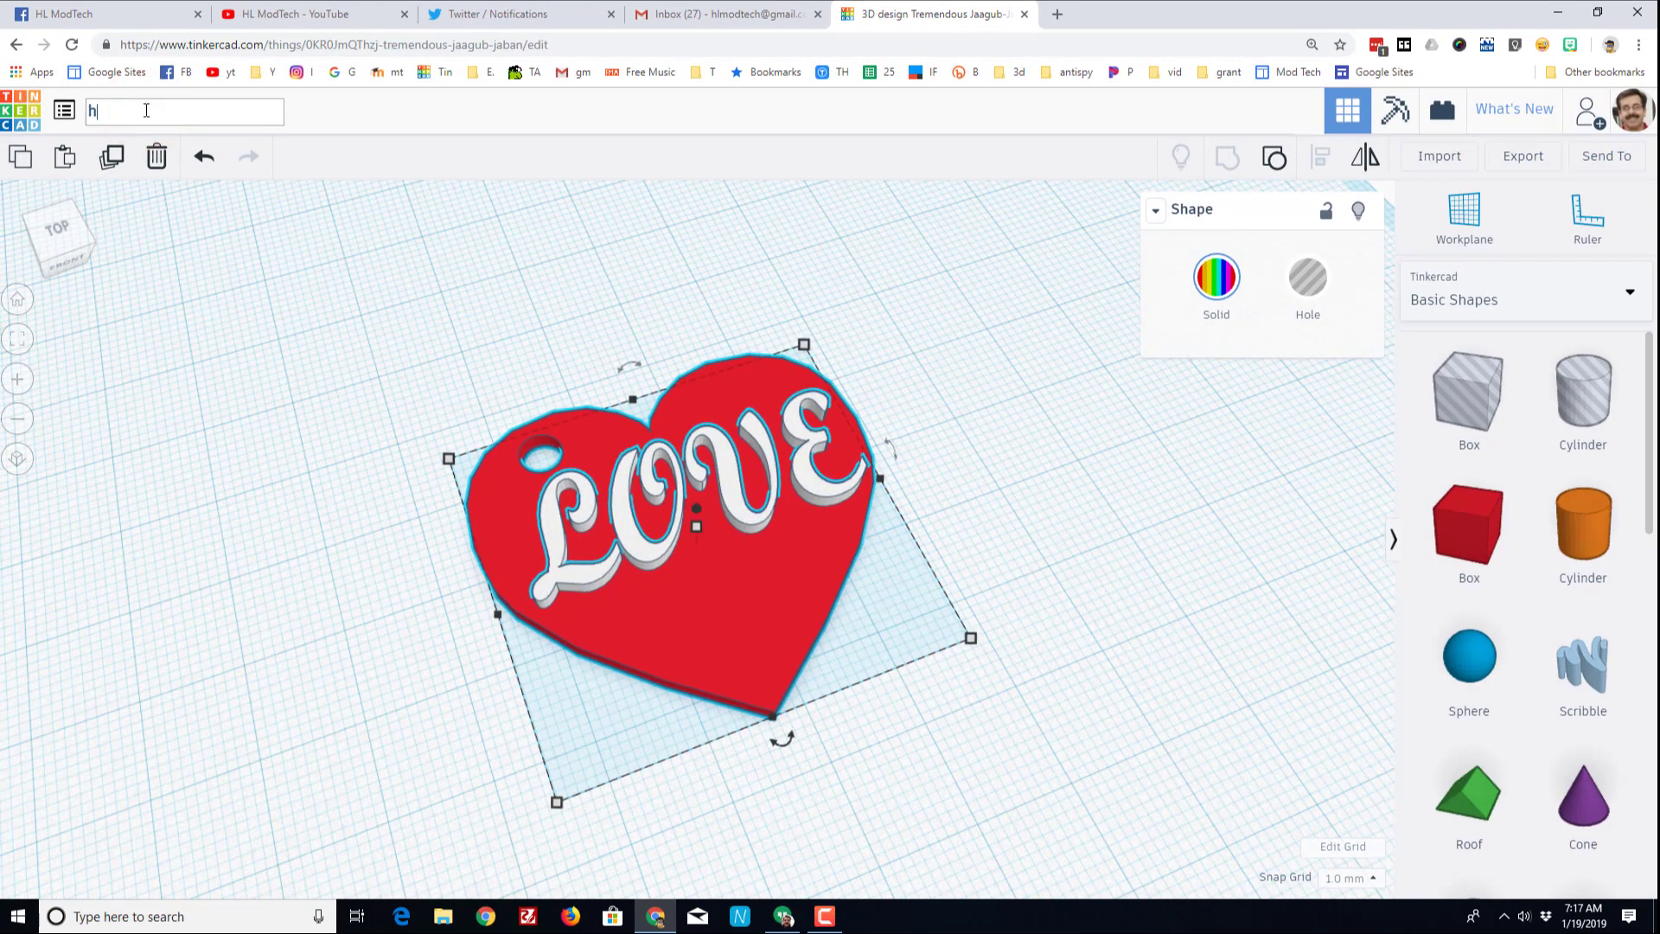
text(eart)
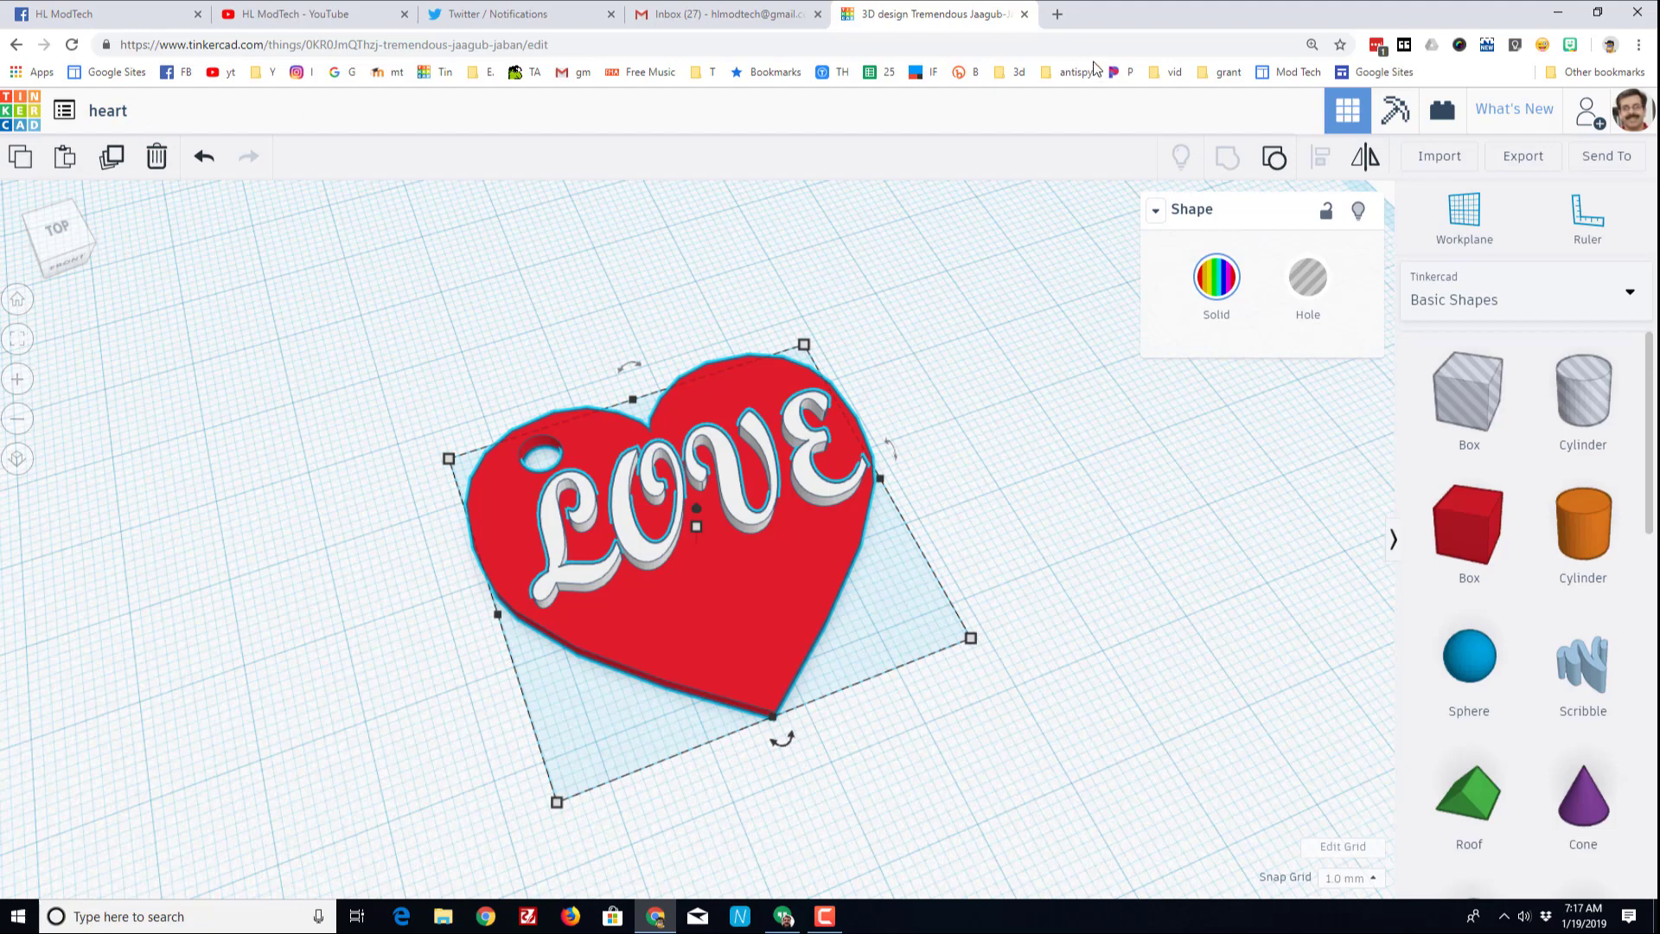
click(1523, 156)
text(heart kc m)
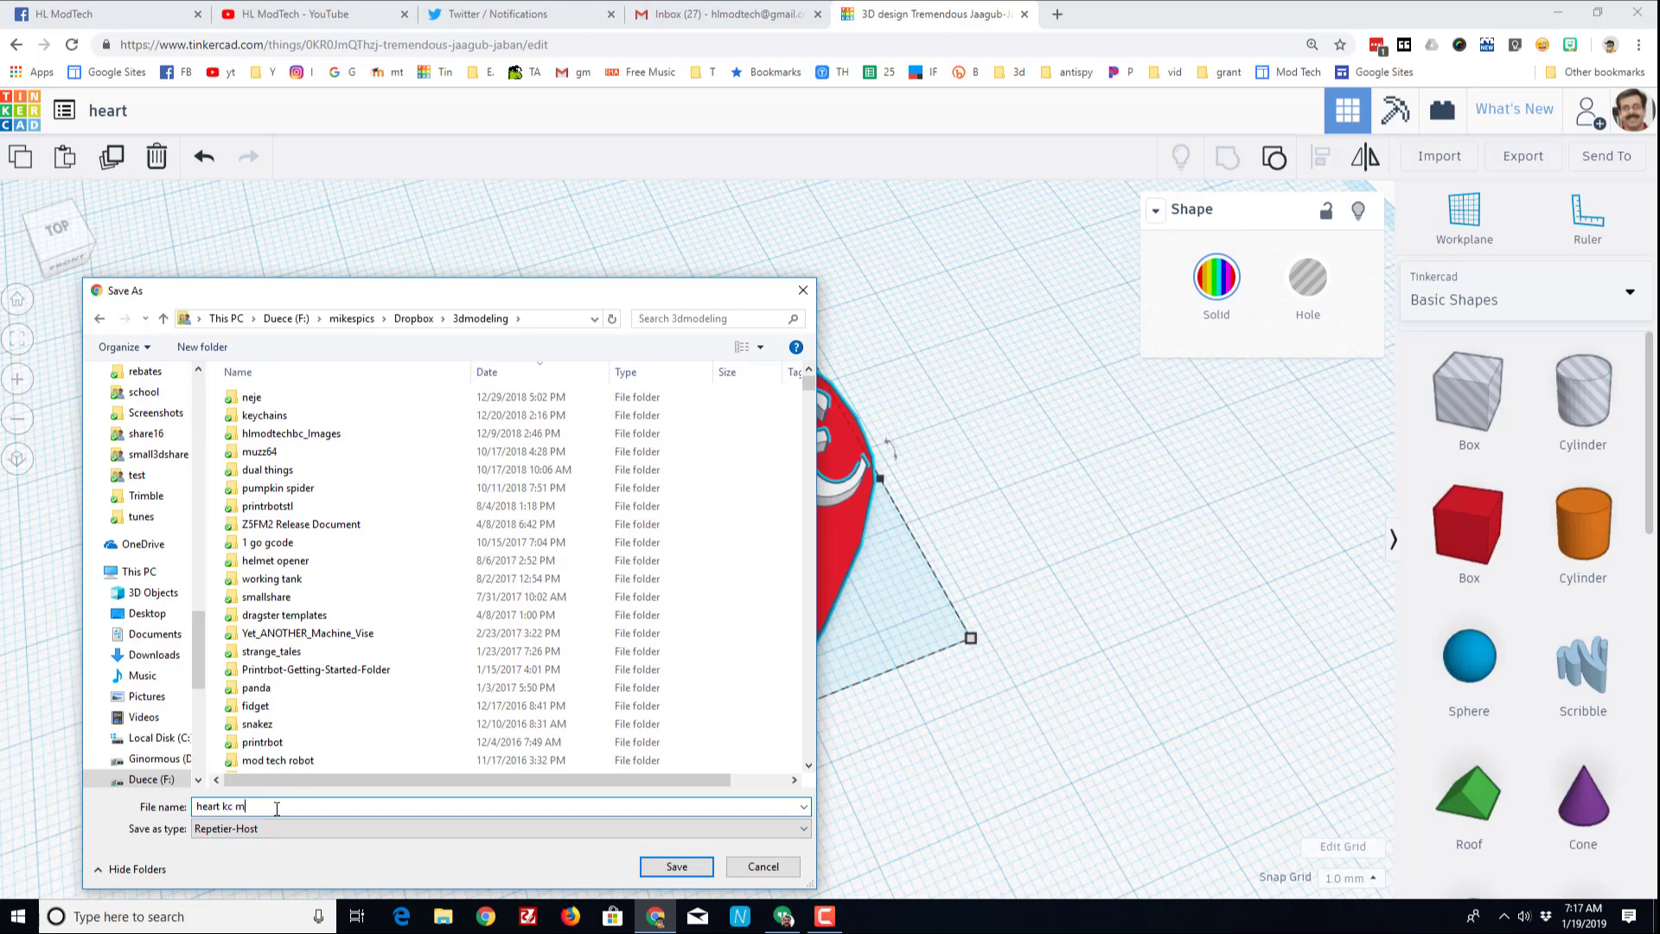
Save the STL export as 'heart kc mdh' in the 3dmodeling folder.
text(dh)
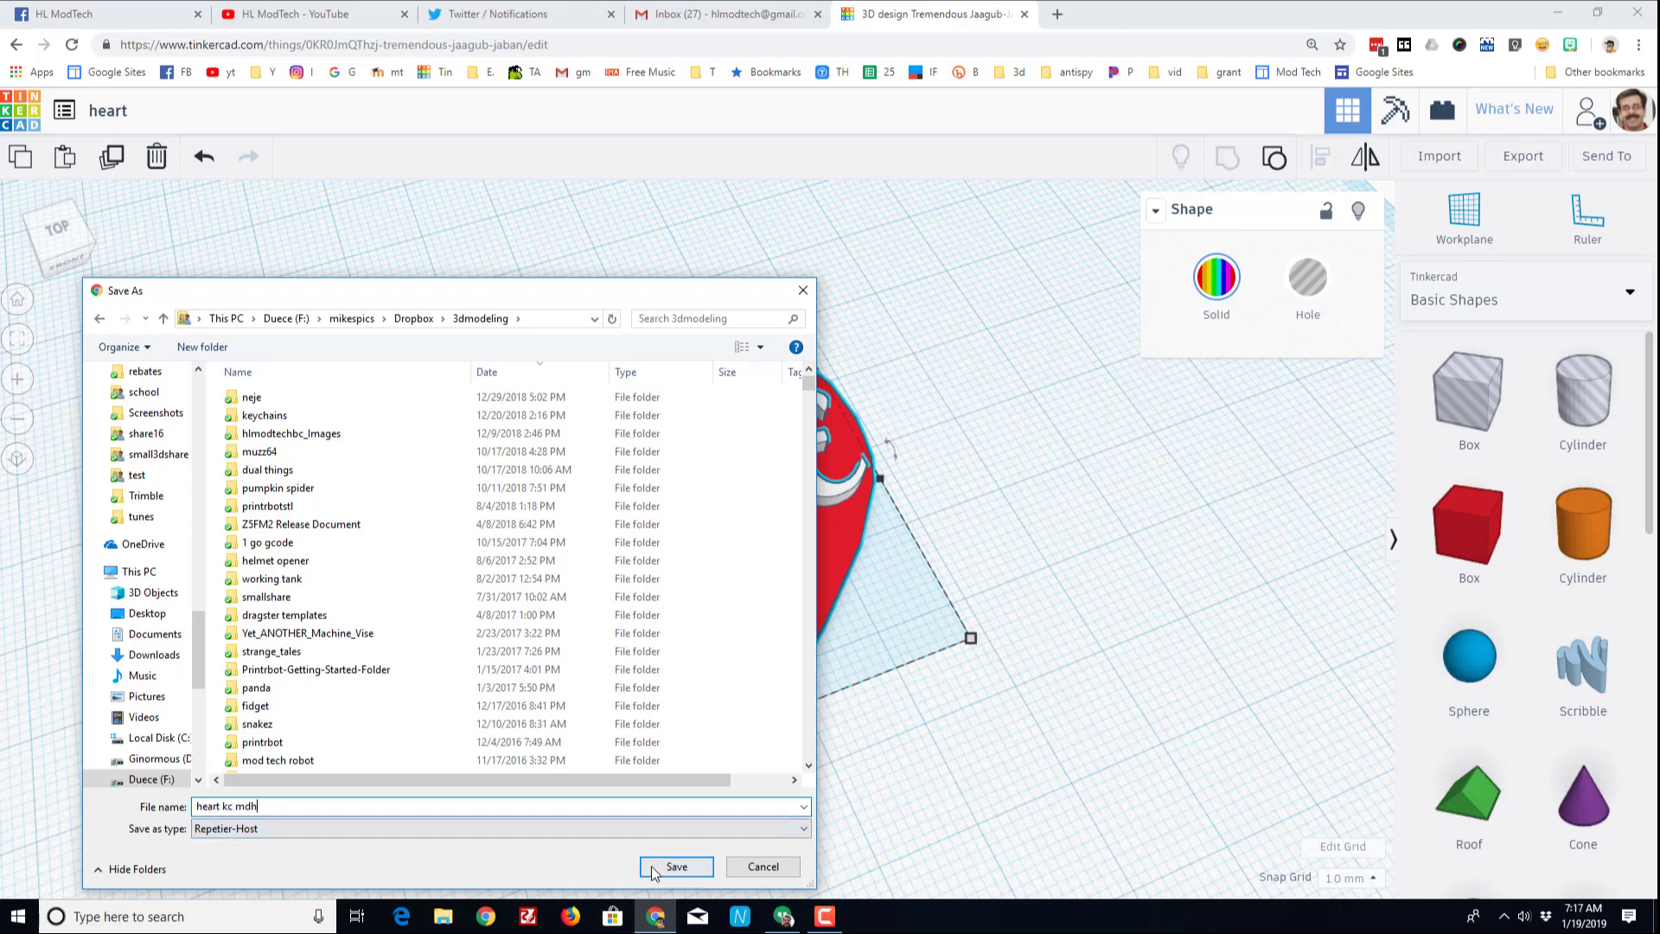
click(676, 866)
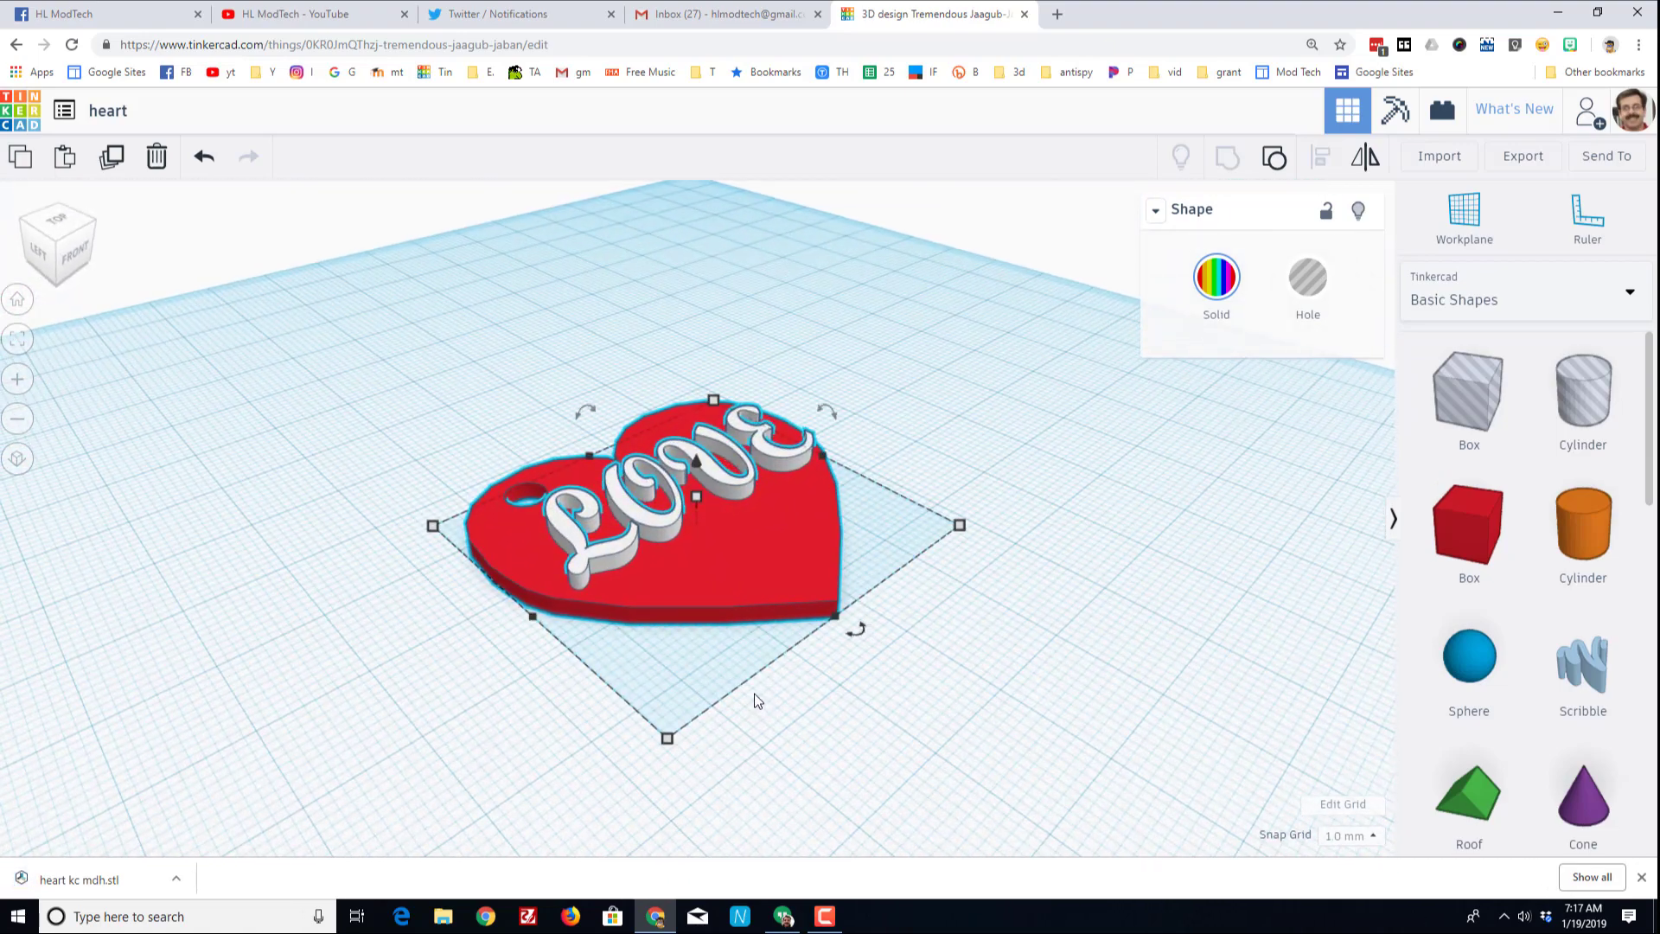
click(866, 916)
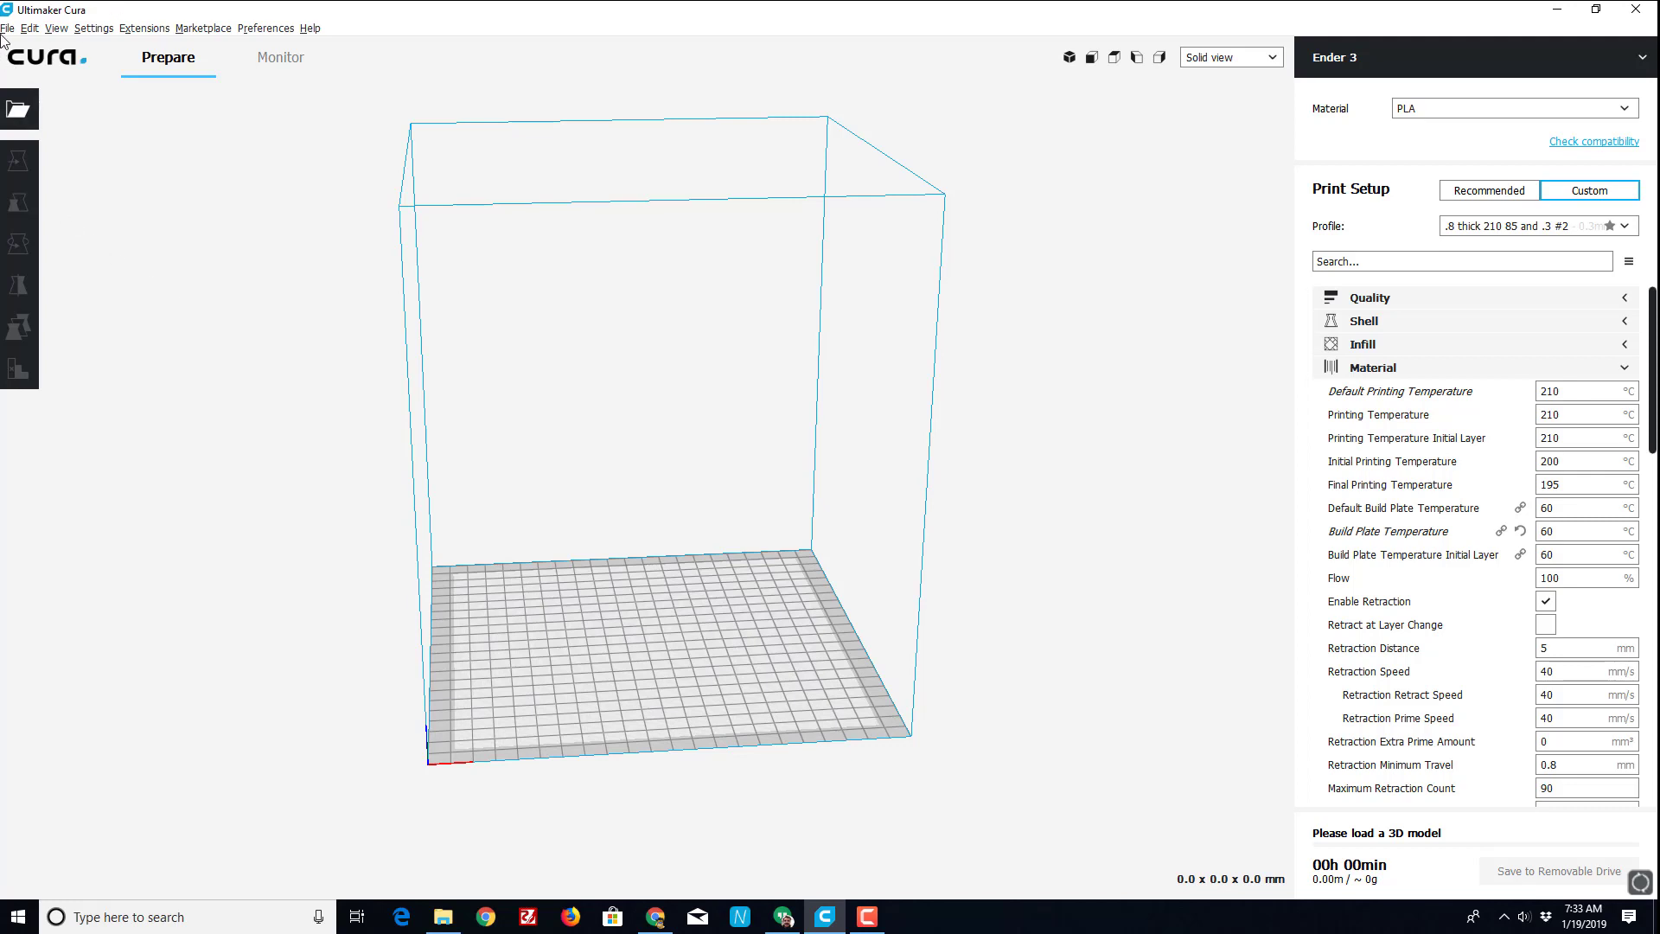
Open 'heart kc mdh.stl' from 3dmodeling onto the Cura build plate.
click(19, 109)
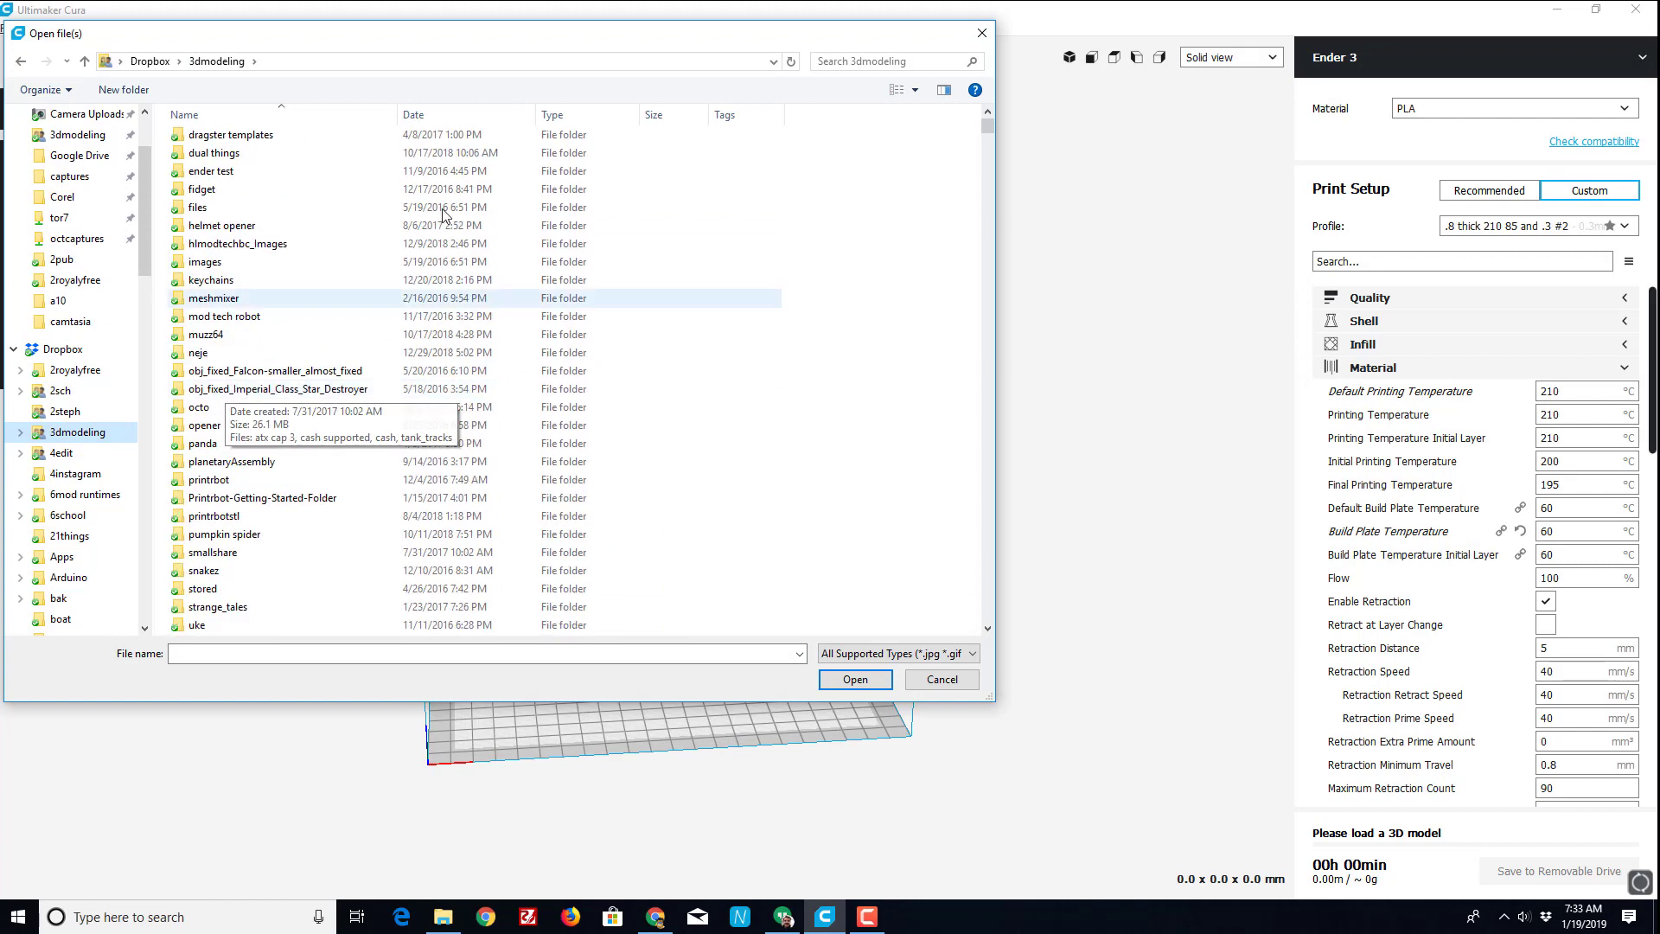
scroll(down, 3)
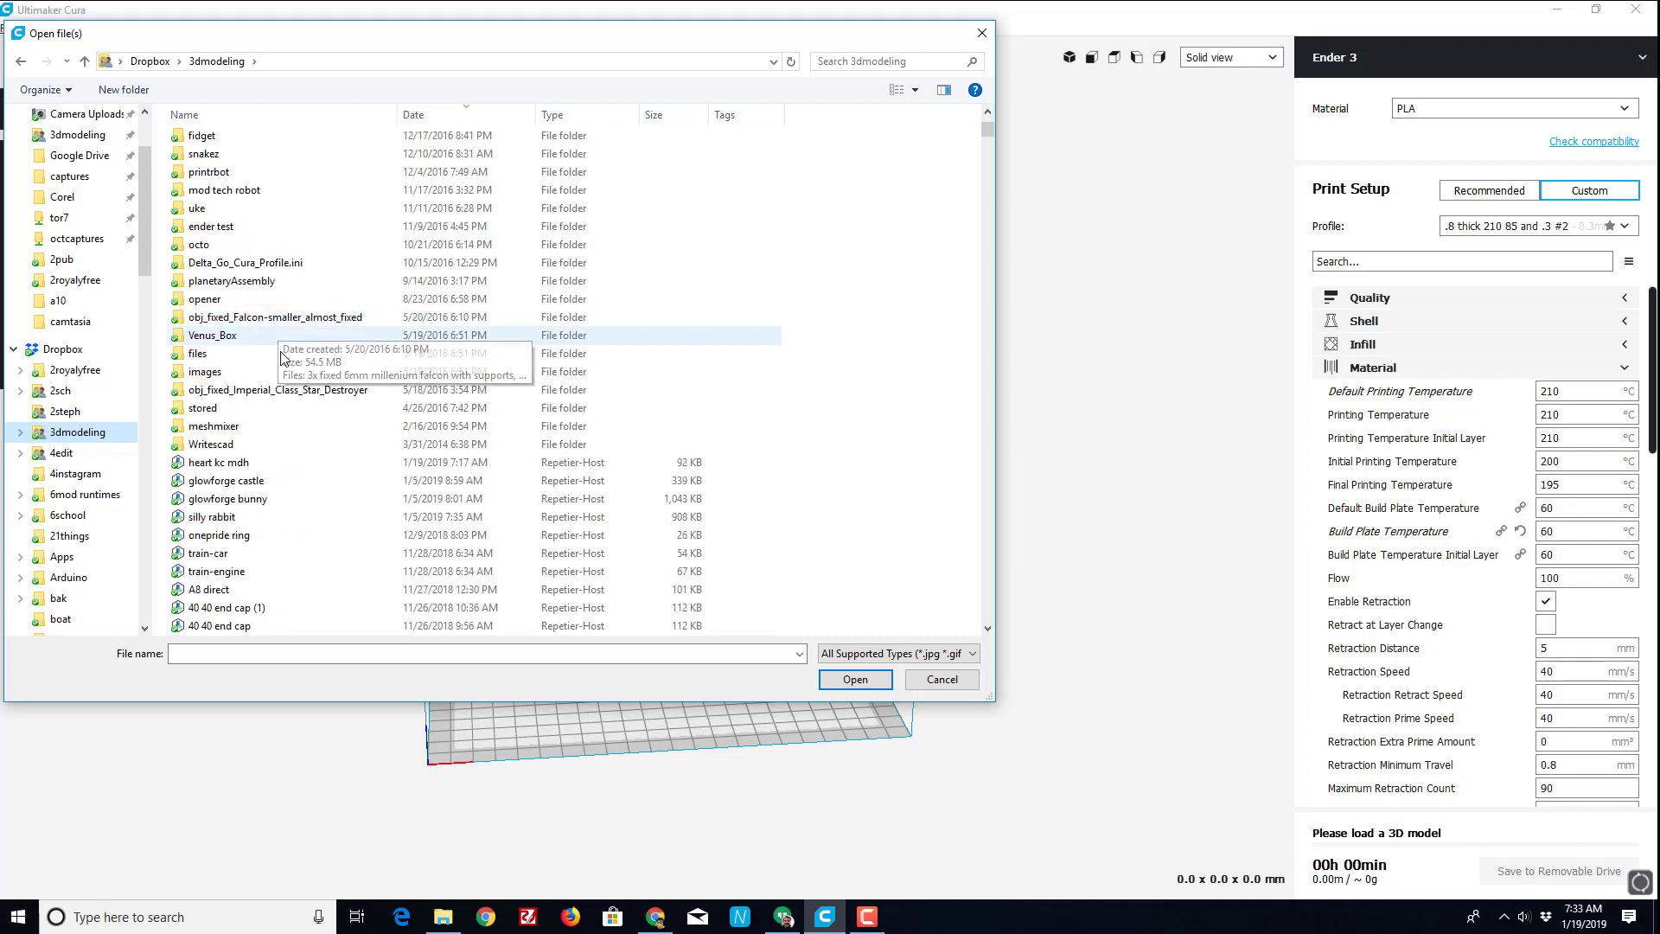
click(218, 462)
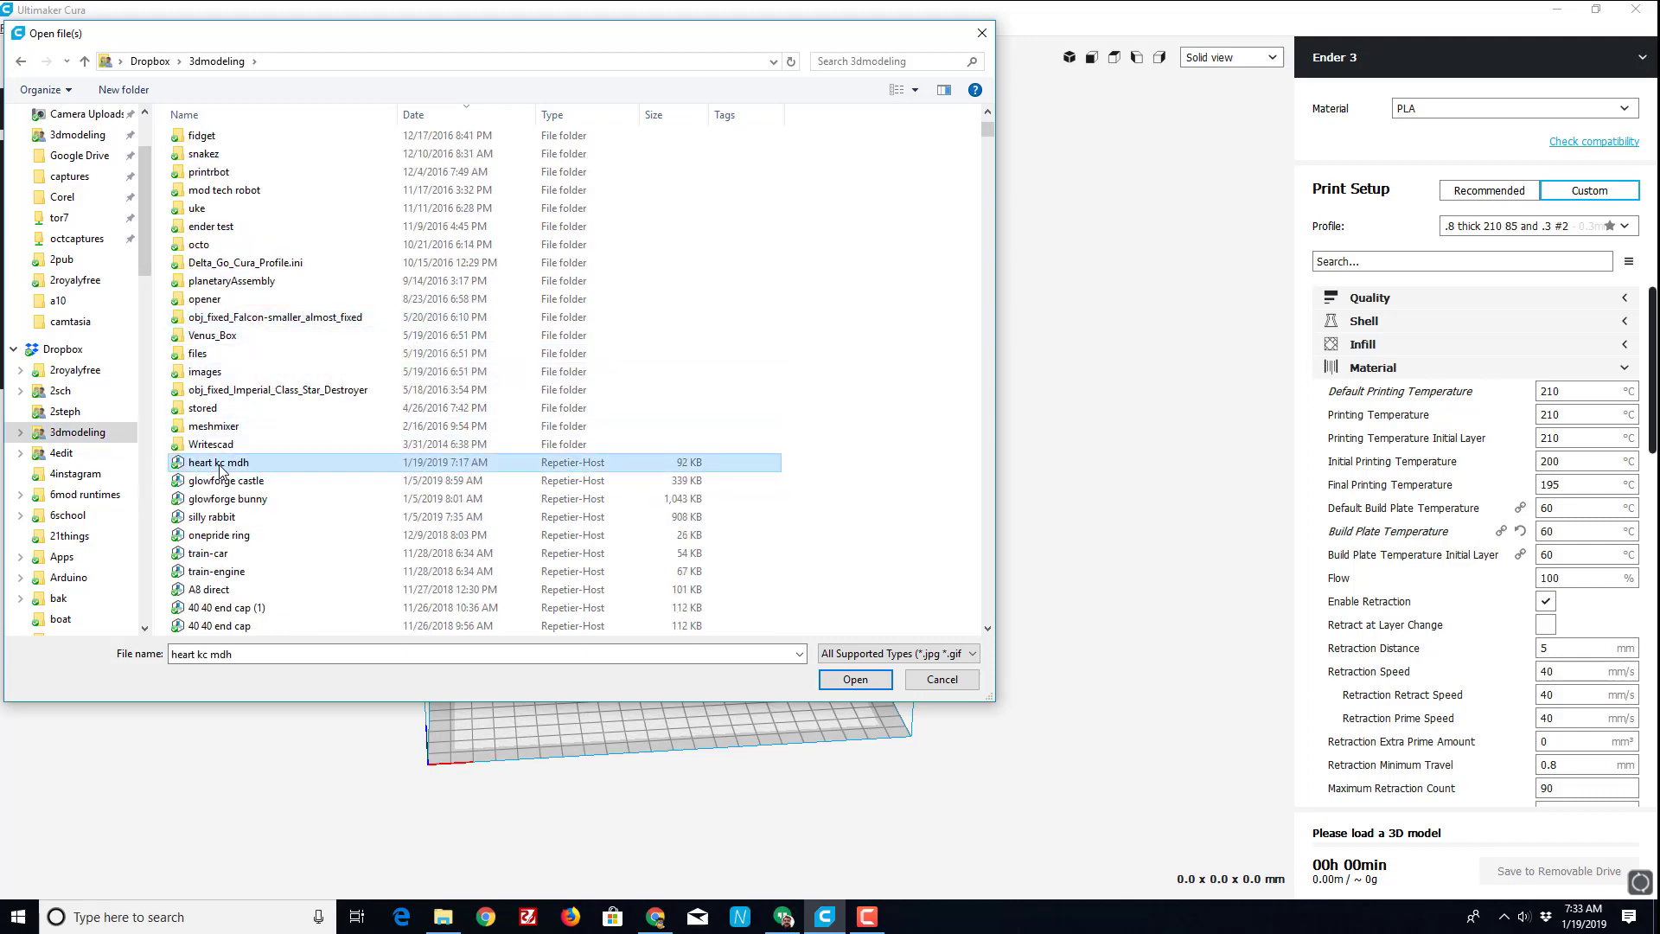
click(853, 678)
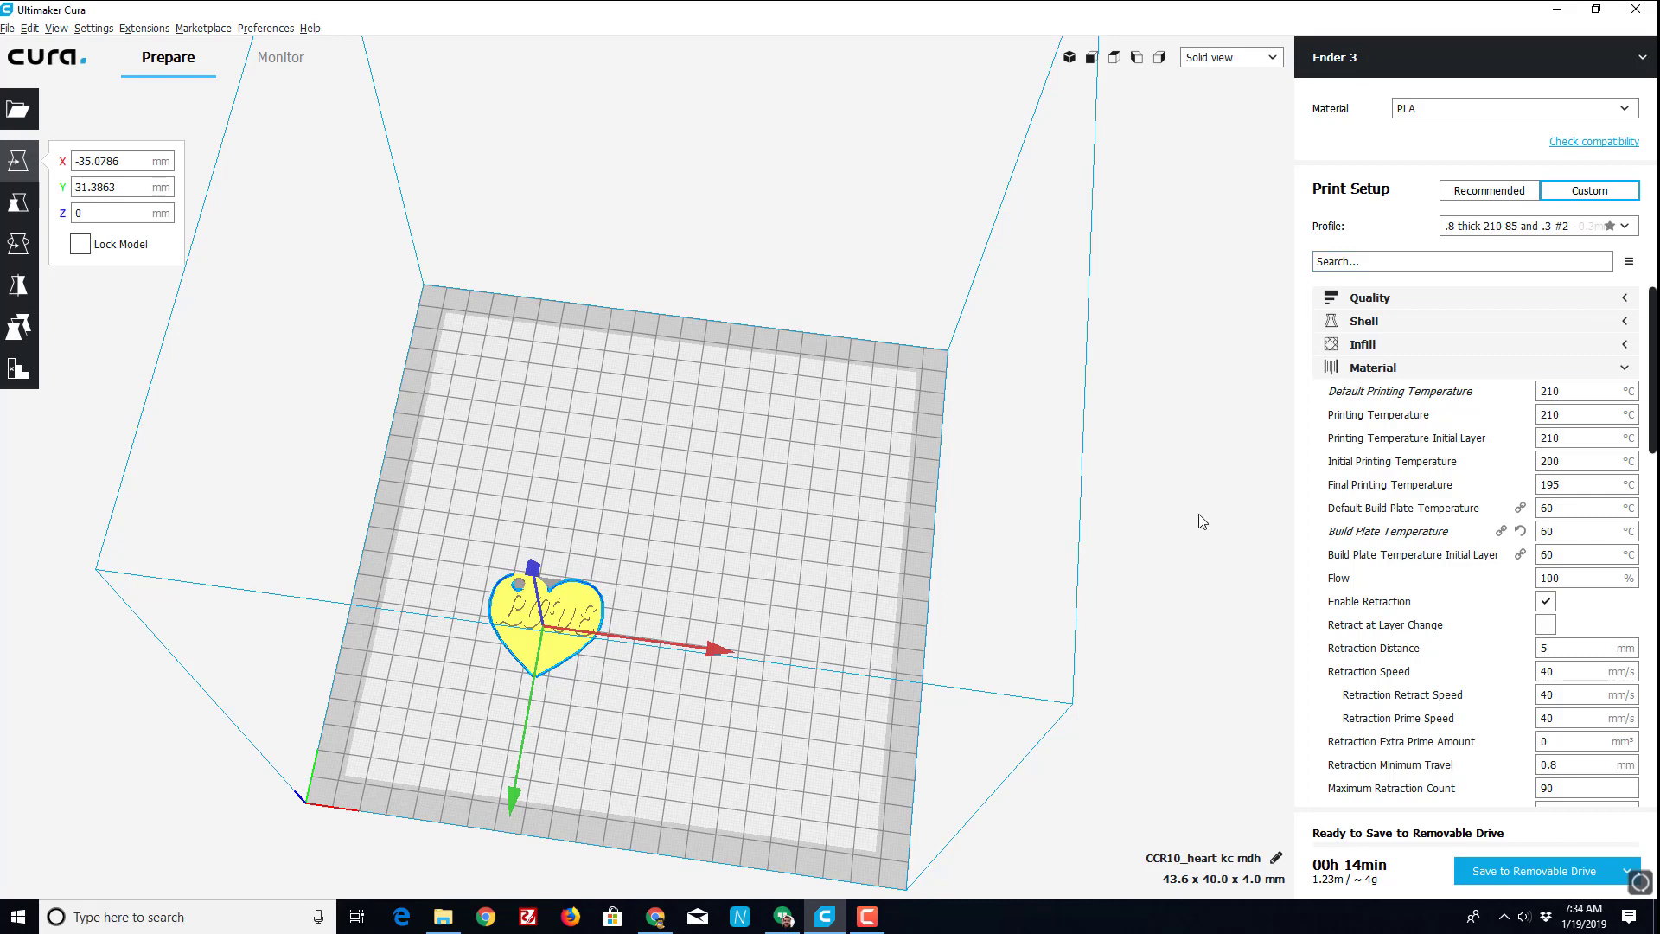
click(1582, 460)
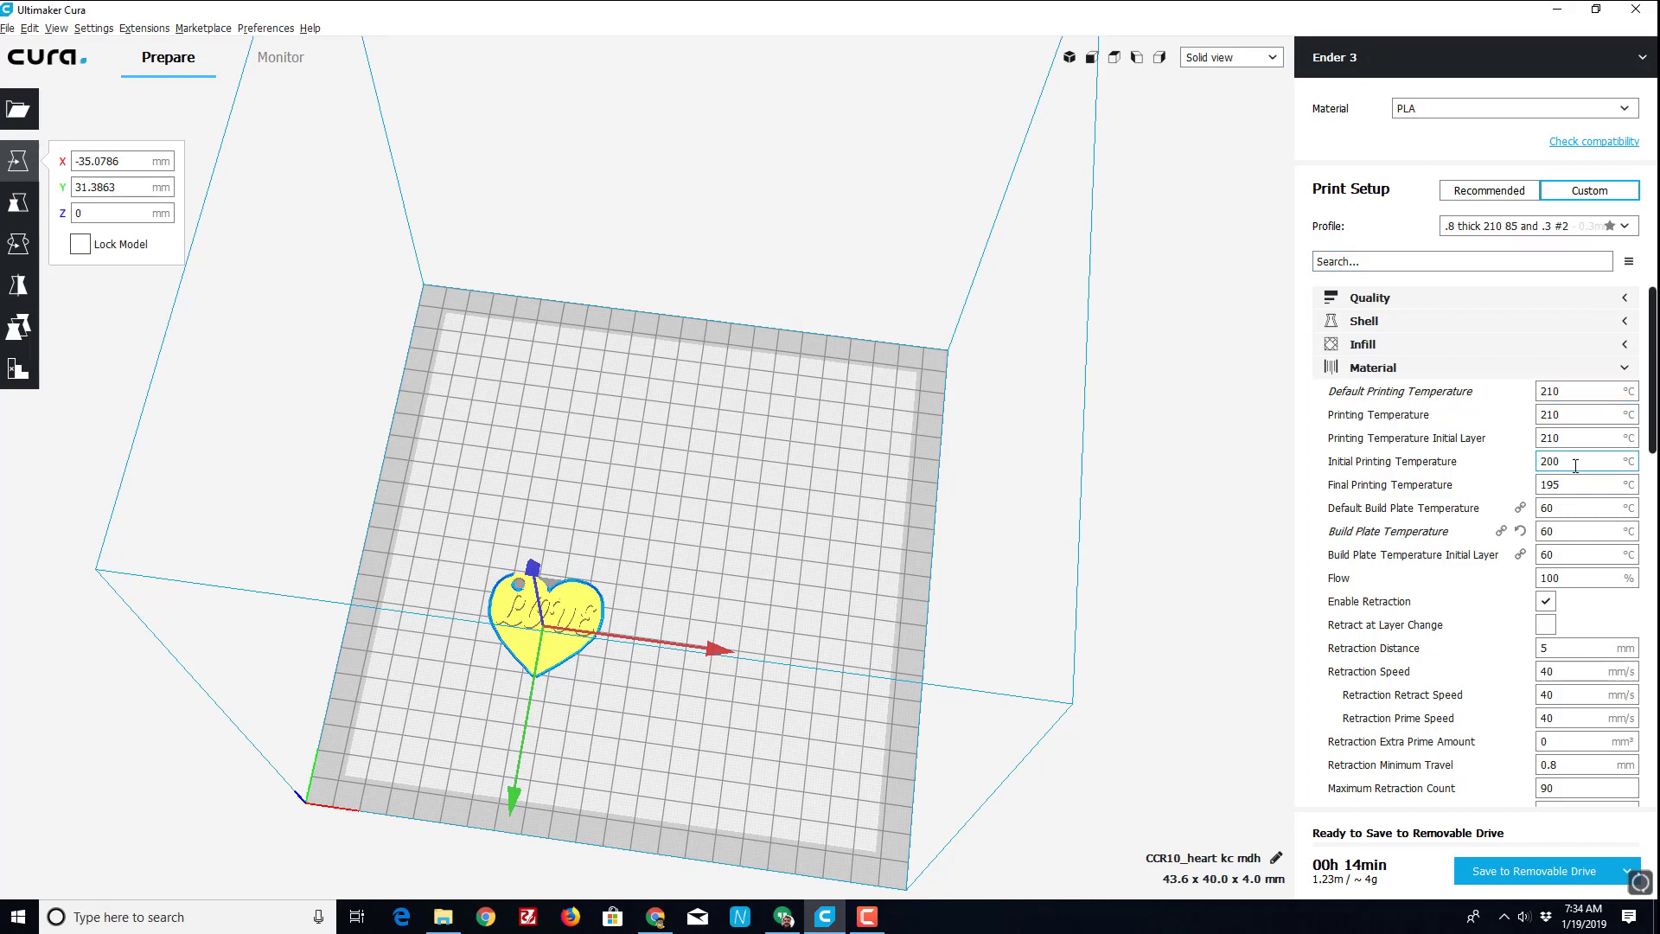
scroll(down, 3)
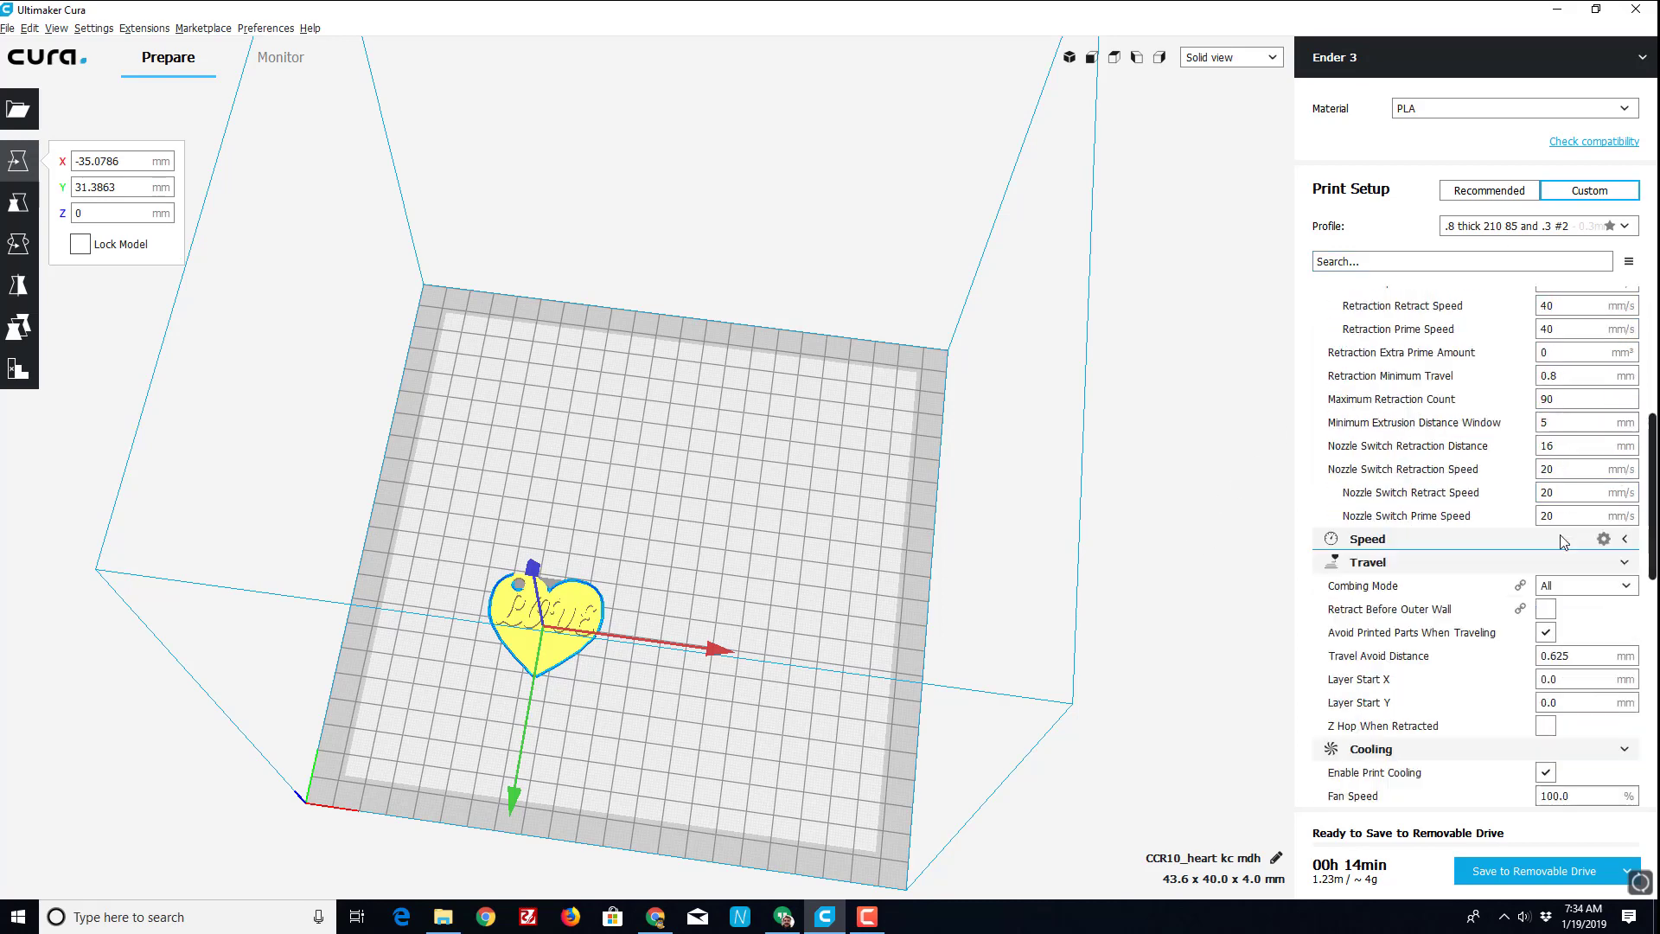
scroll(down, 3)
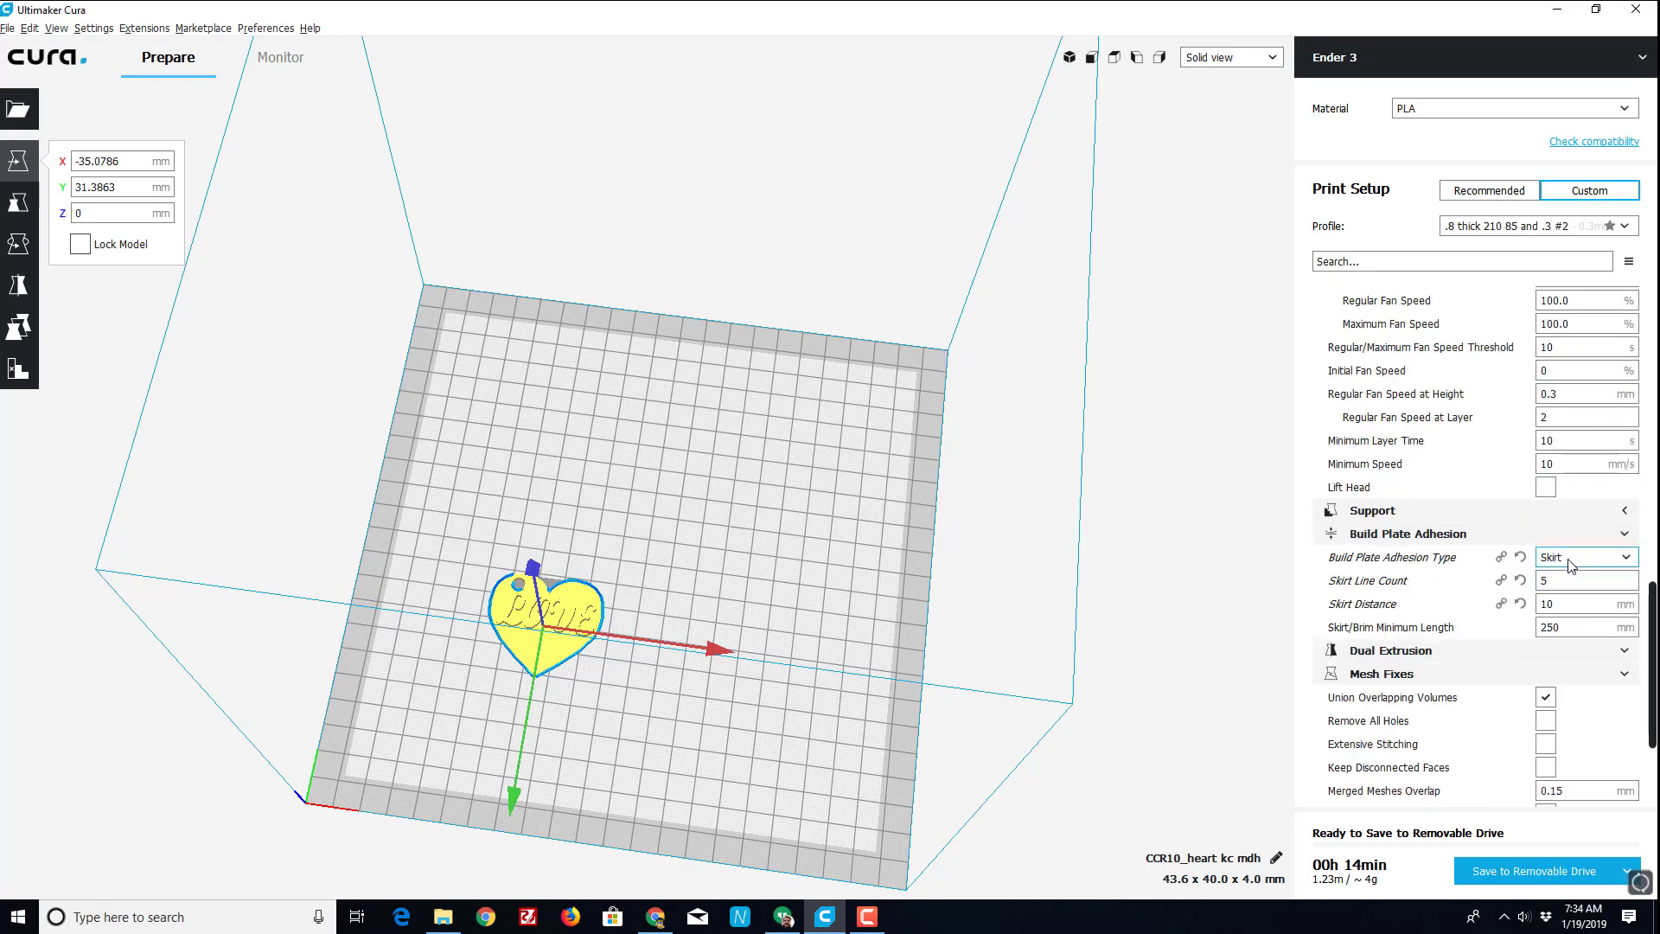
mouse_move(1560, 605)
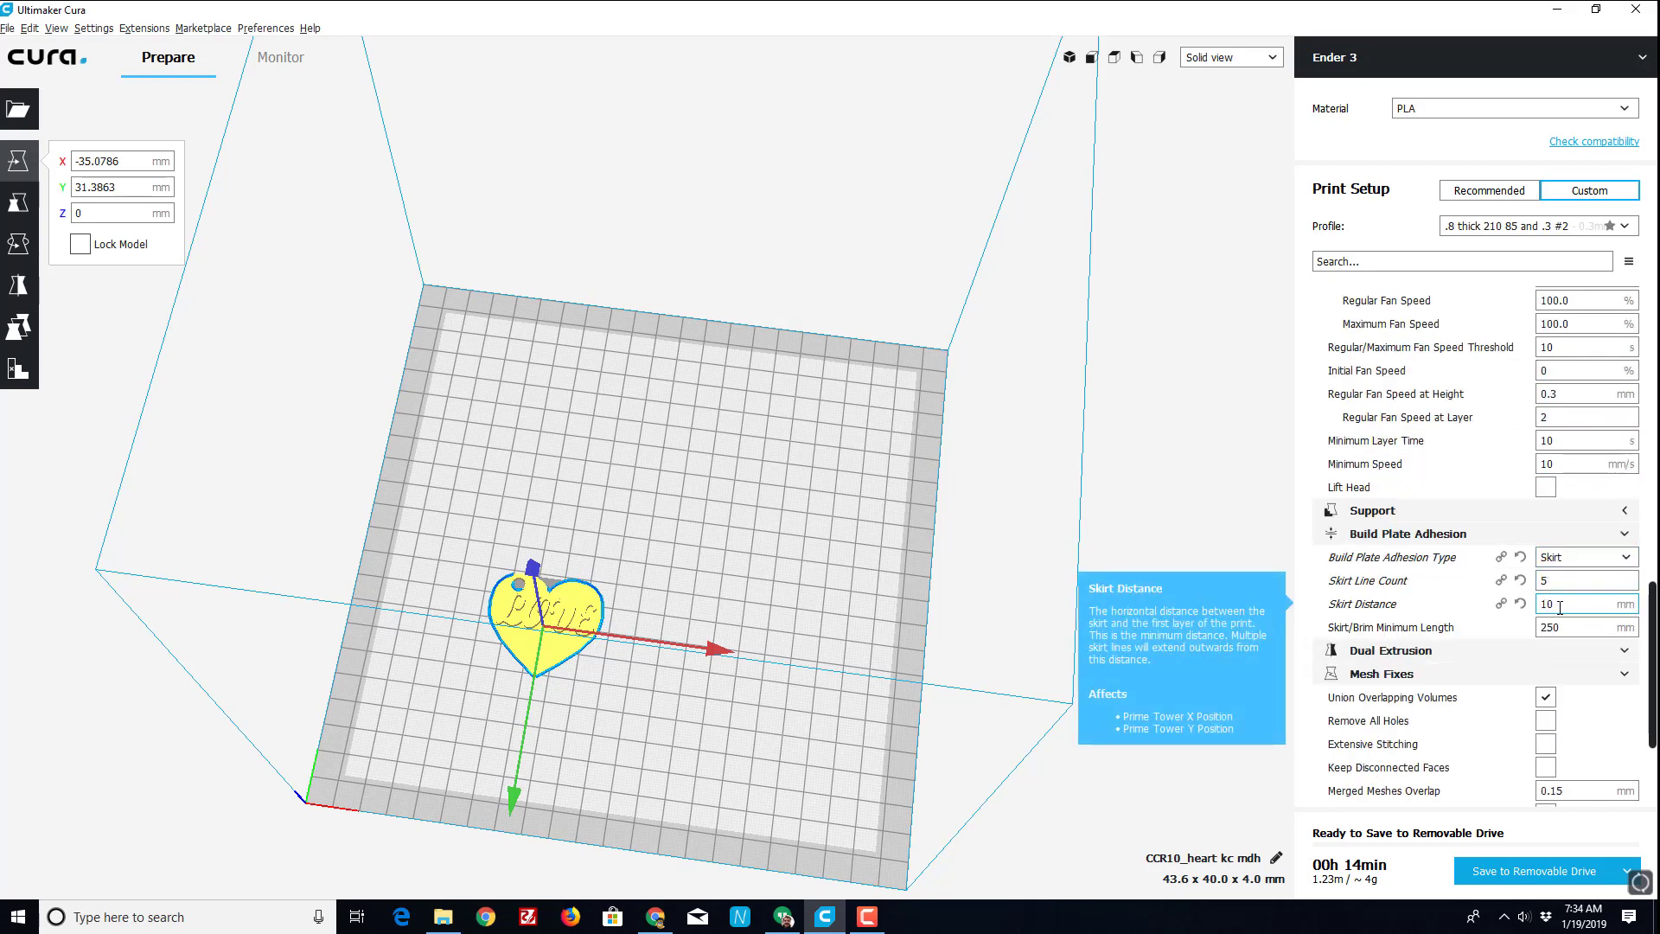
scroll(down, 3)
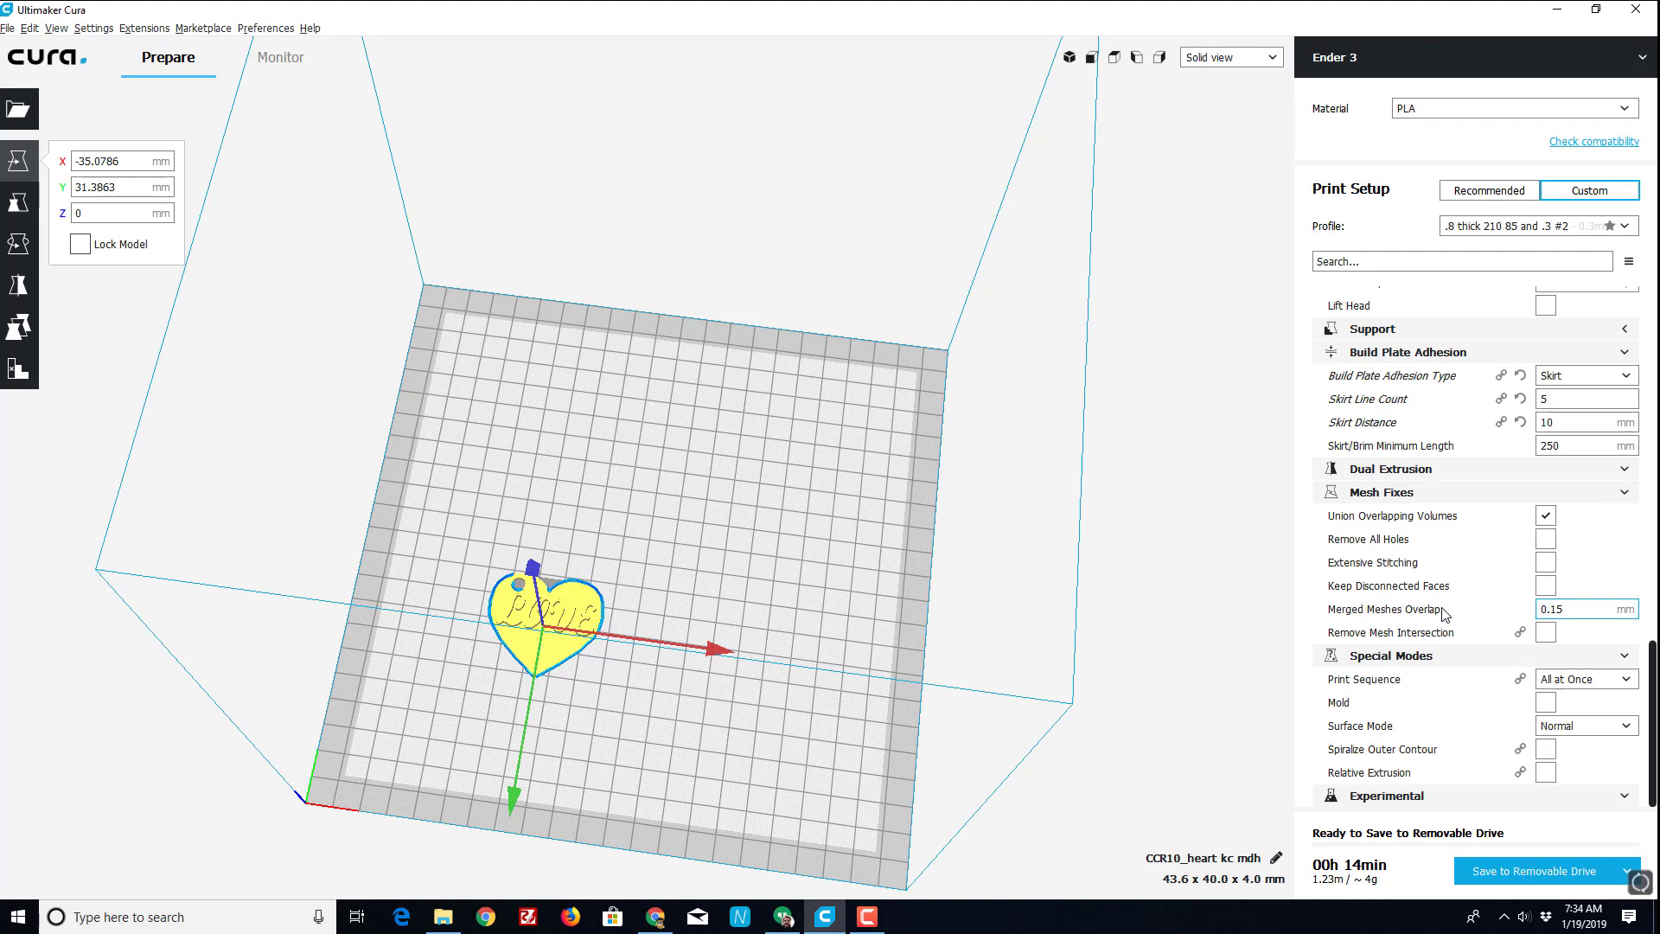
mouse_move(1527, 875)
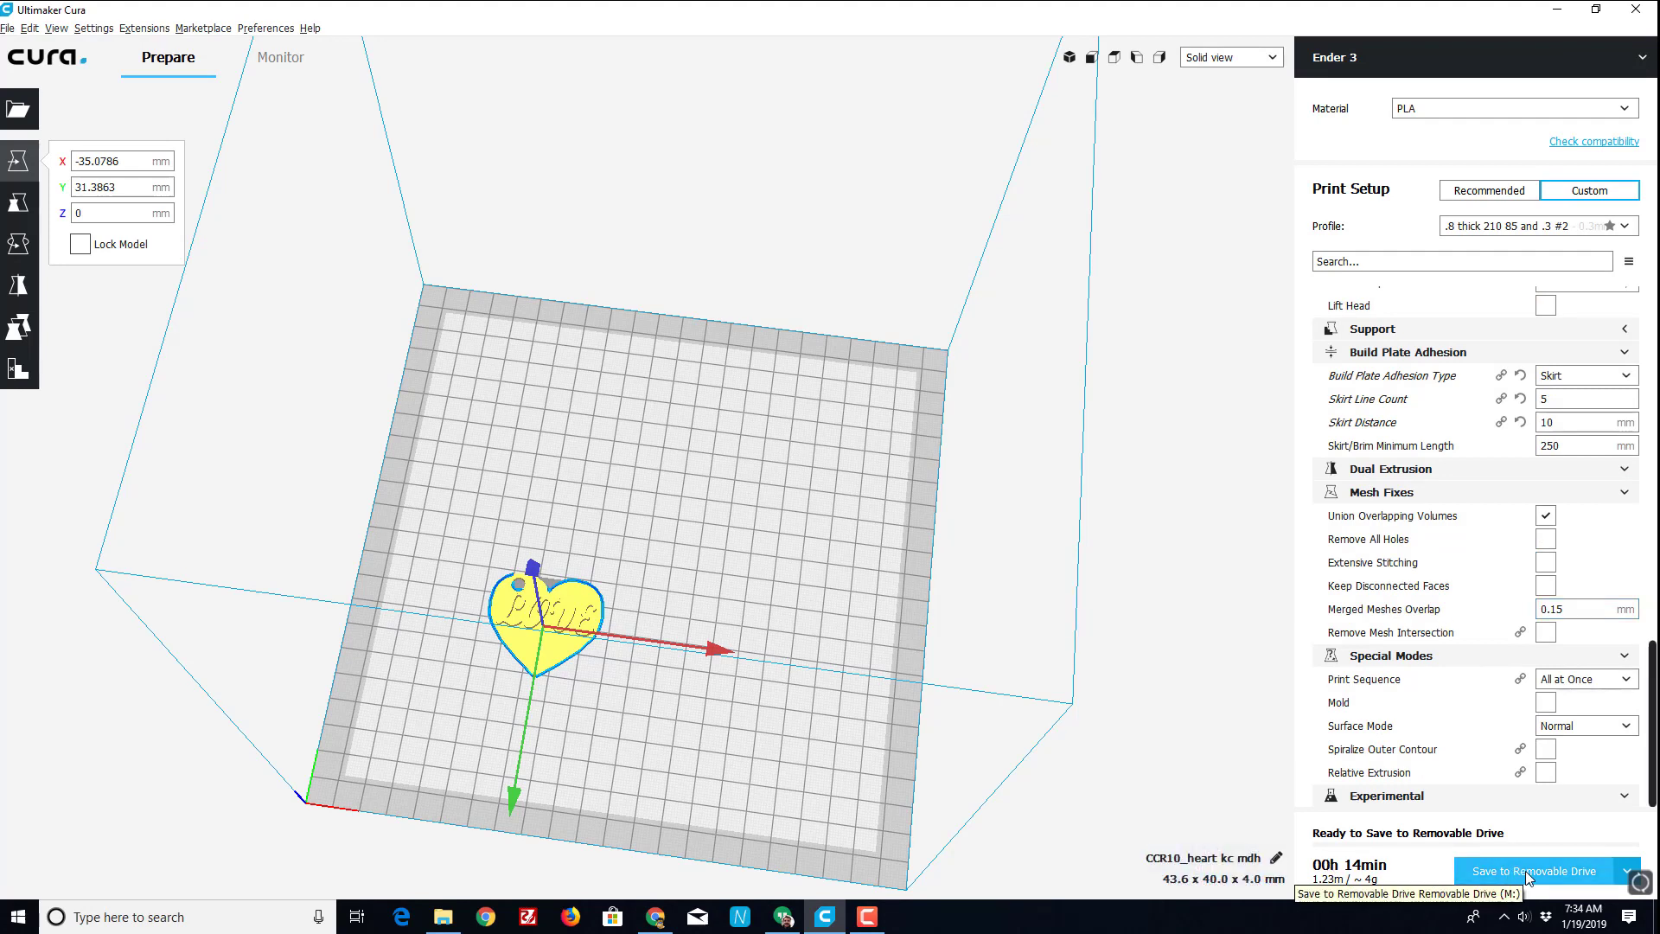
Save the slice as CCR10_heart kc mdh.gcode to the removable drive and eject it.
click(1539, 870)
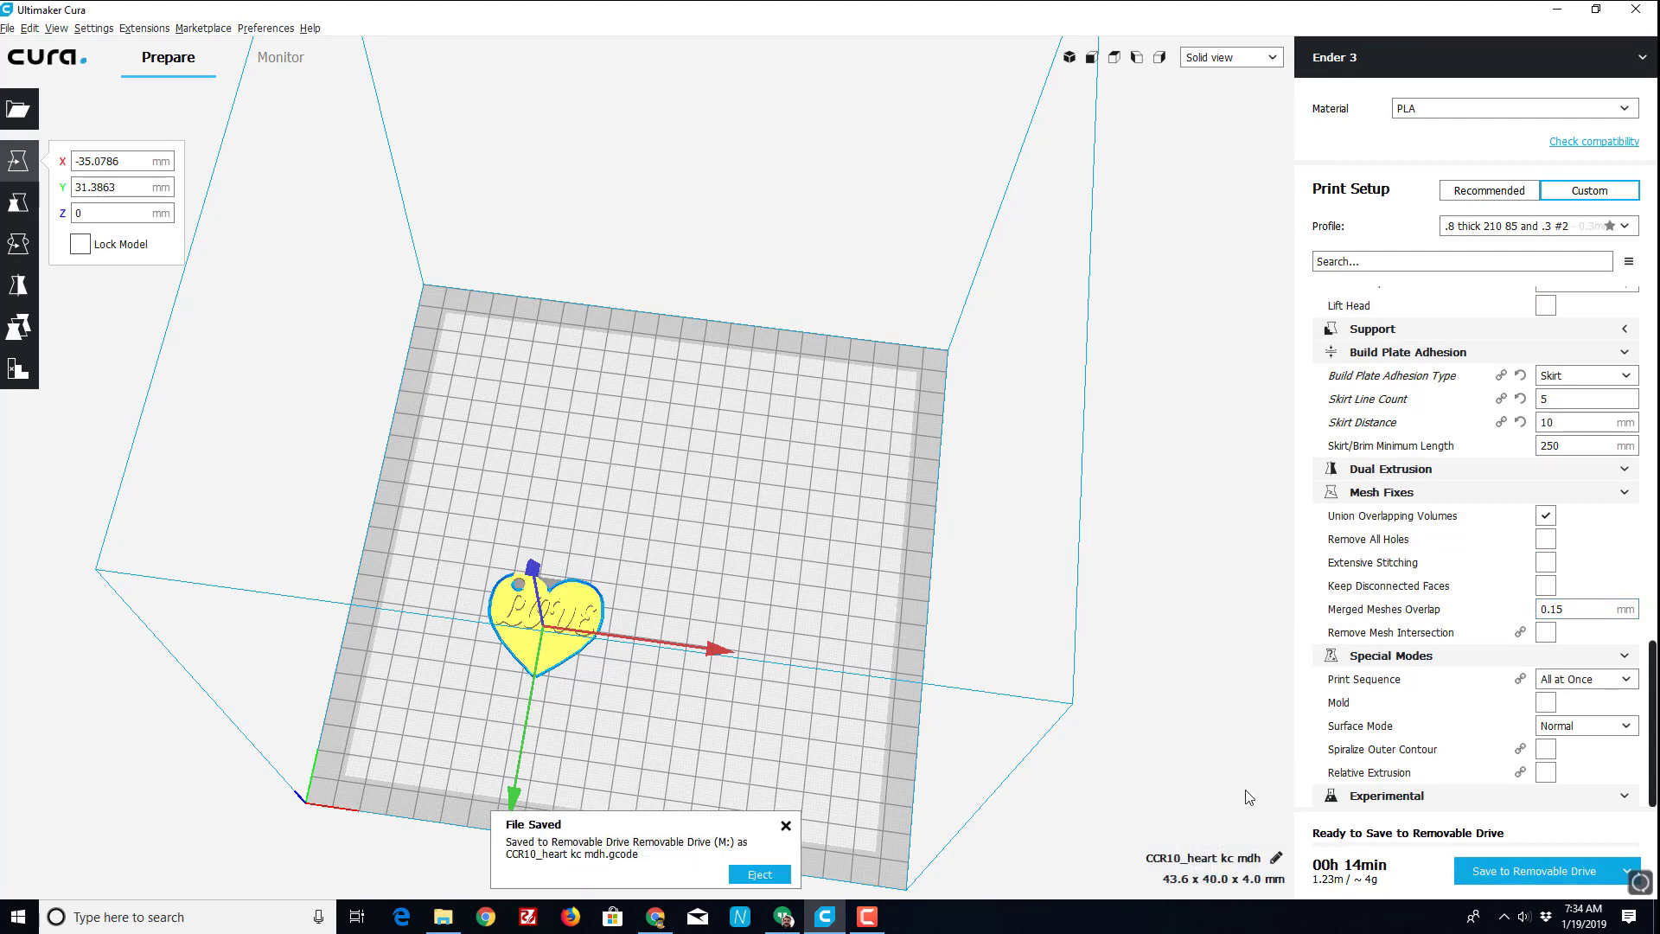
mouse_move(560, 870)
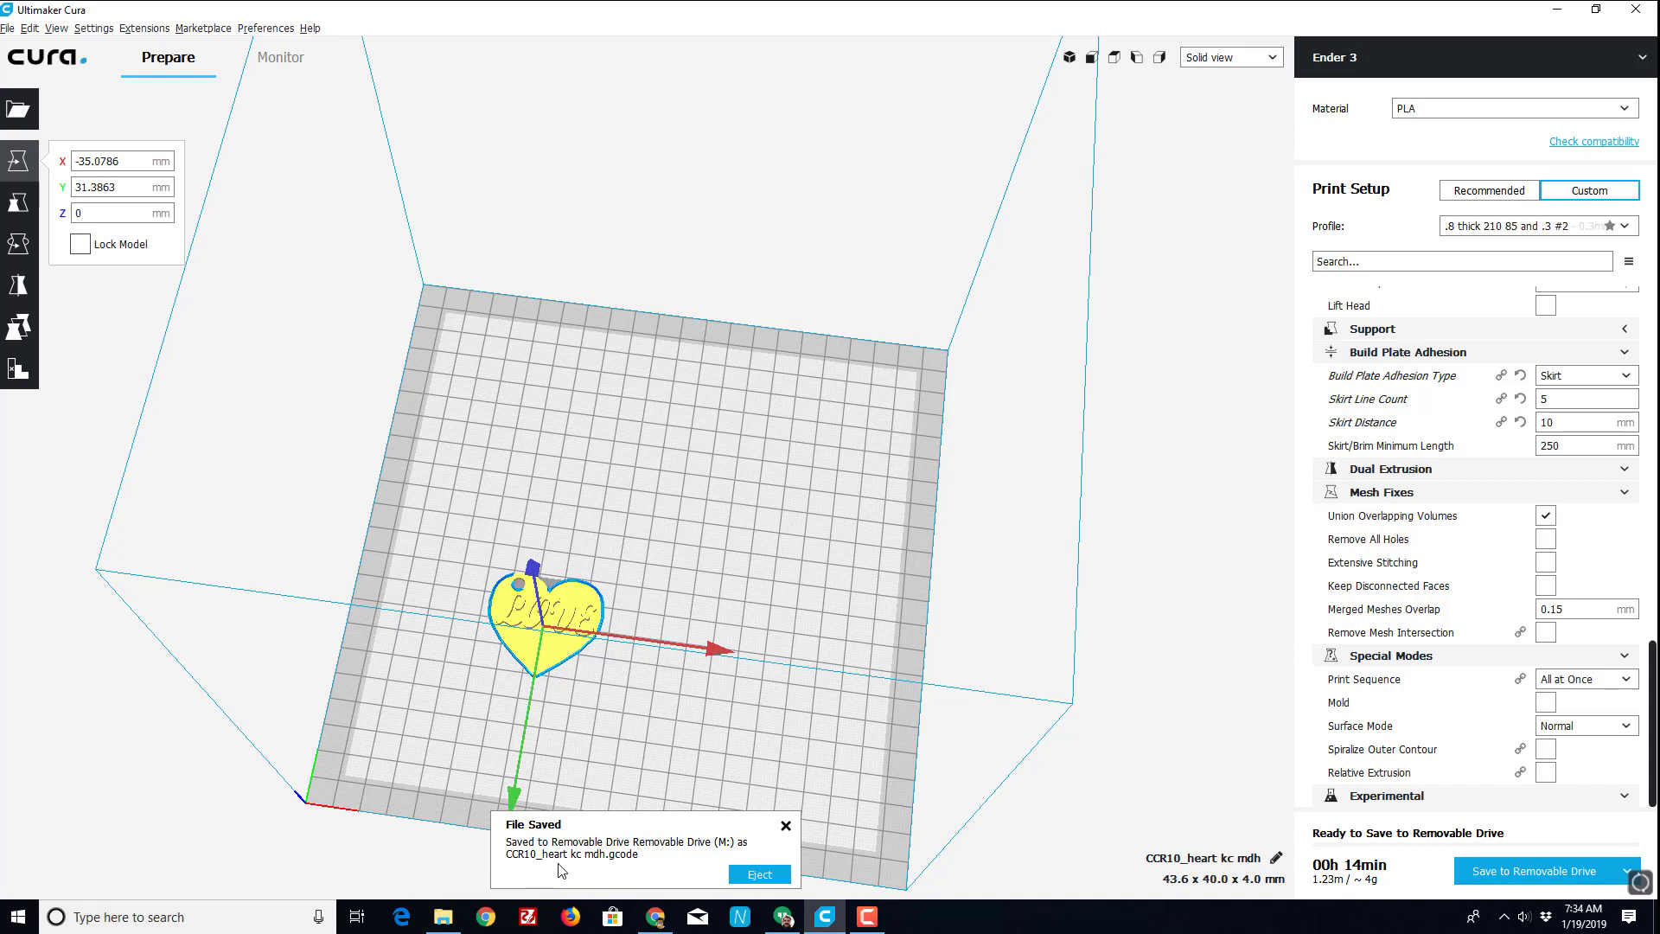
mouse_move(586, 866)
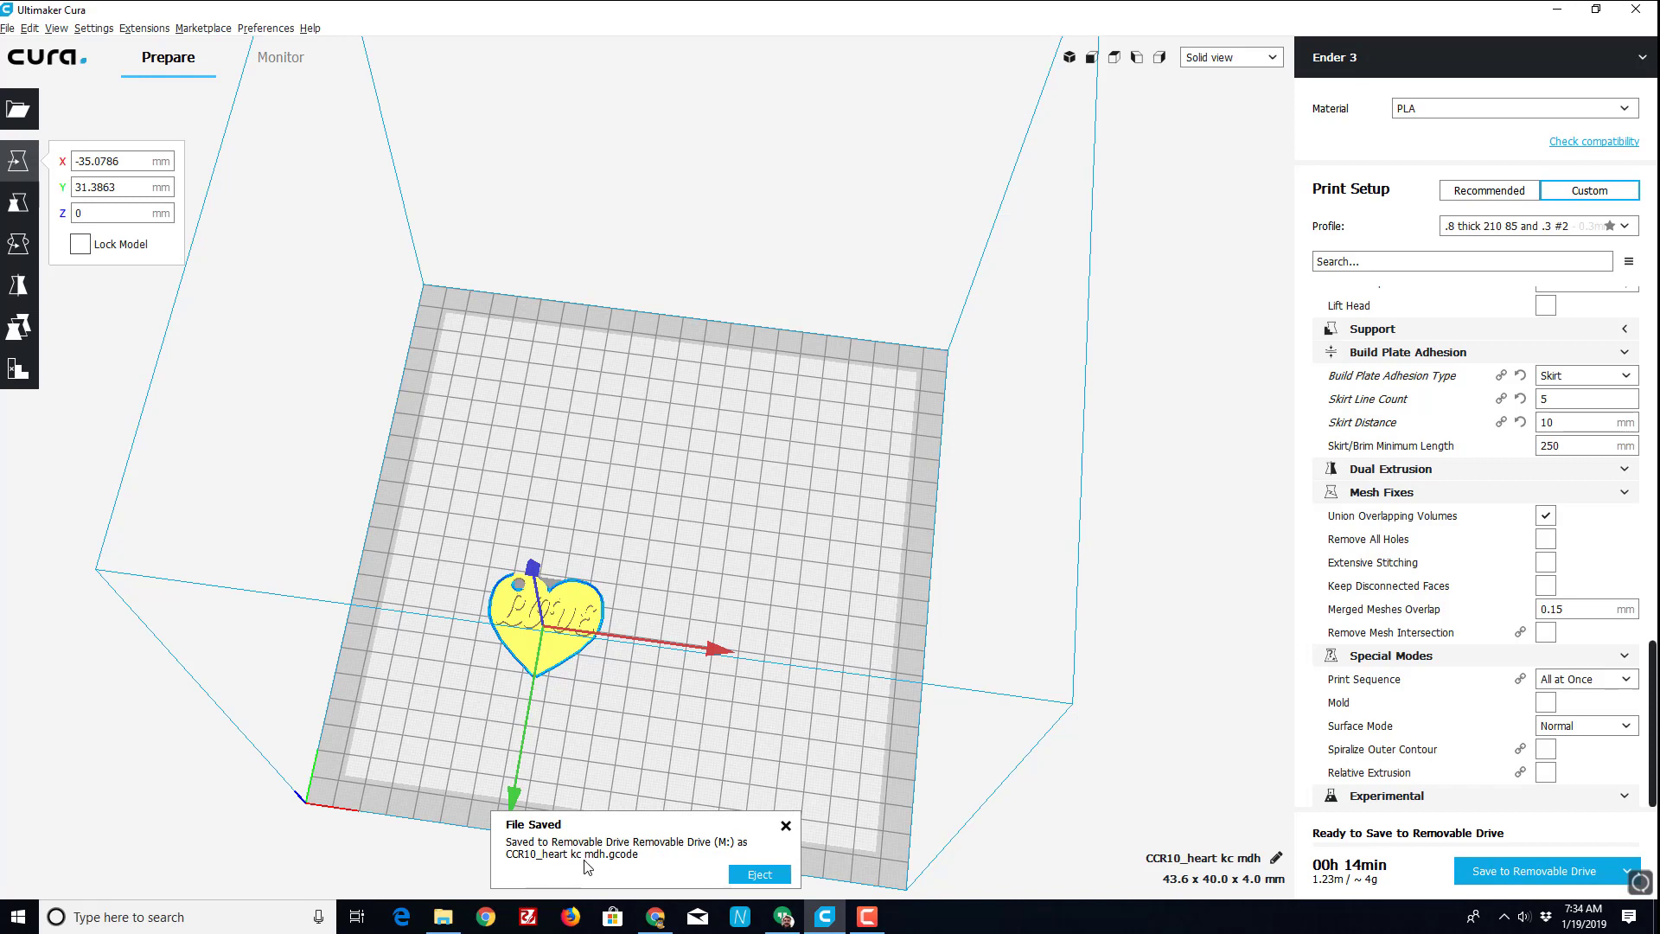
click(758, 875)
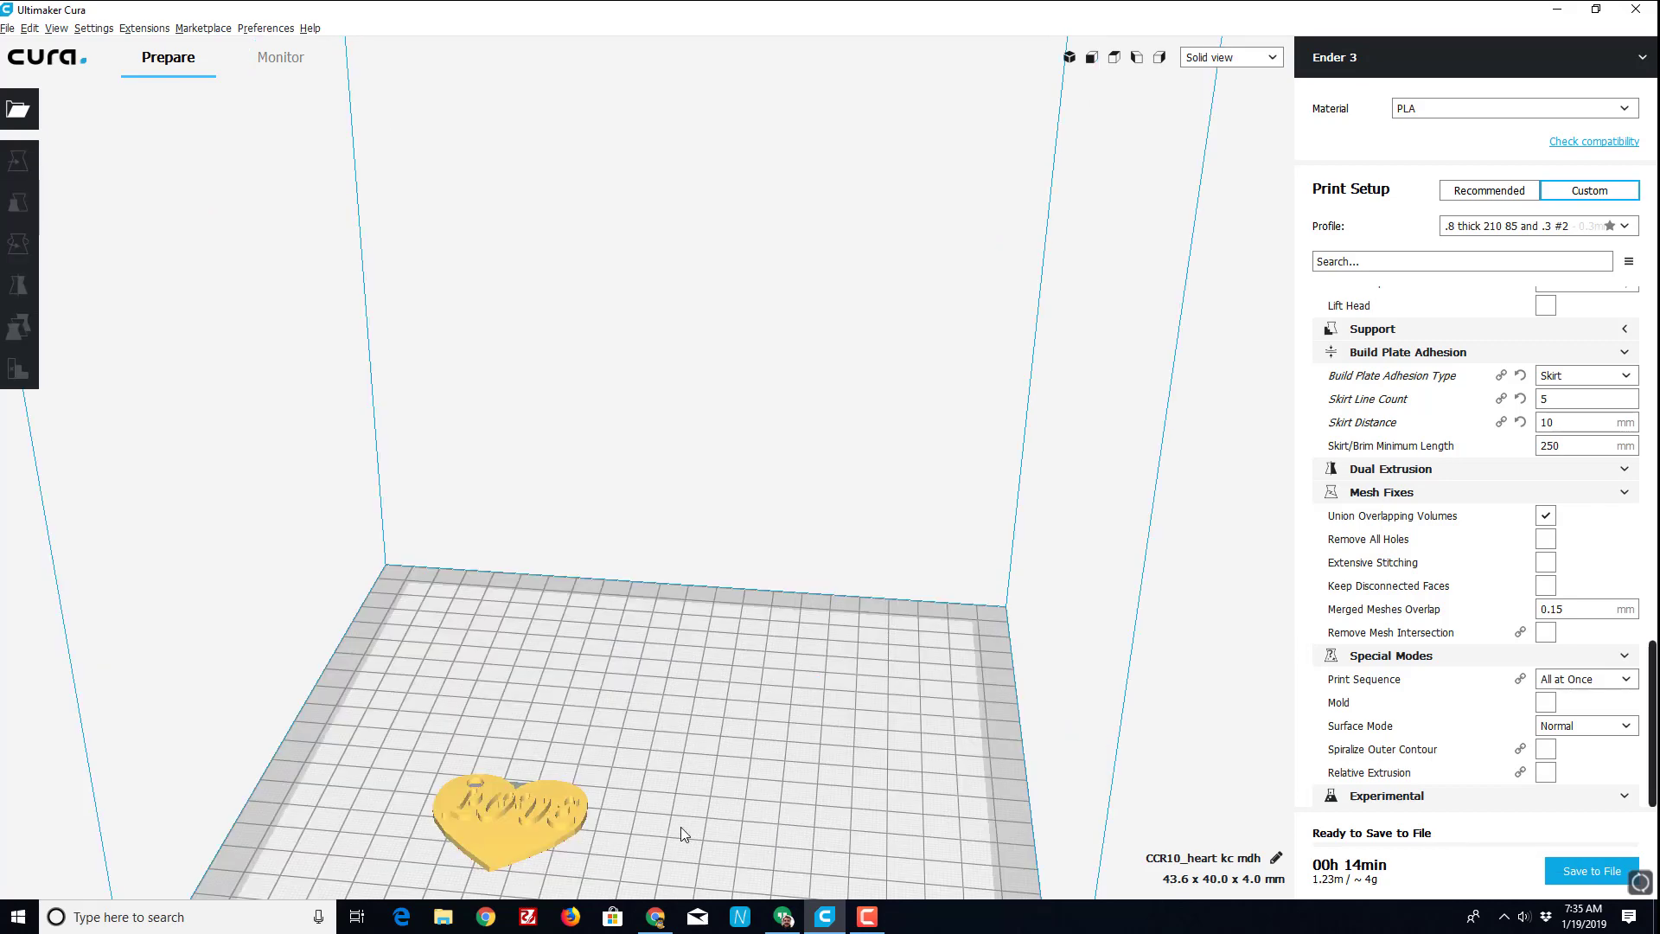
Switch to Layer view and step the slider through layers 7-10 to see the skirt and lettering.
click(1228, 57)
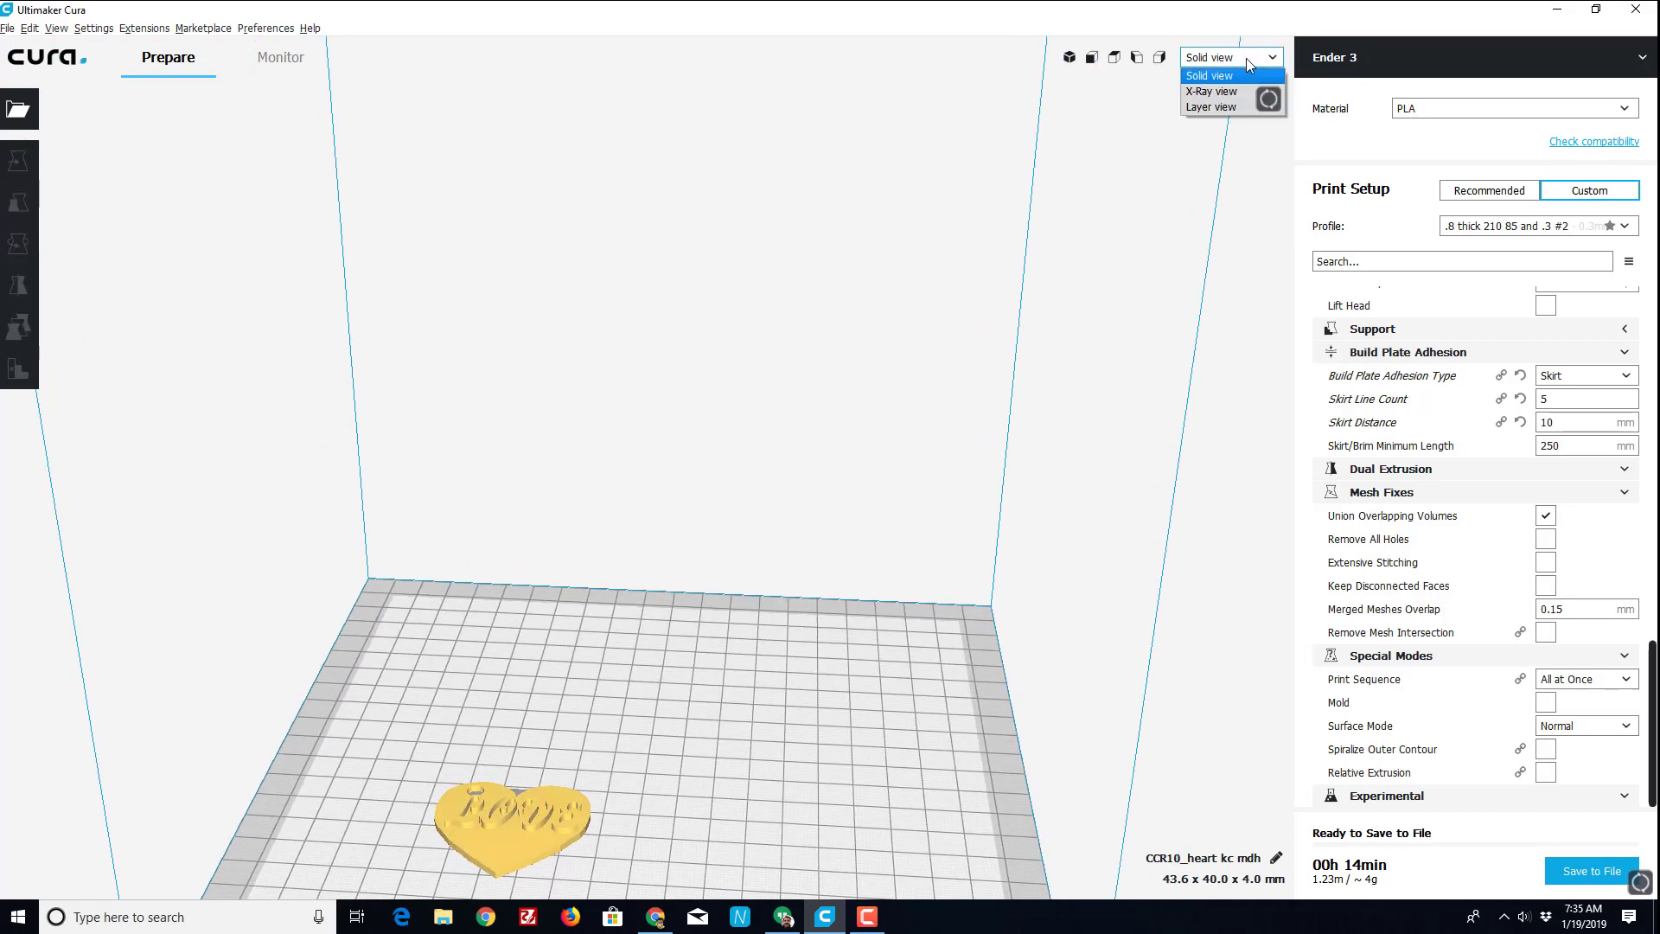
click(1211, 107)
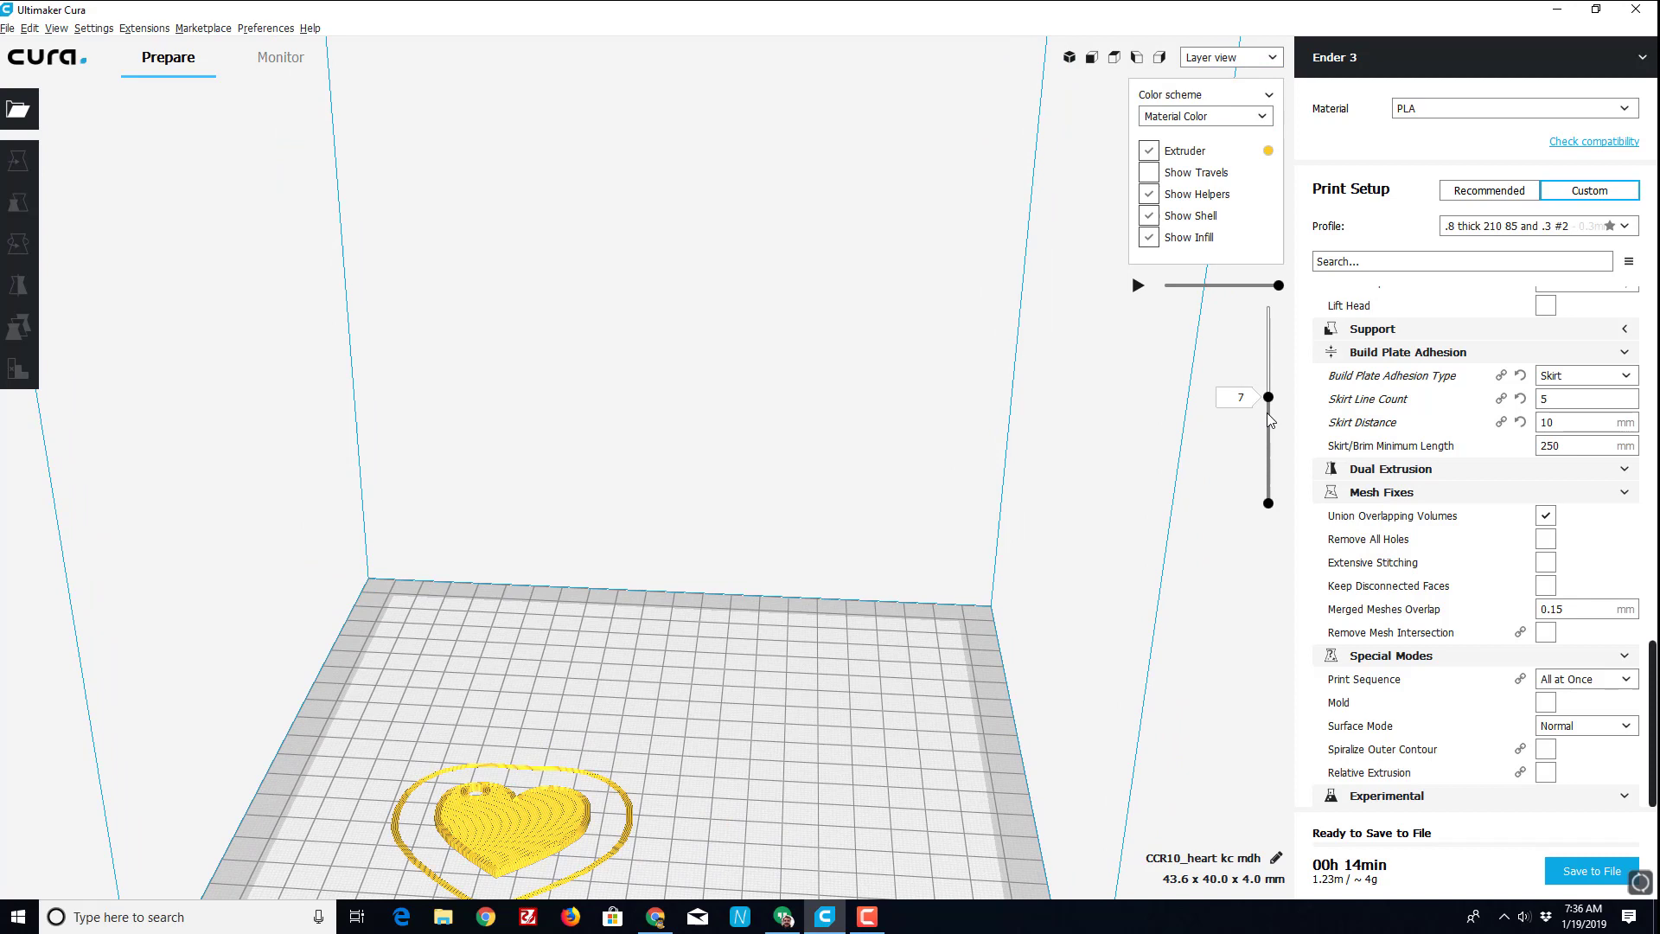
drag(1270, 398, 1269, 380)
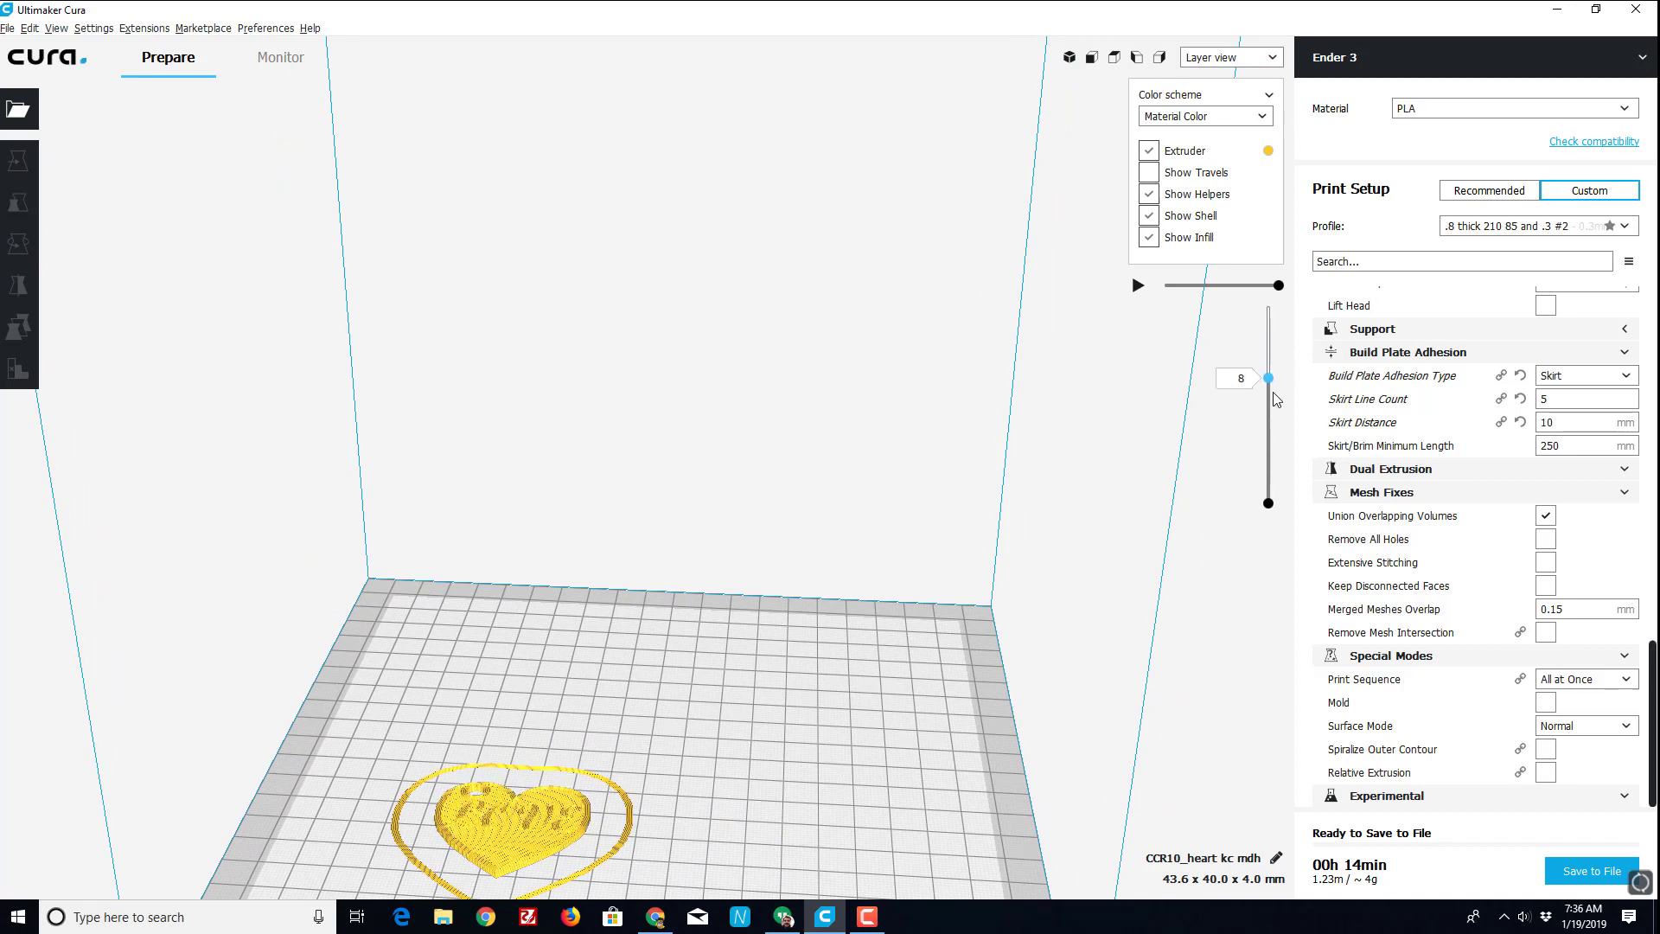
drag(1268, 378, 1268, 392)
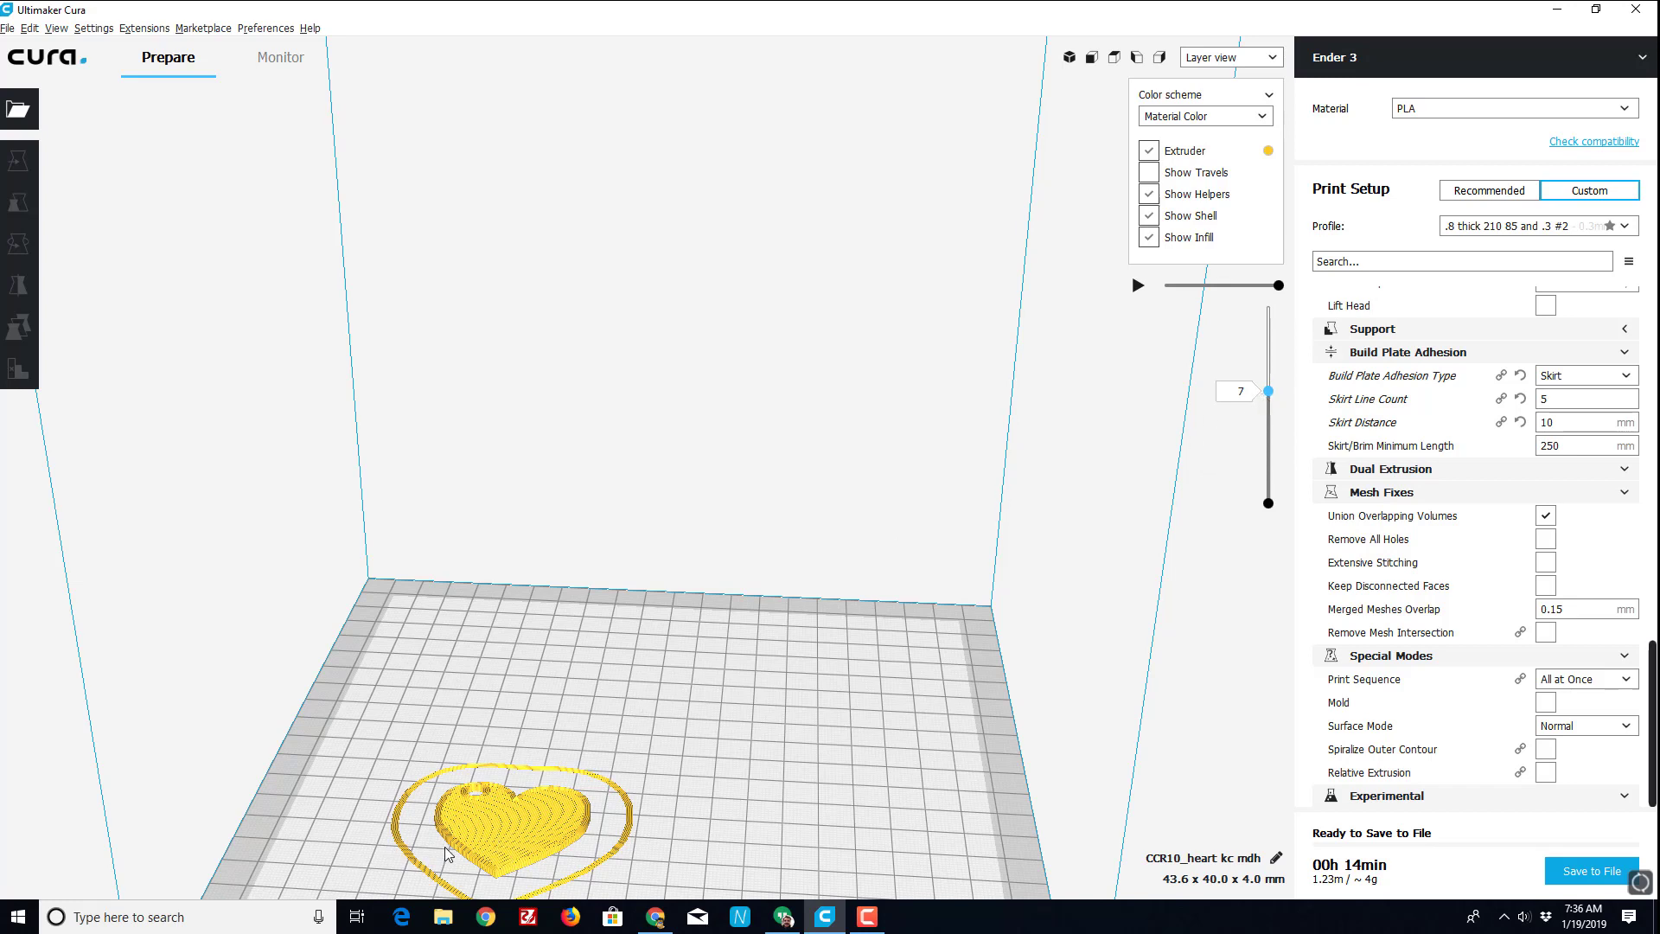
mouse_move(1366, 872)
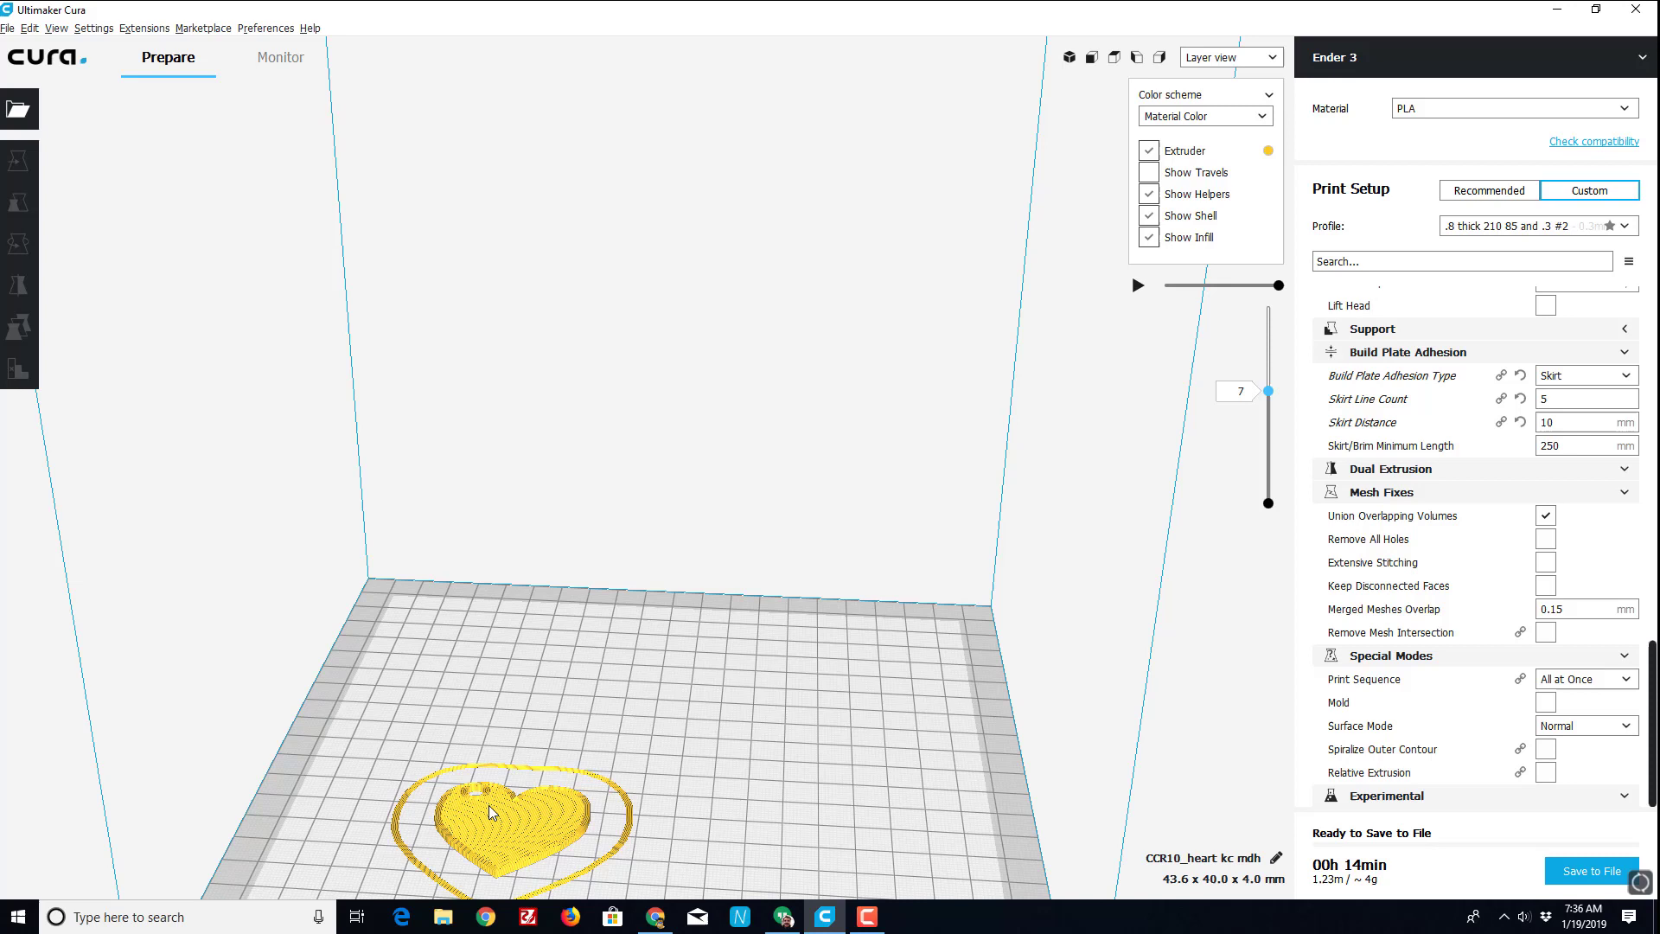
mouse_move(508, 764)
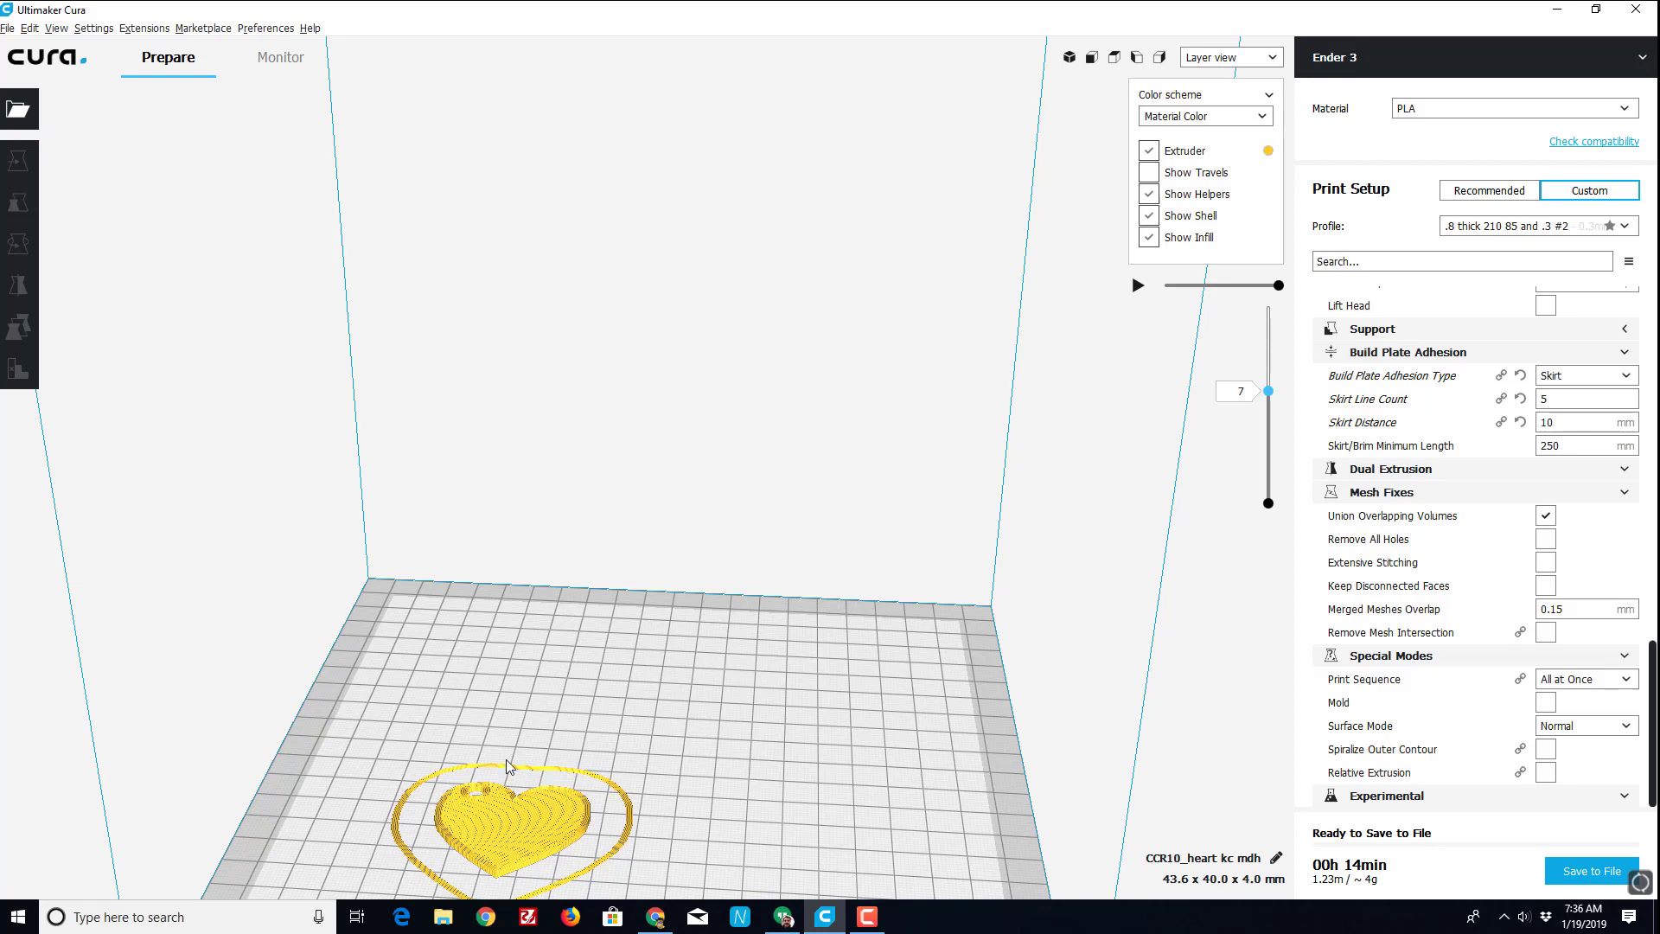
mouse_move(858, 649)
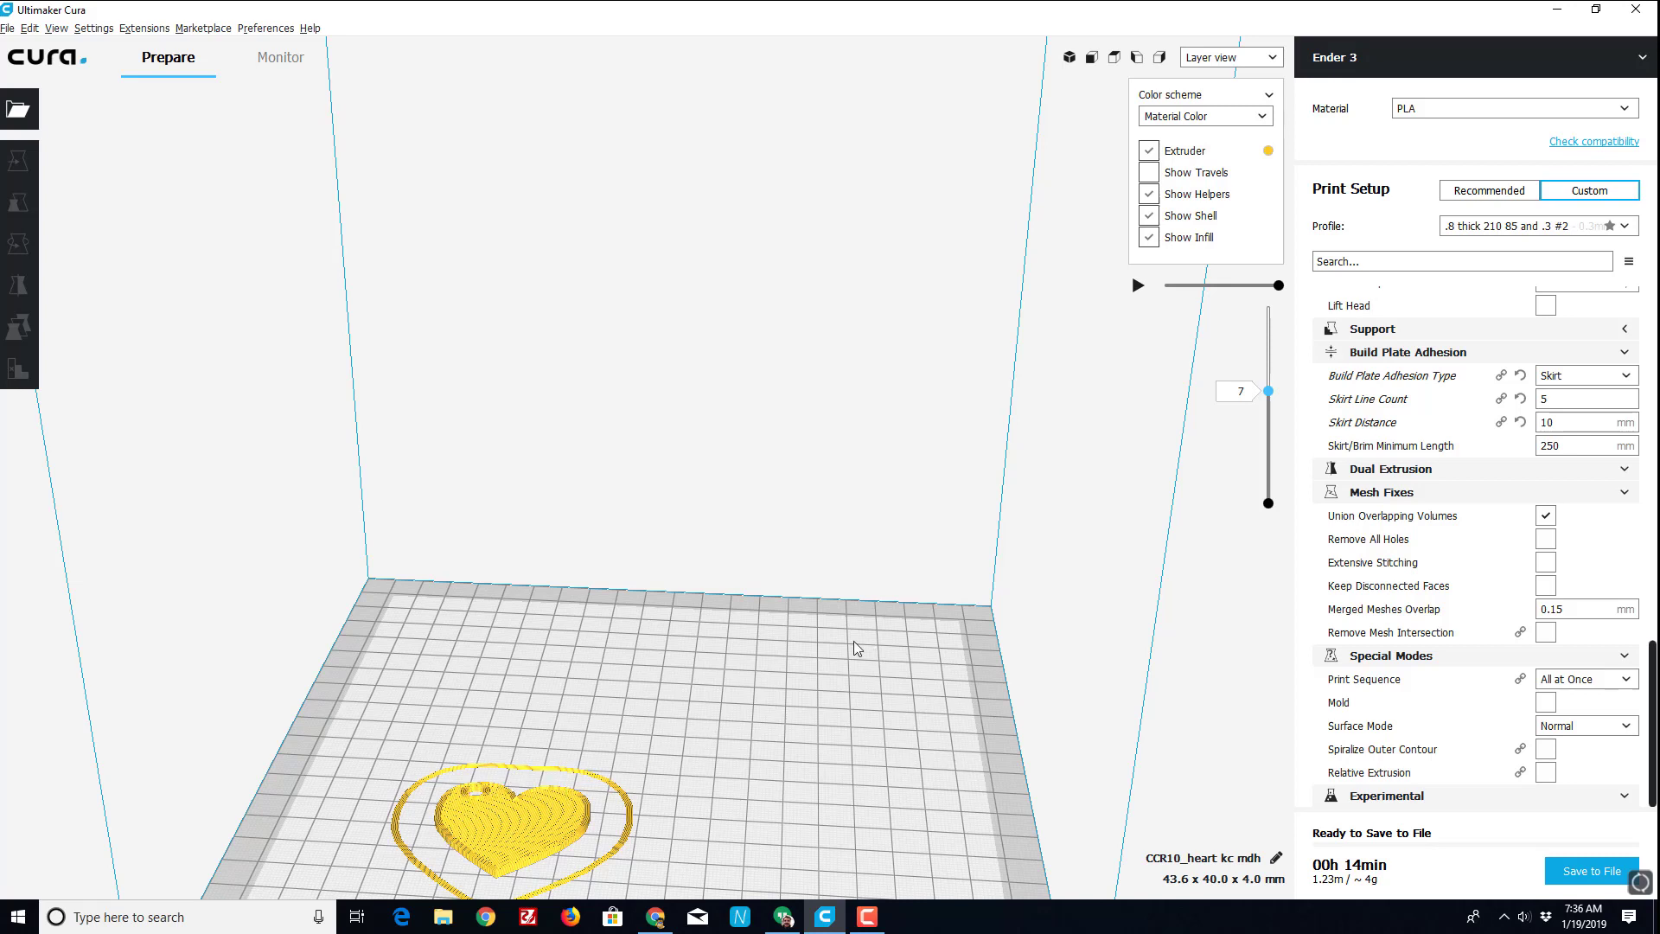
drag(1268, 389, 1268, 348)
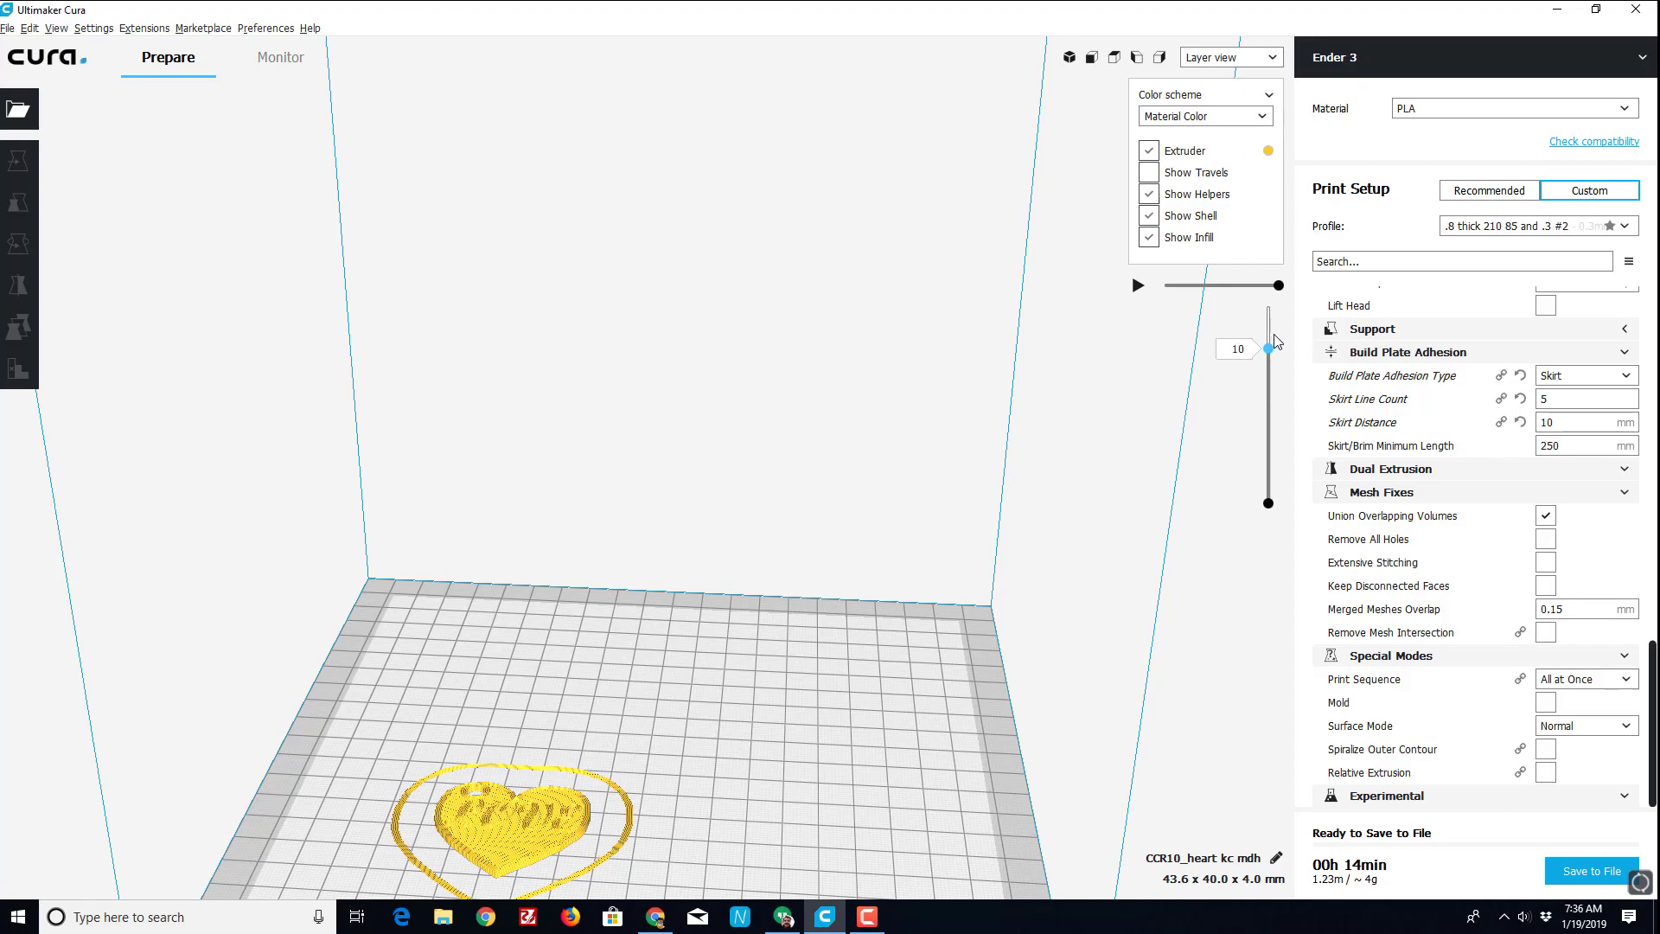
drag(1268, 341, 1268, 306)
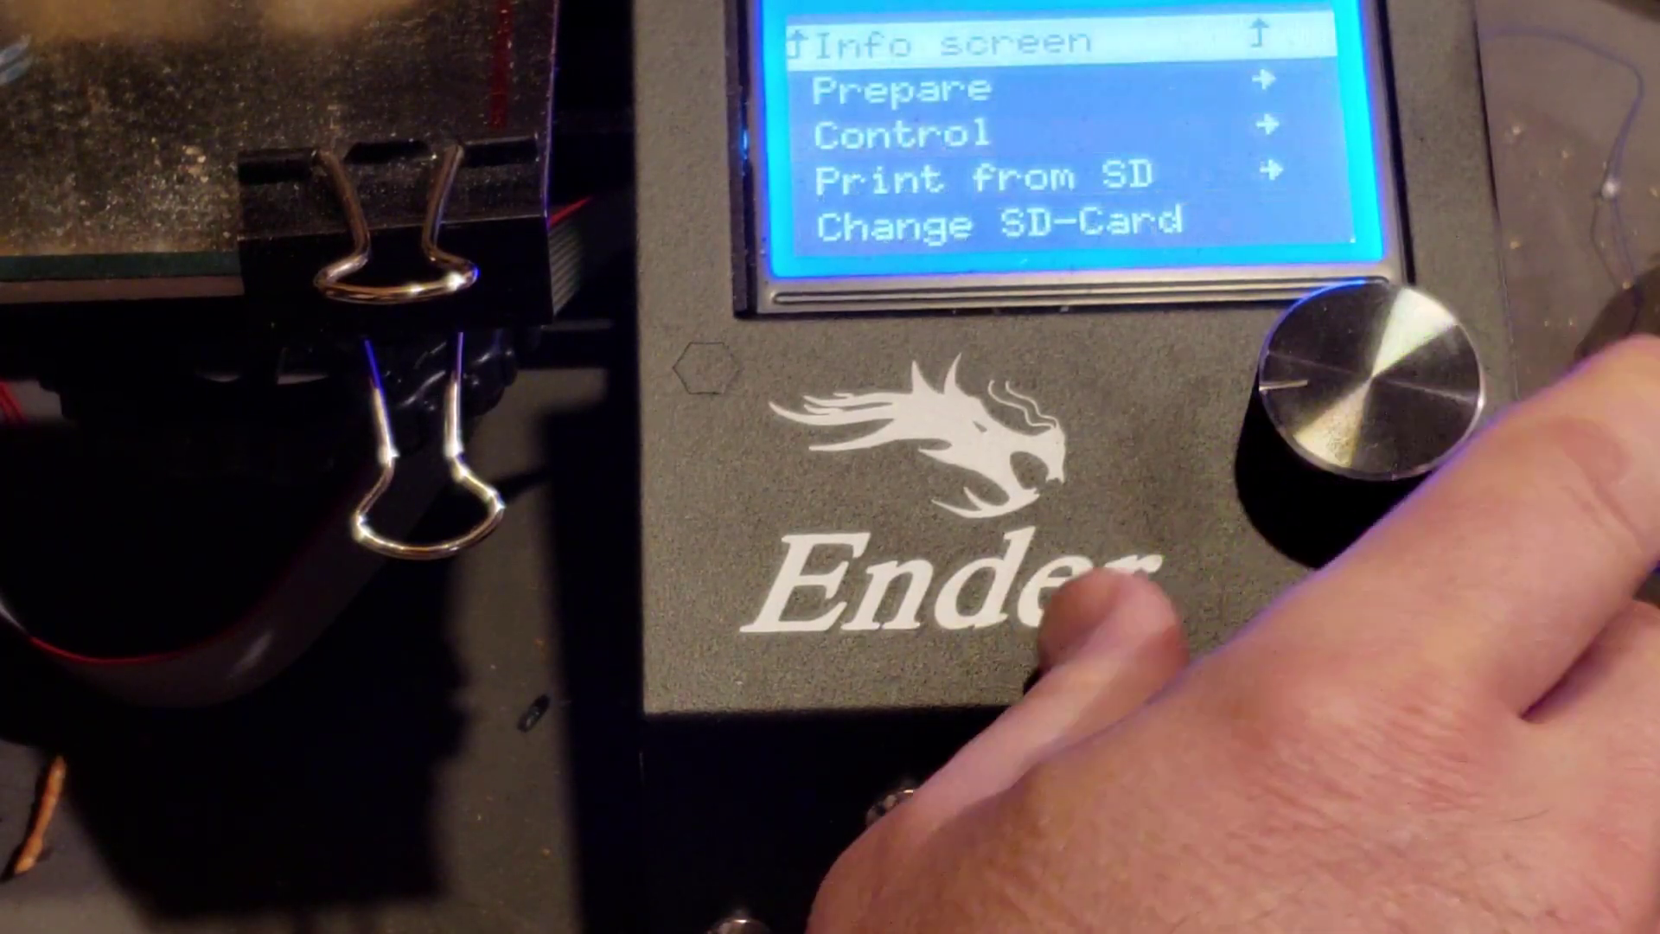
Select Print from SD to list the card's files, including CCR10_heart kc mdh.
click(1361, 392)
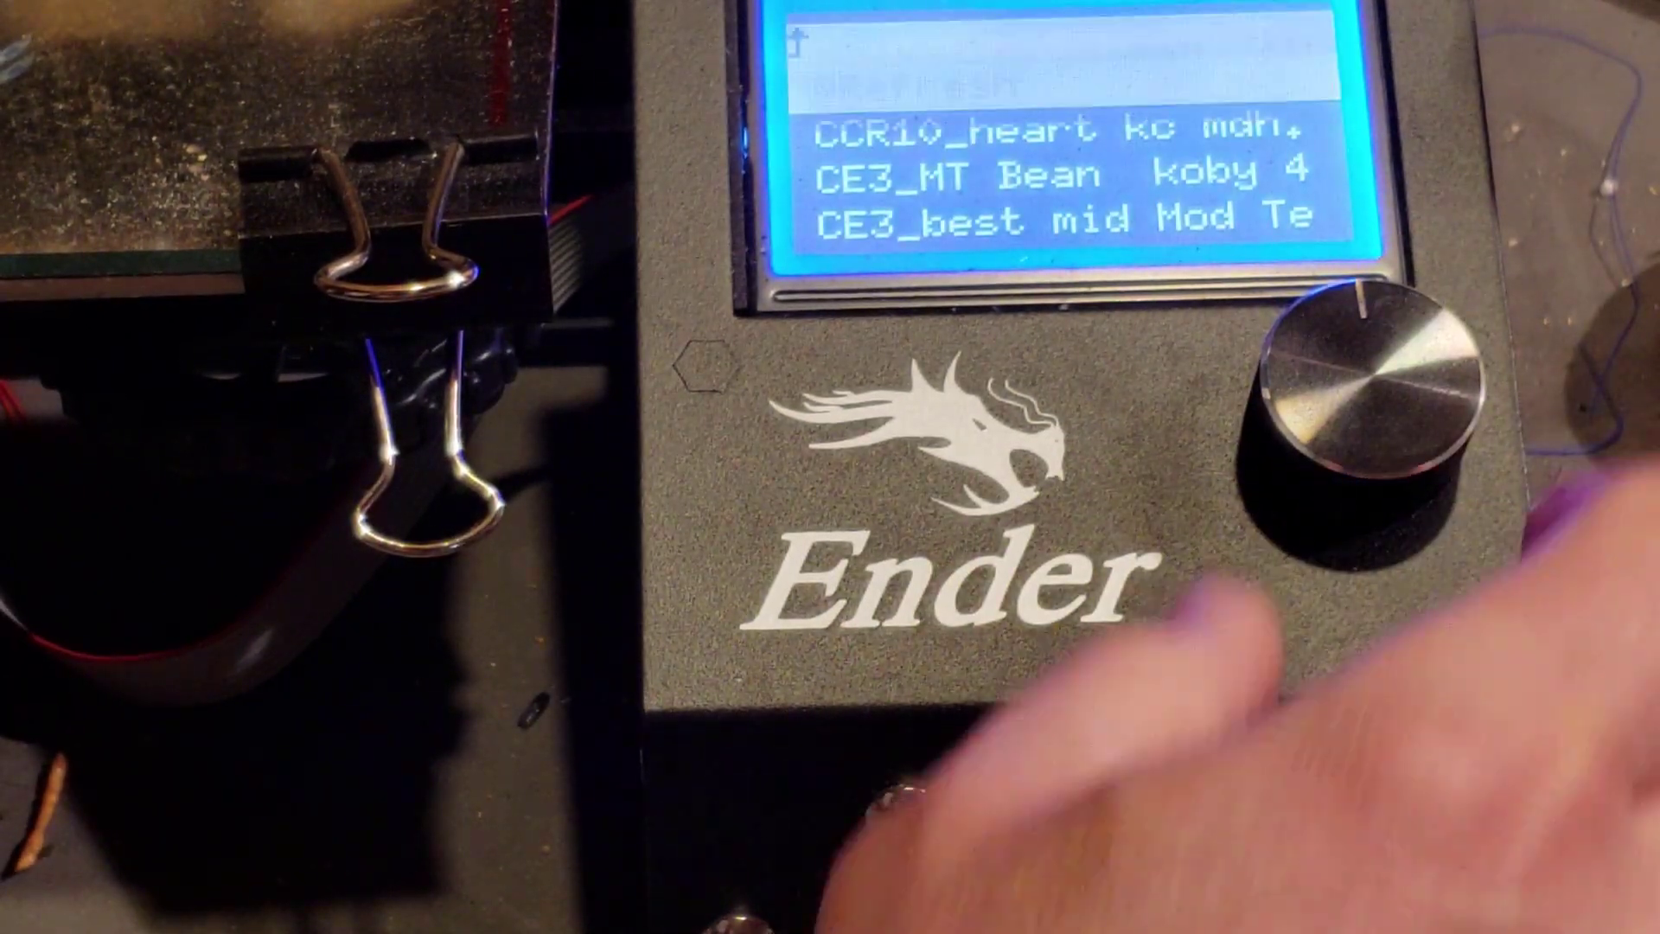